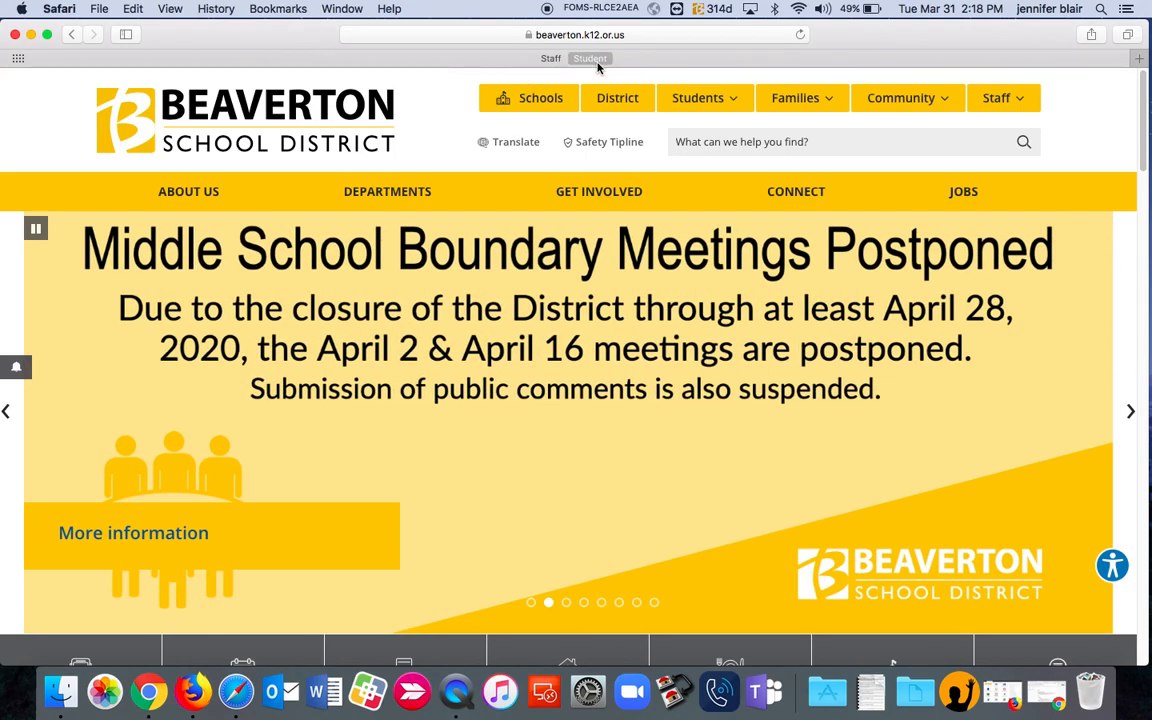
{"action": "mouse_move", "coordinate": [597, 66]}
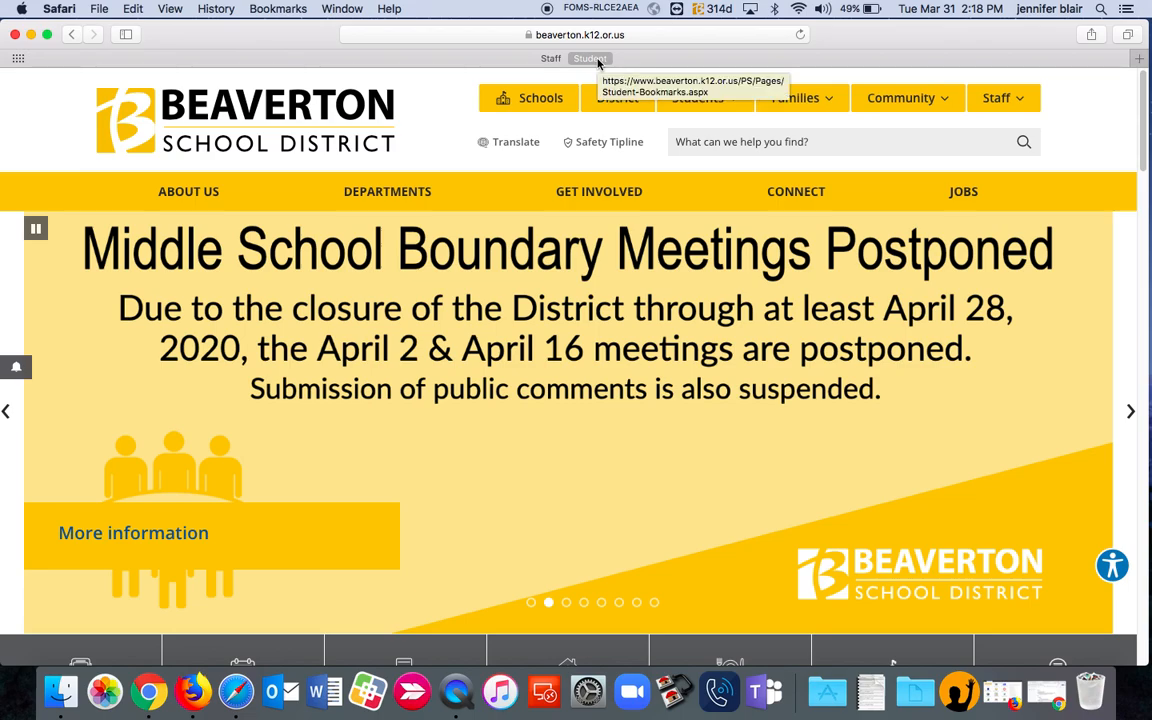
Go from Student apps through BSD Library Resources and Middle Schools to Cedar Park's library site.
{"action": "left_click", "coordinate": [585, 58]}
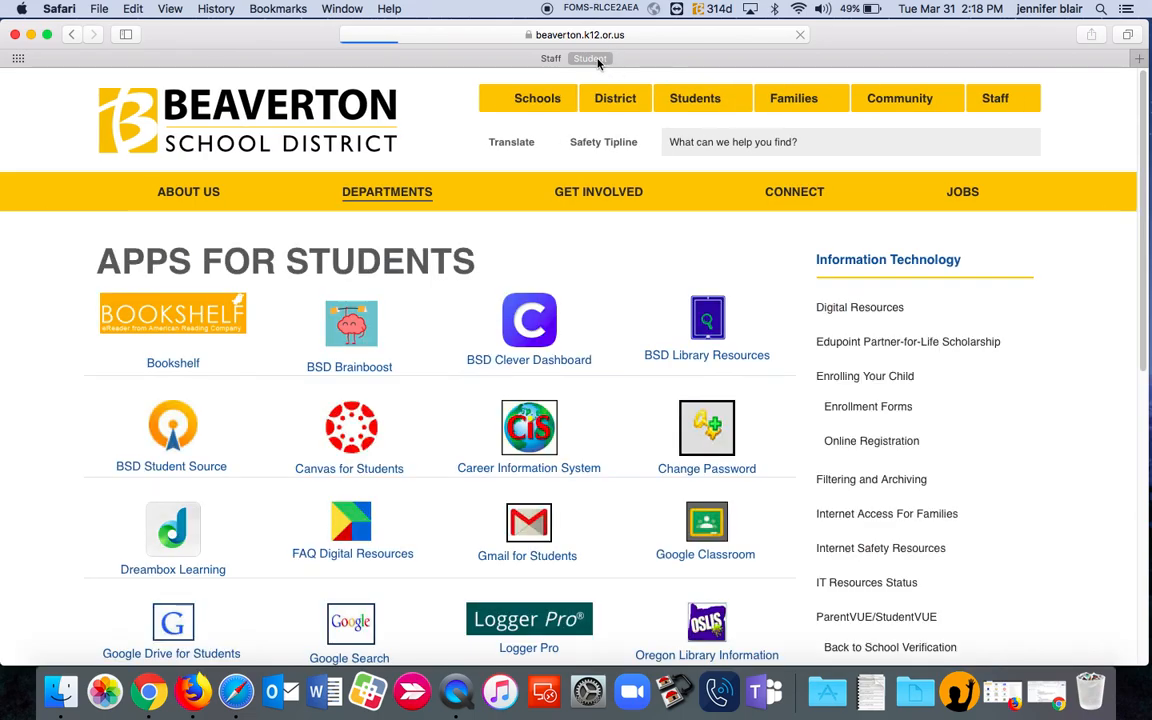
{"action": "left_click", "coordinate": [598, 191]}
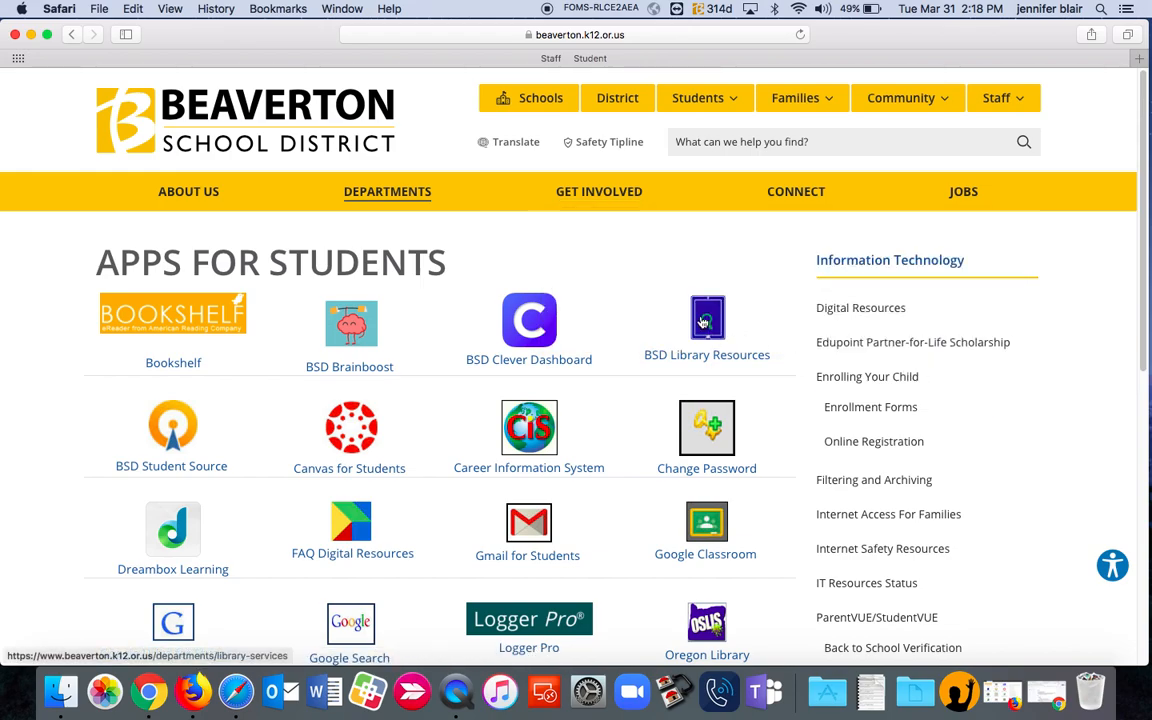
{"action": "left_click", "coordinate": [707, 318]}
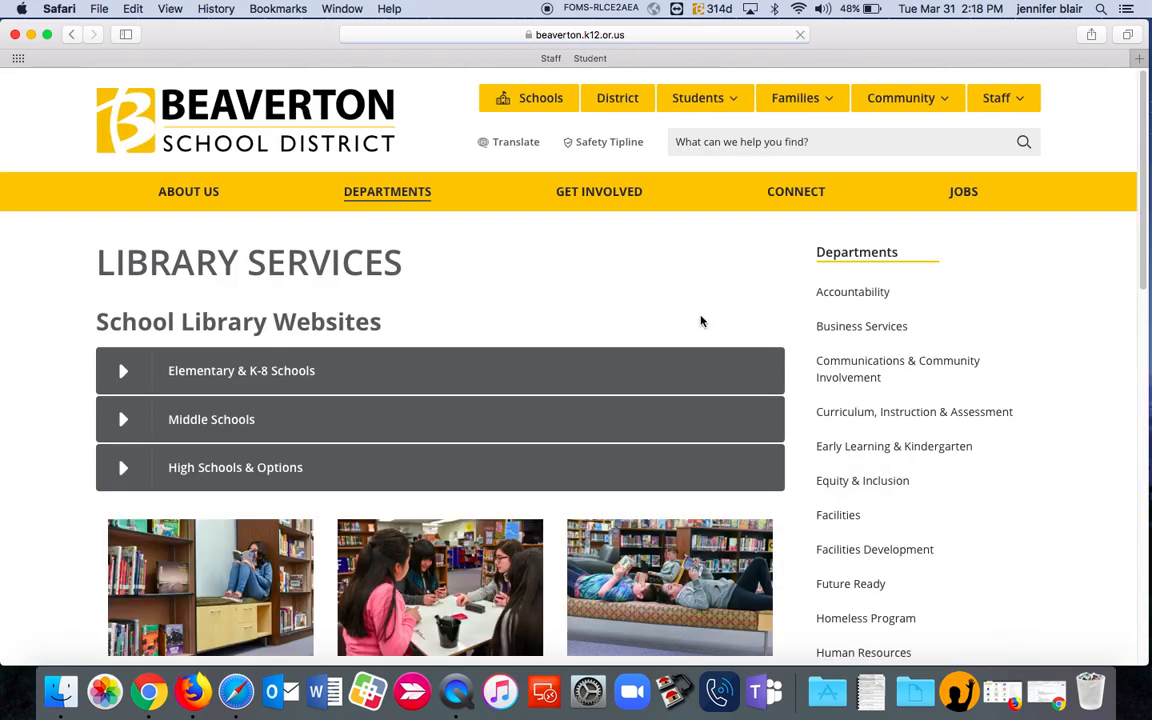
{"action": "scroll", "scroll_direction": "down", "scroll_amount": 3}
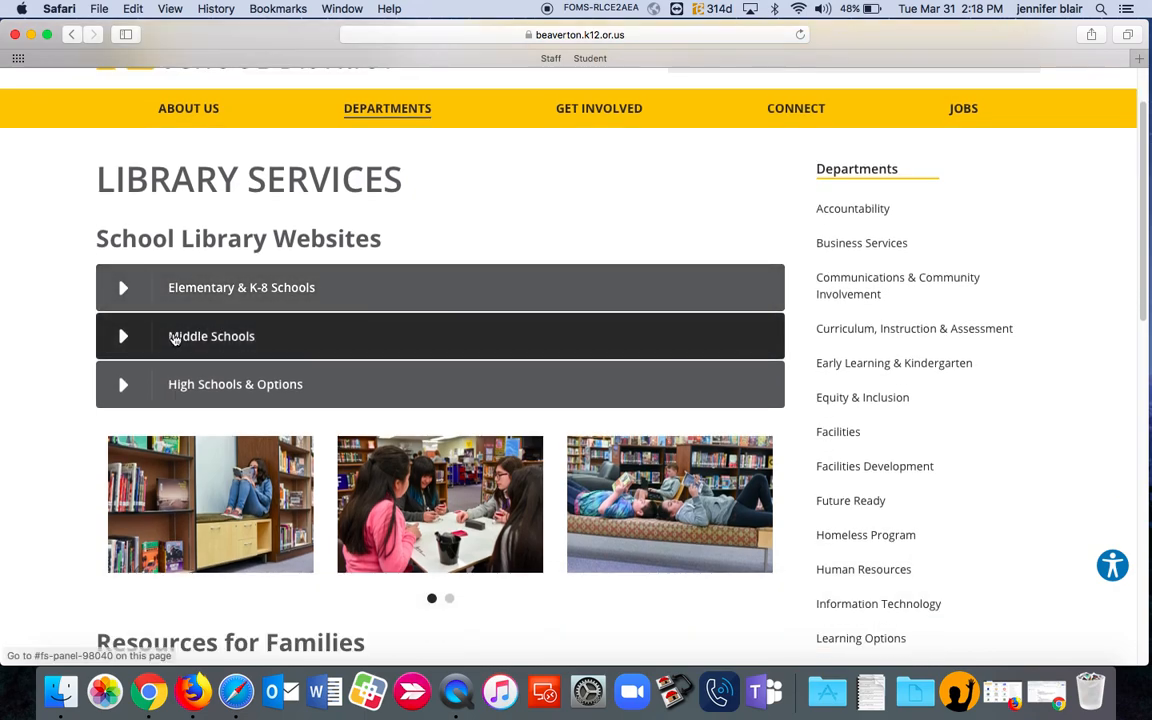
{"action": "left_click", "coordinate": [211, 336]}
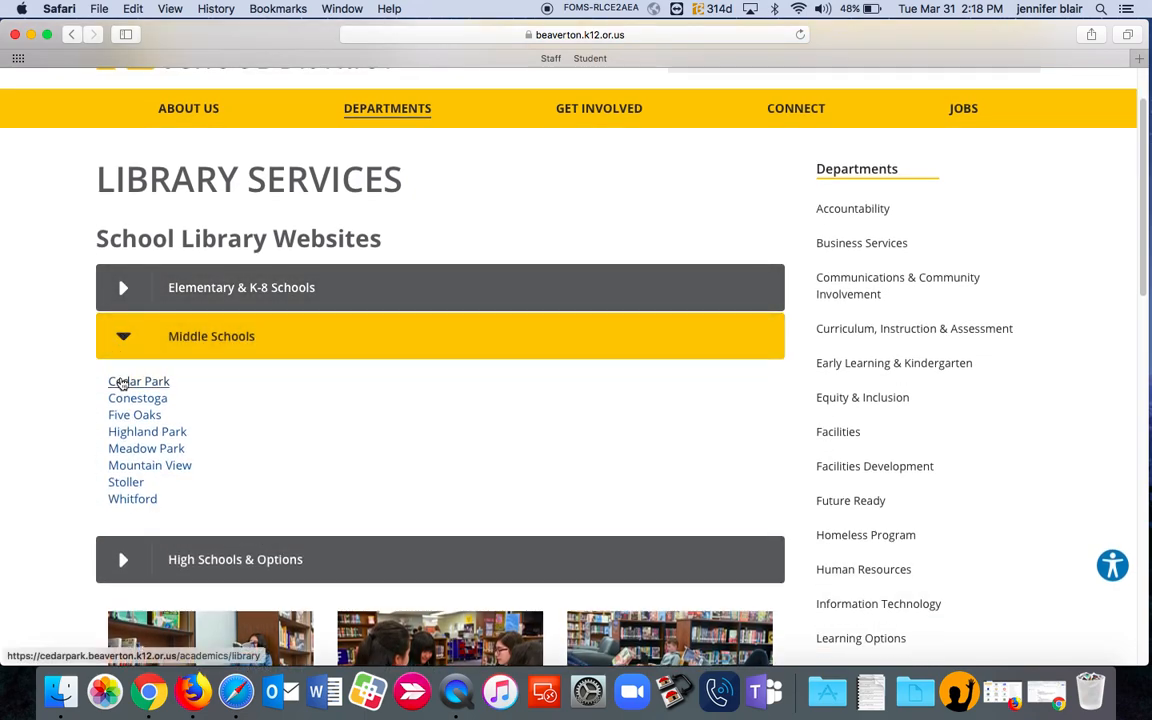
{"action": "left_click", "coordinate": [138, 381]}
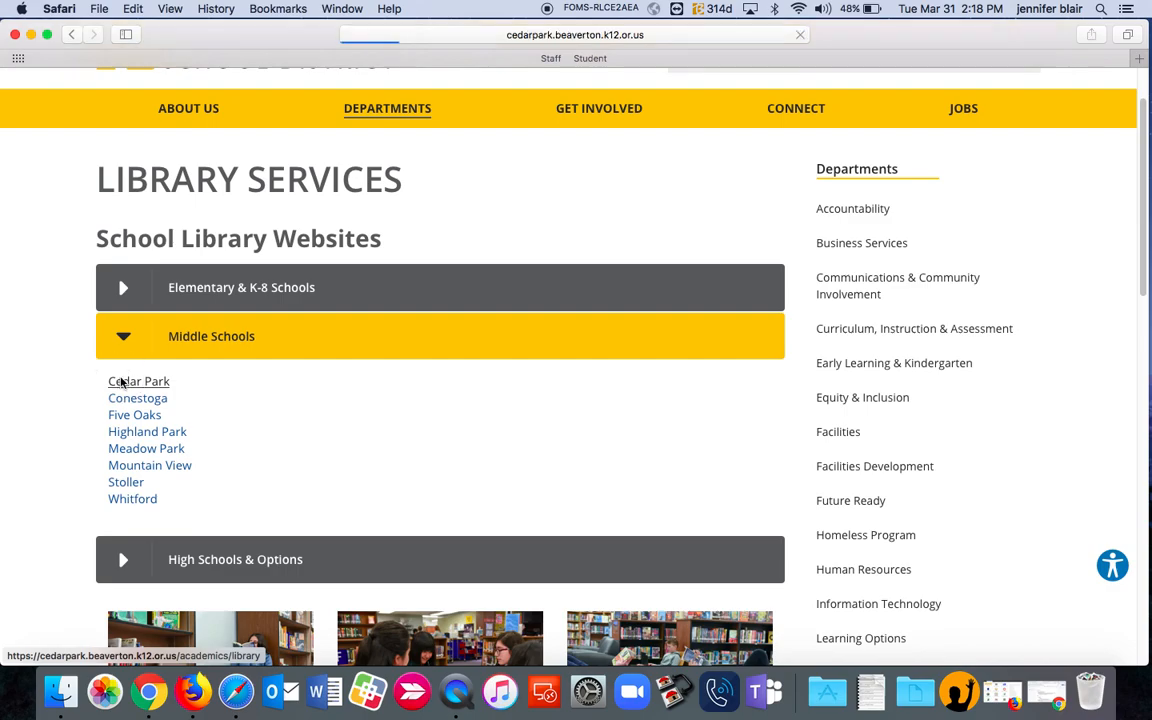
{"action": "left_click", "coordinate": [138, 381]}
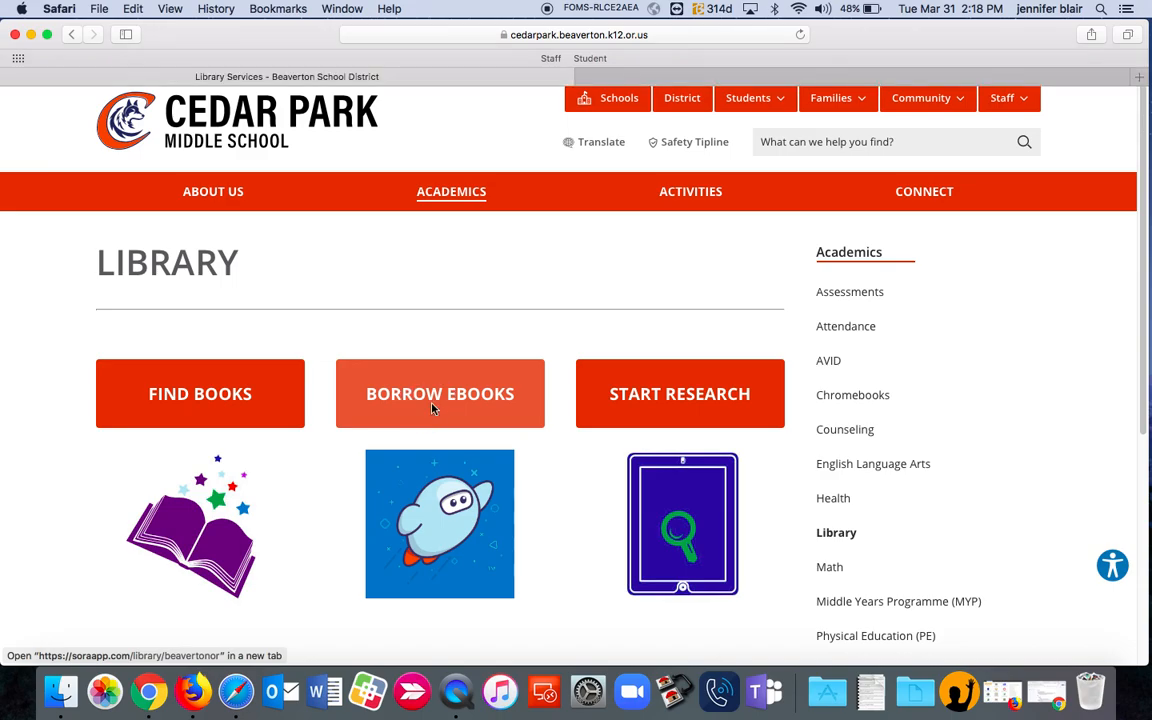
Open Beaverton School District's Sora ebook collection and show its full Popular Subjects list.
{"action": "left_click", "coordinate": [440, 394]}
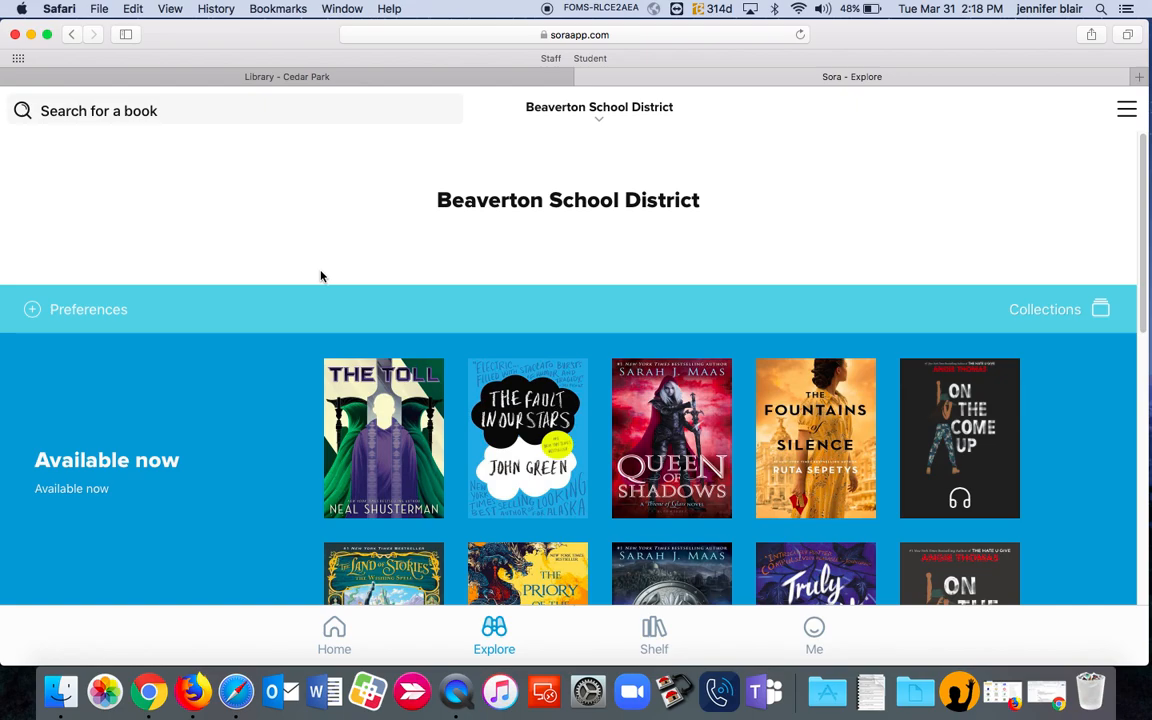
{"action": "mouse_move", "coordinate": [293, 188]}
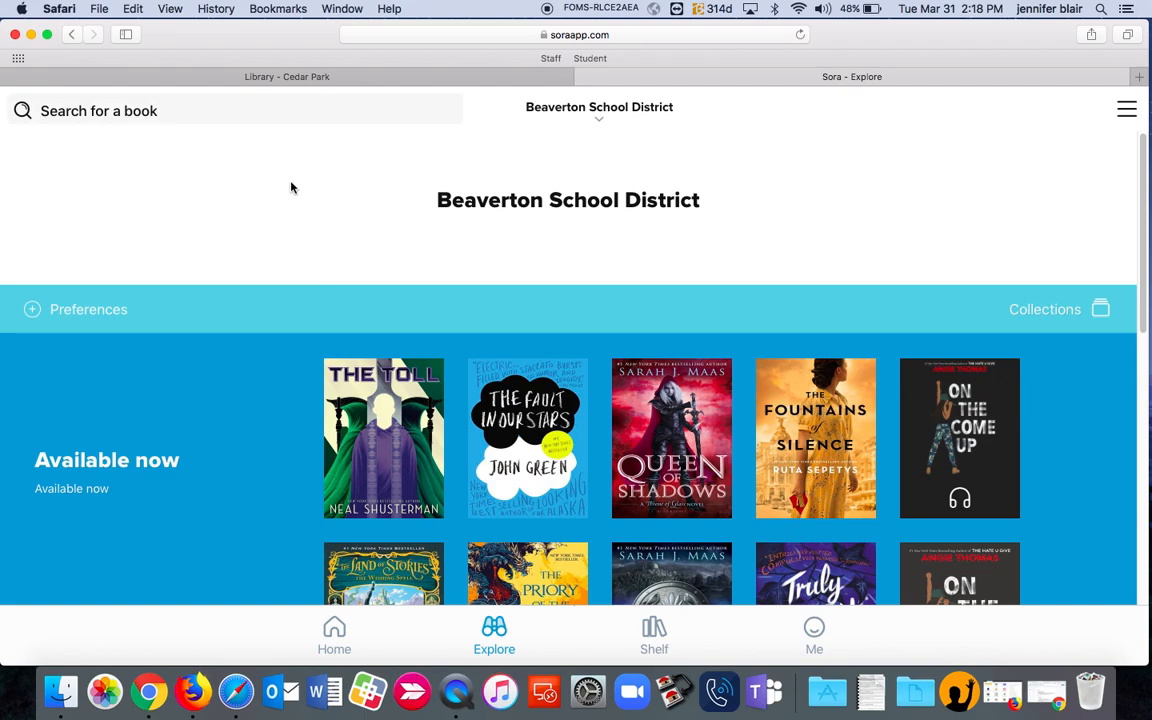
{"action": "mouse_move", "coordinate": [266, 210]}
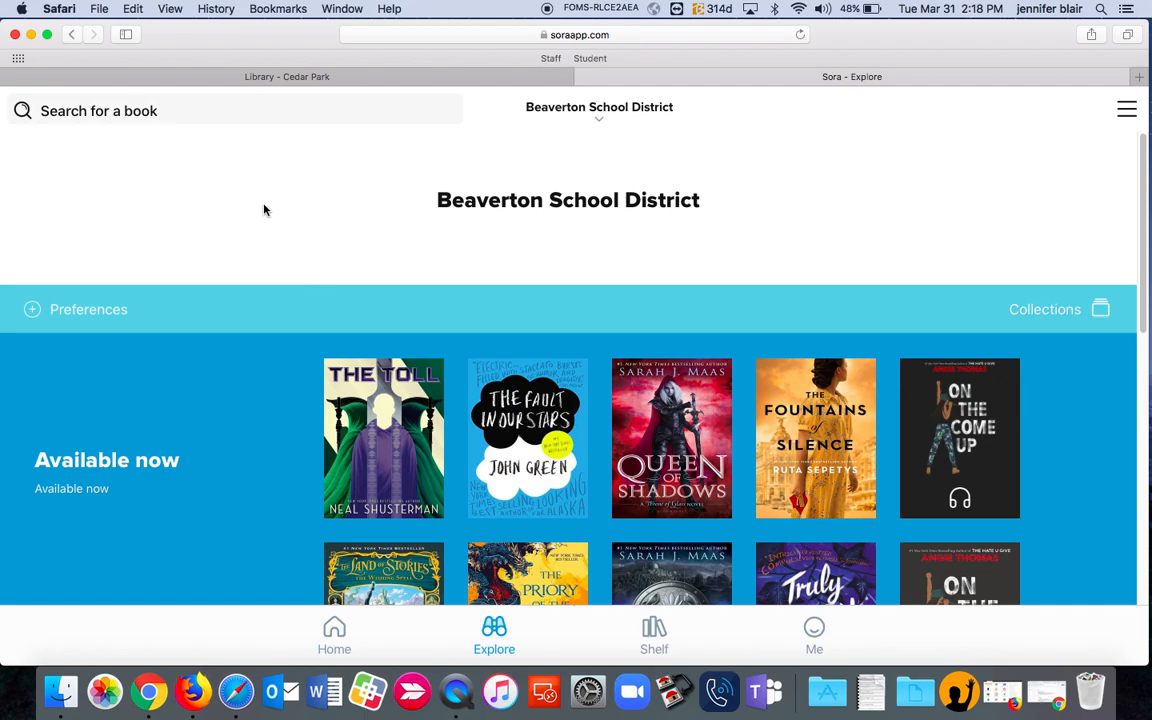
{"action": "scroll", "scroll_direction": "down", "scroll_amount": 3}
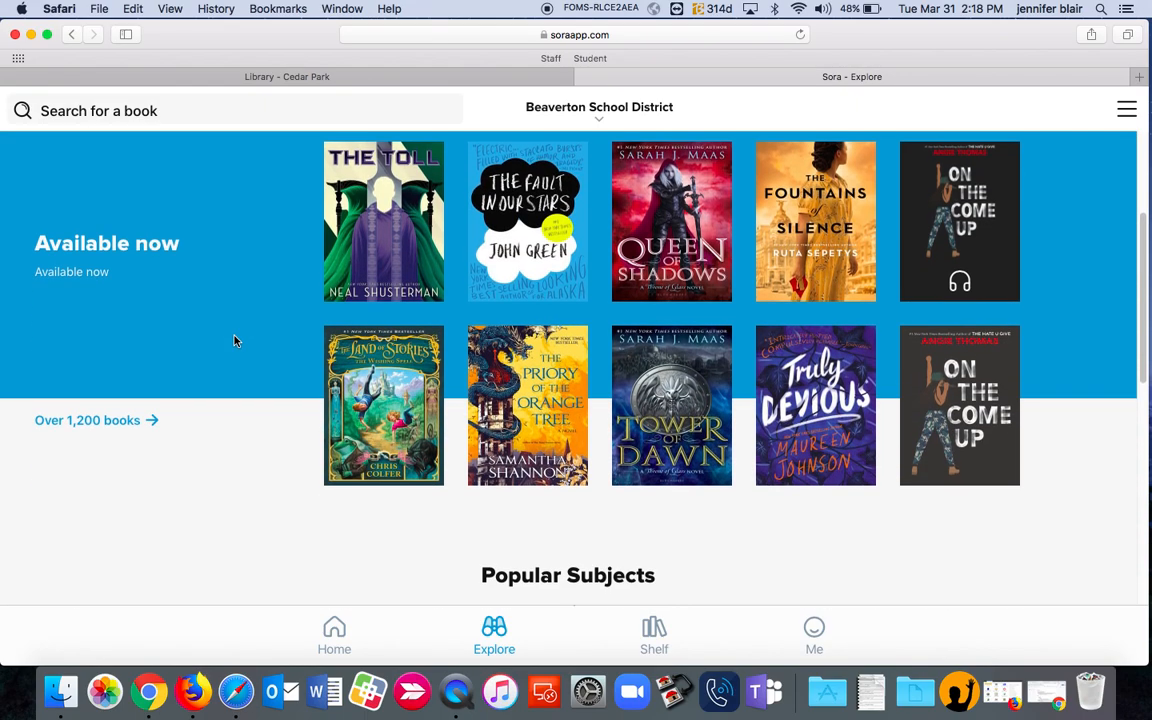
{"action": "scroll", "scroll_direction": "down", "scroll_amount": 3}
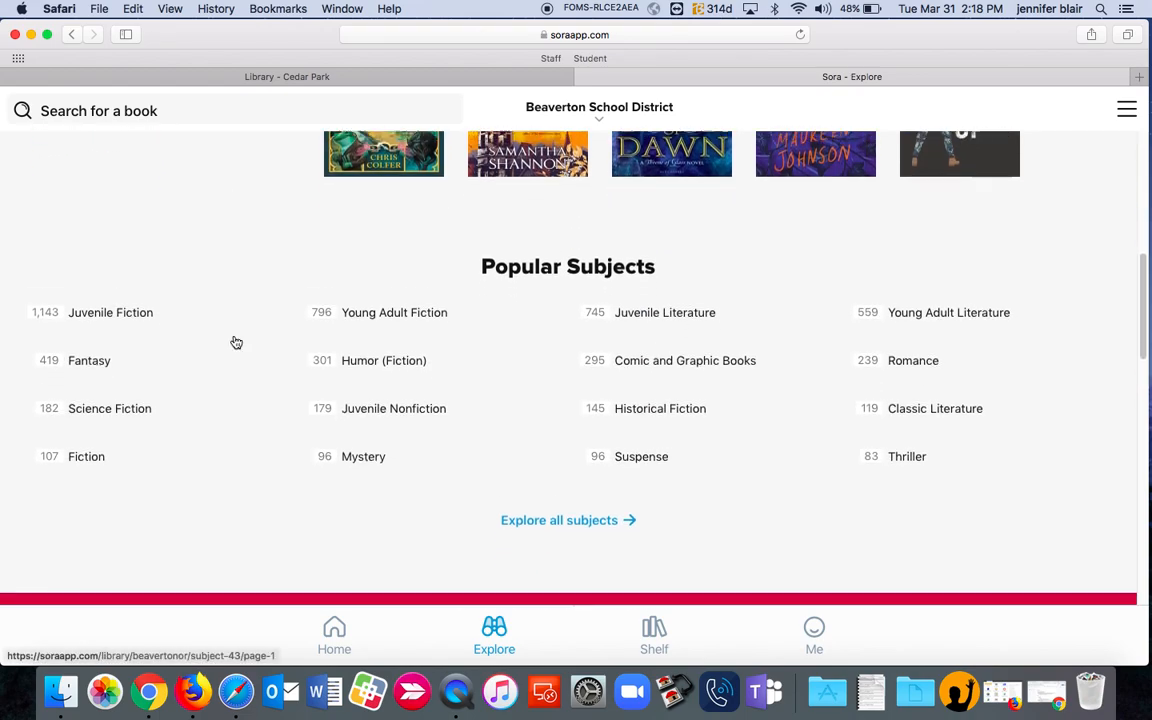
{"action": "scroll", "scroll_direction": "down", "scroll_amount": 3}
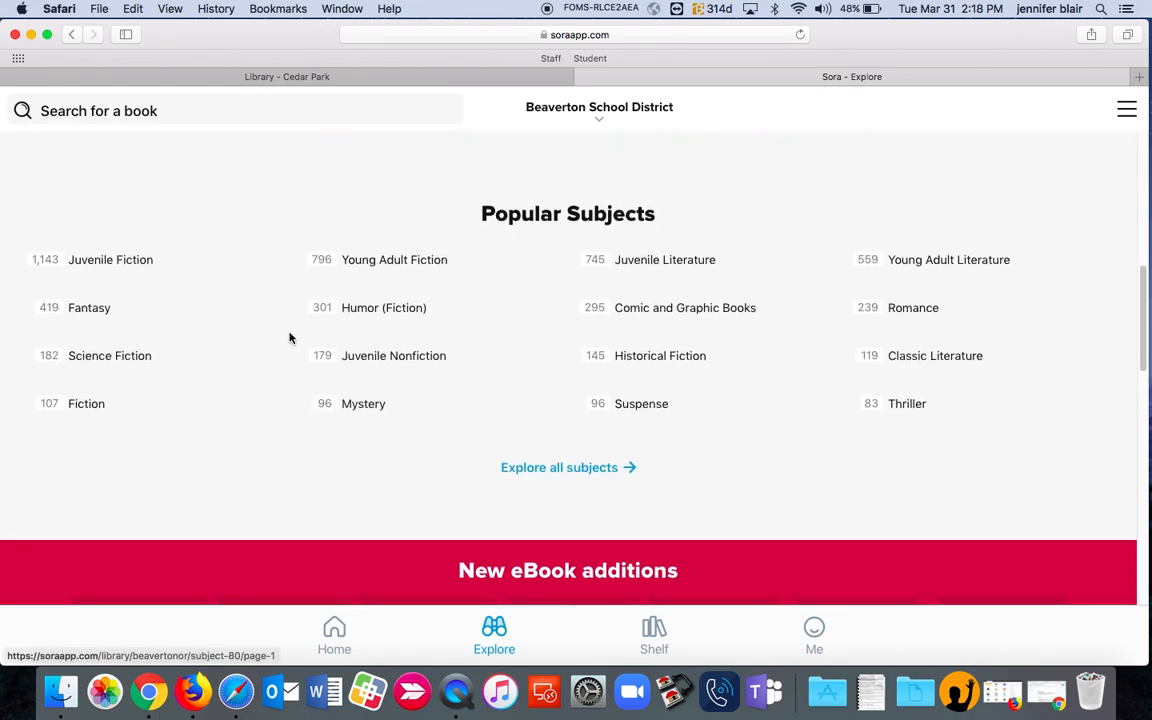
{"action": "left_click", "coordinate": [546, 468]}
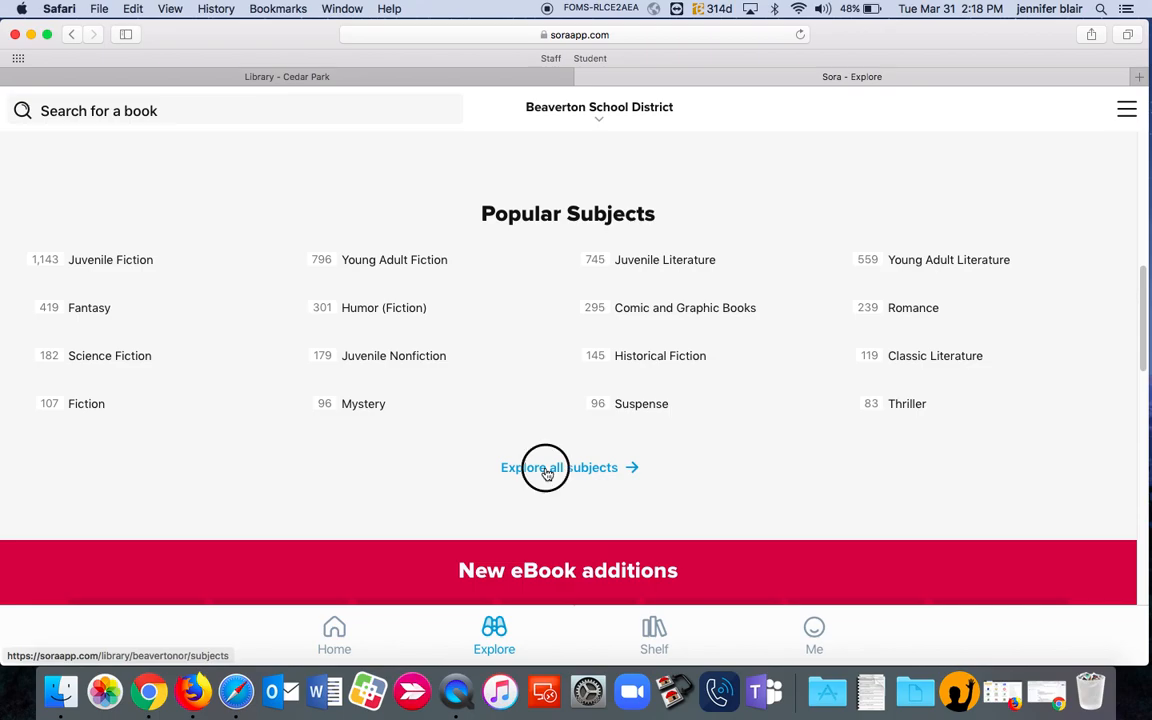
{"action": "left_click", "coordinate": [559, 467]}
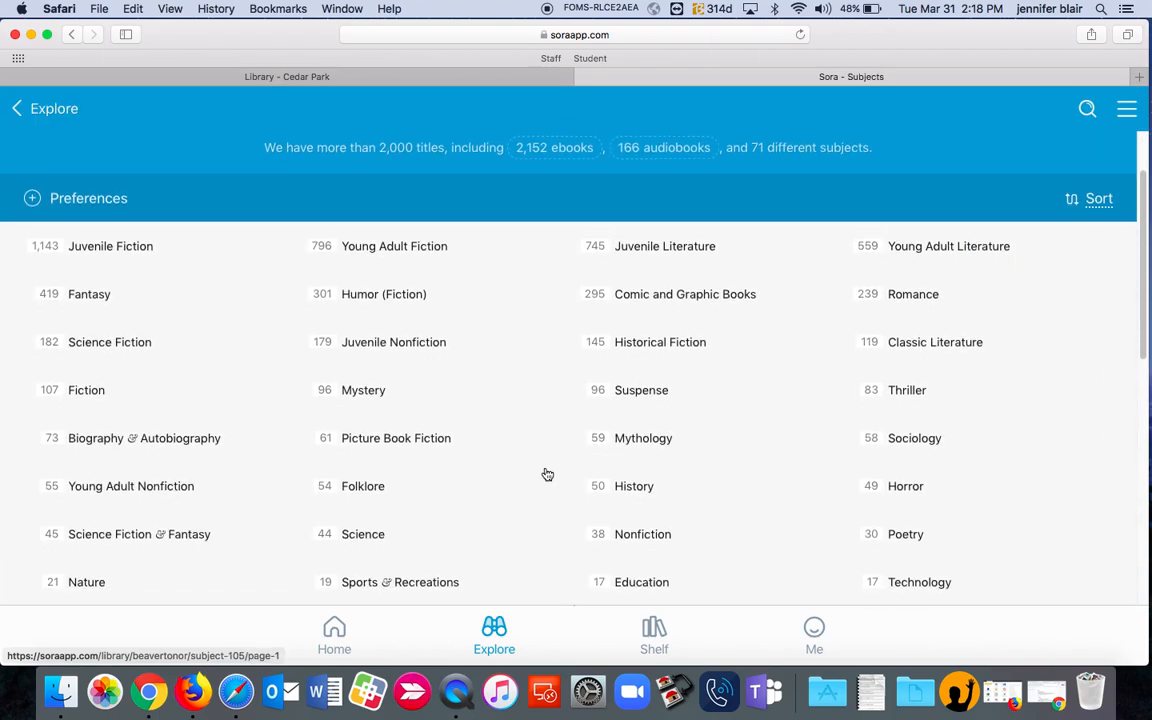
{"action": "left_click", "coordinate": [659, 342]}
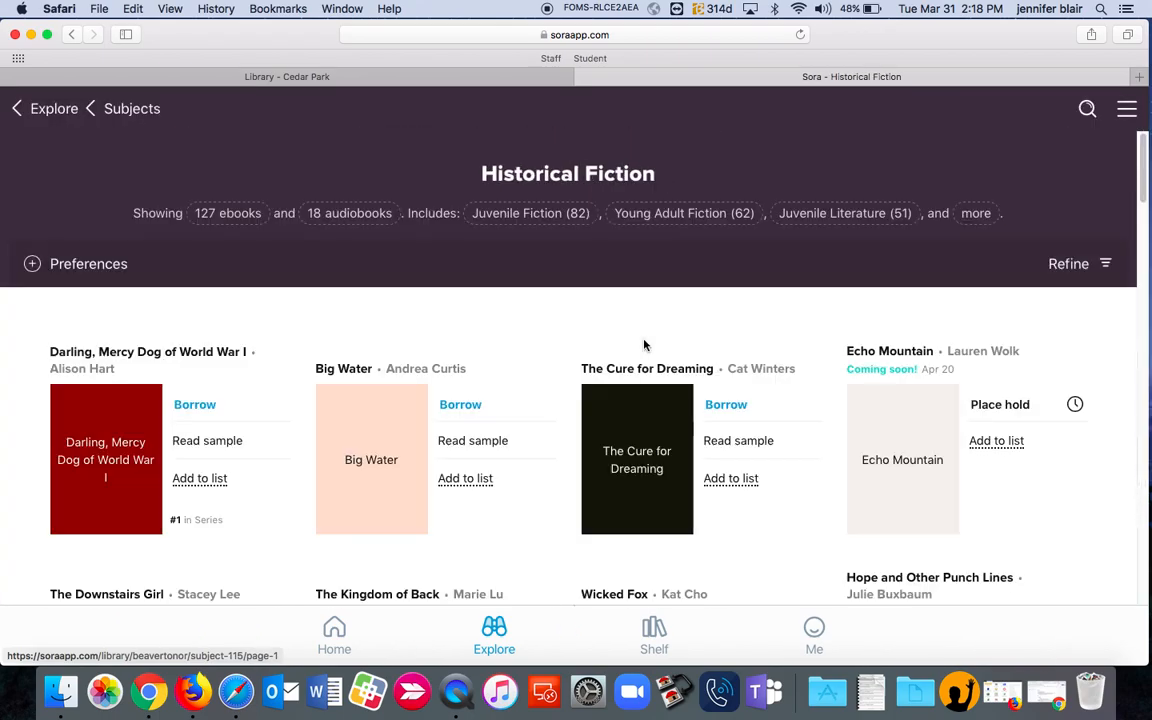
{"action": "scroll", "scroll_direction": "down", "scroll_amount": 3}
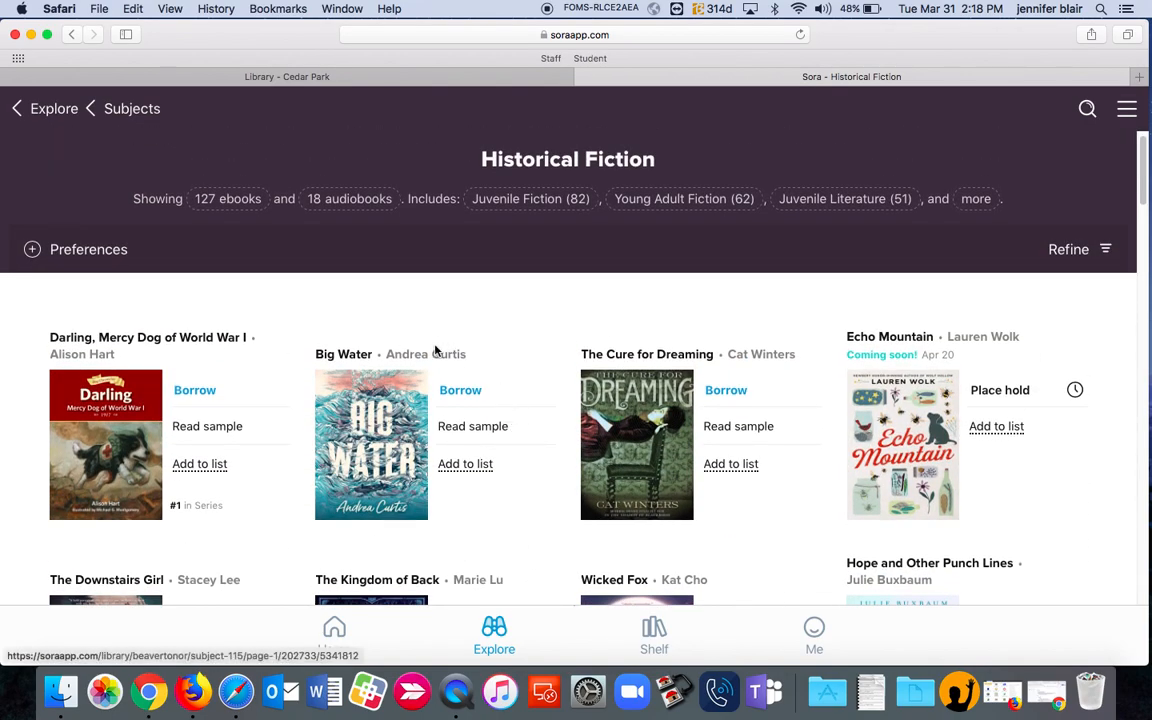
{"action": "mouse_move", "coordinate": [448, 326]}
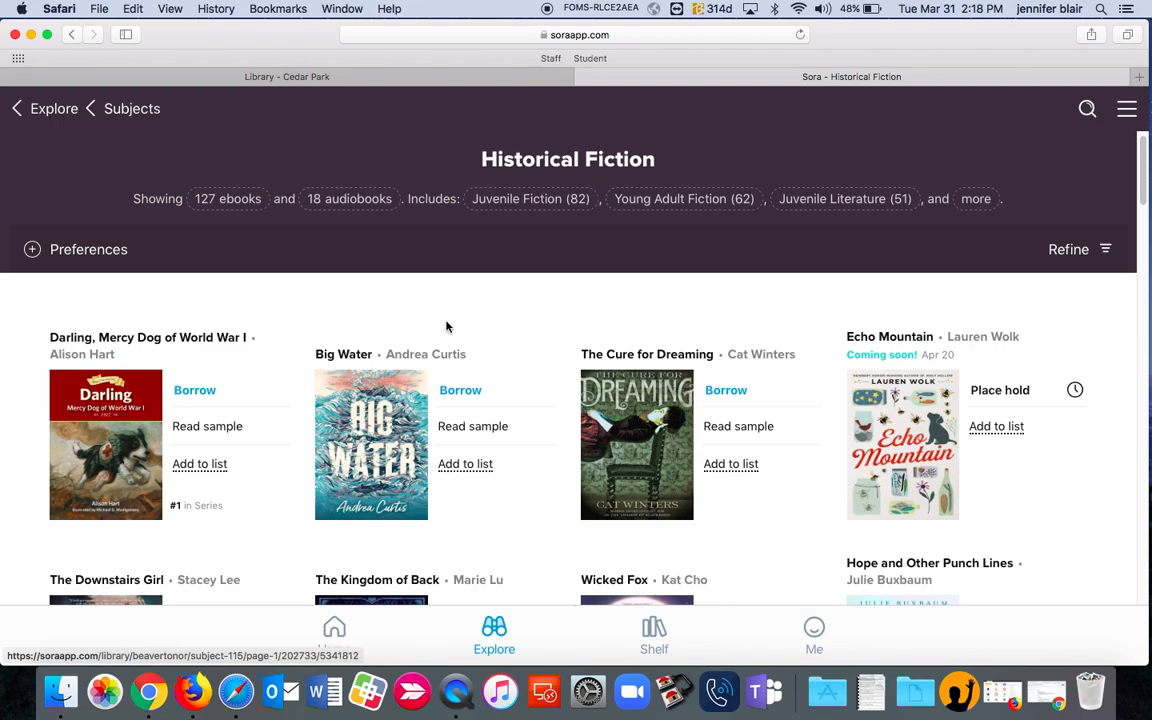
{"action": "mouse_move", "coordinate": [520, 394]}
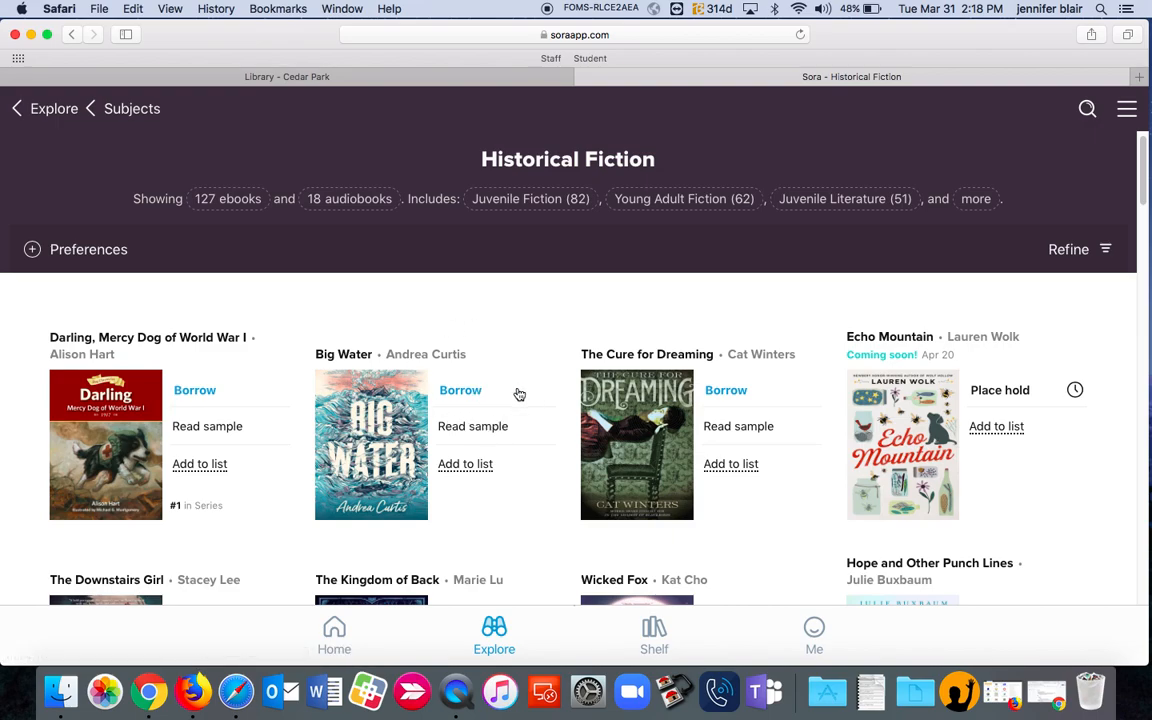
{"action": "mouse_move", "coordinate": [172, 159]}
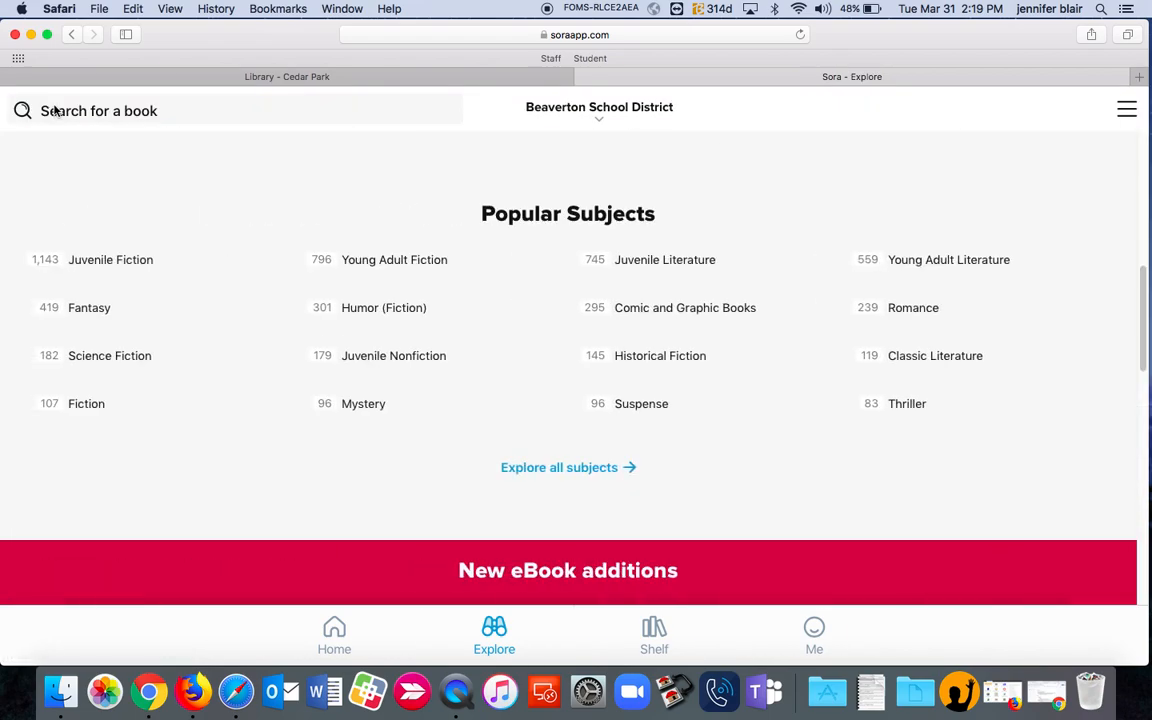
Search Sora for 'diary of a wimpy kid', showing 32 ebooks and 11 audiobooks.
{"action": "left_click", "coordinate": [72, 111]}
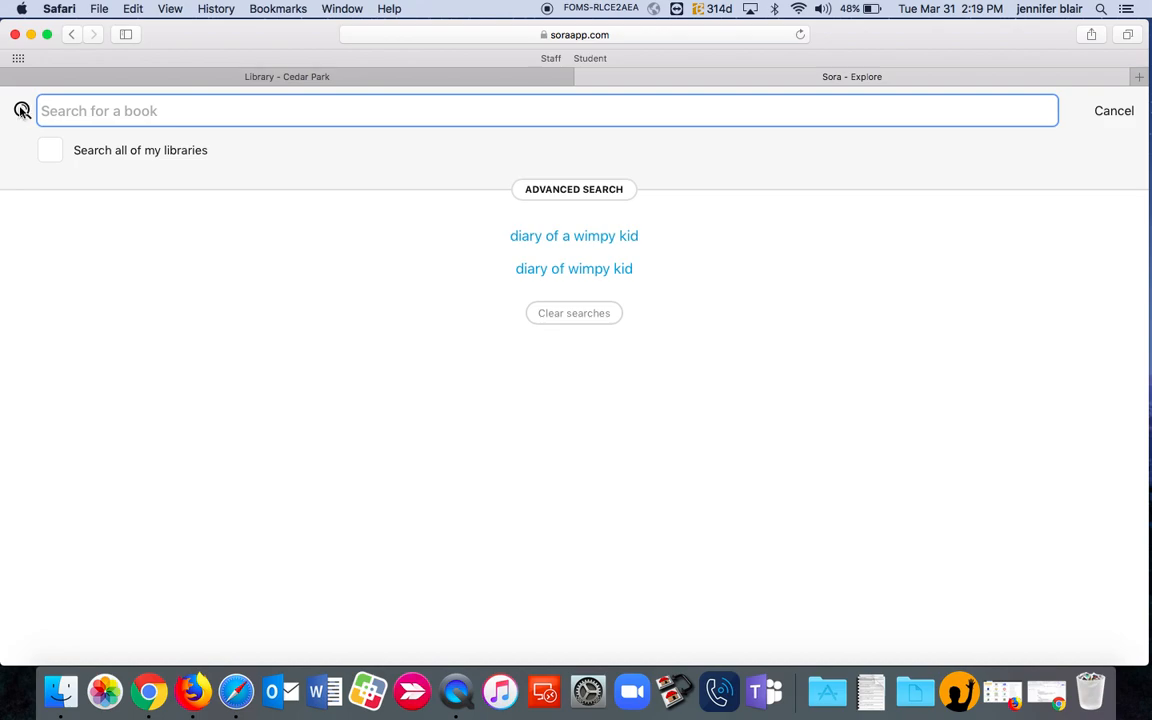
{"action": "type", "text": "diary of a wim"}
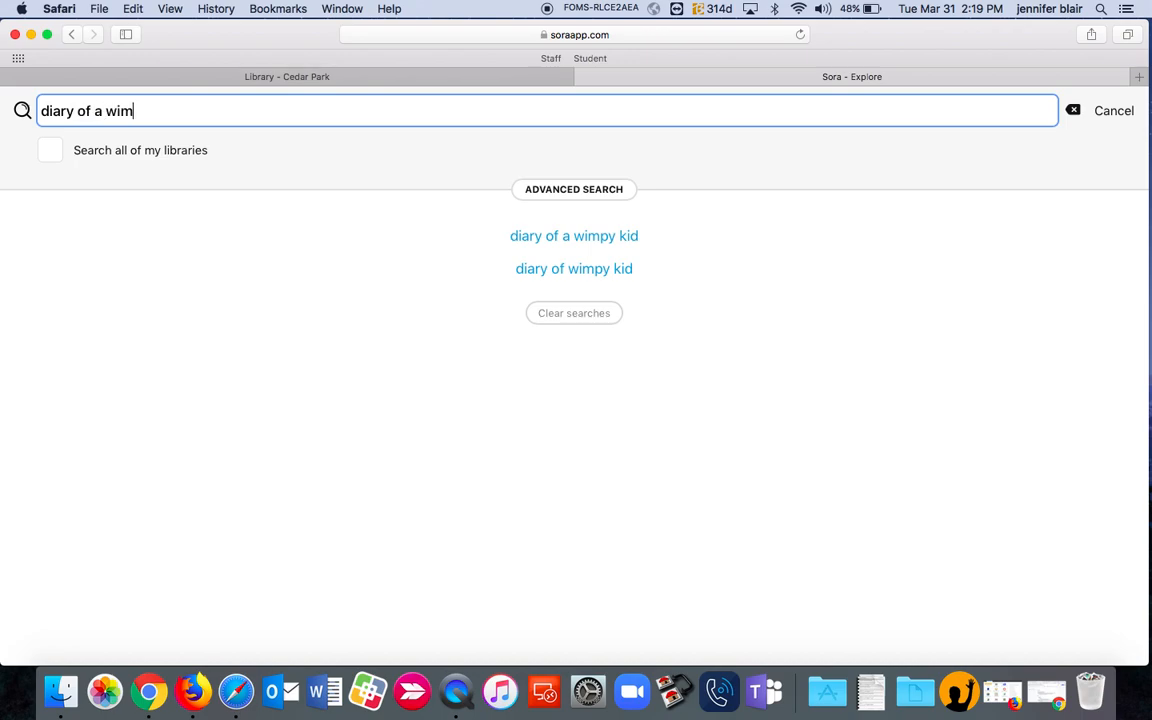
{"action": "left_click", "coordinate": [573, 235]}
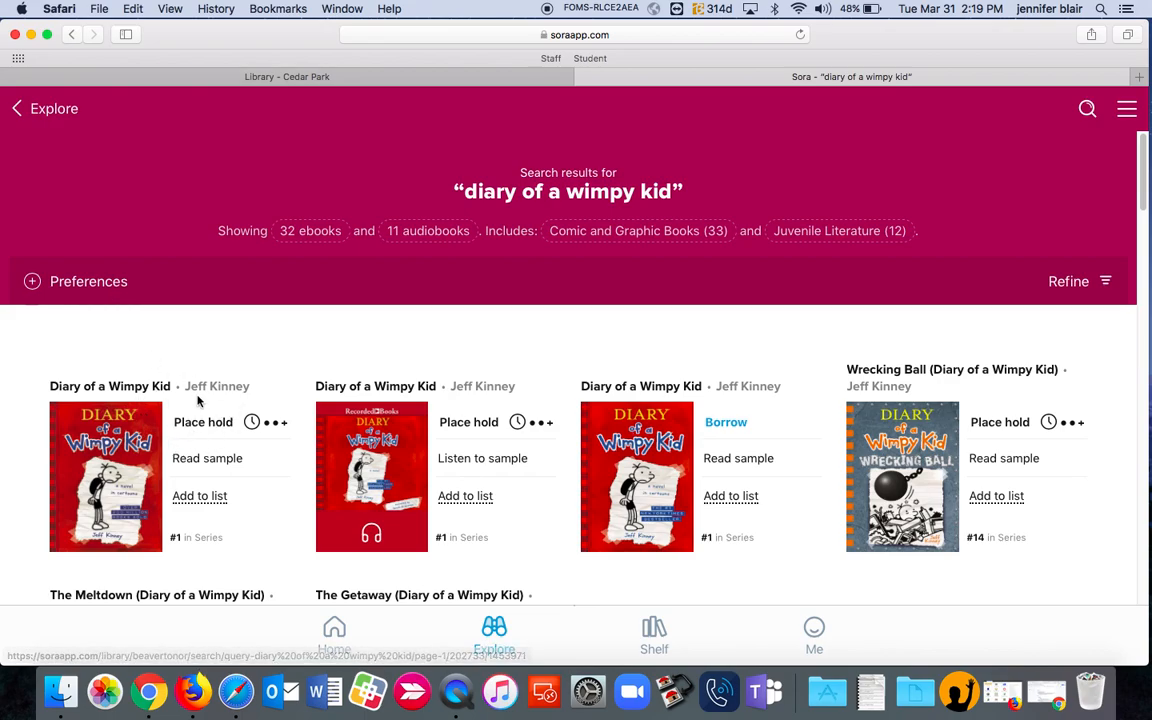
{"action": "mouse_move", "coordinate": [358, 544]}
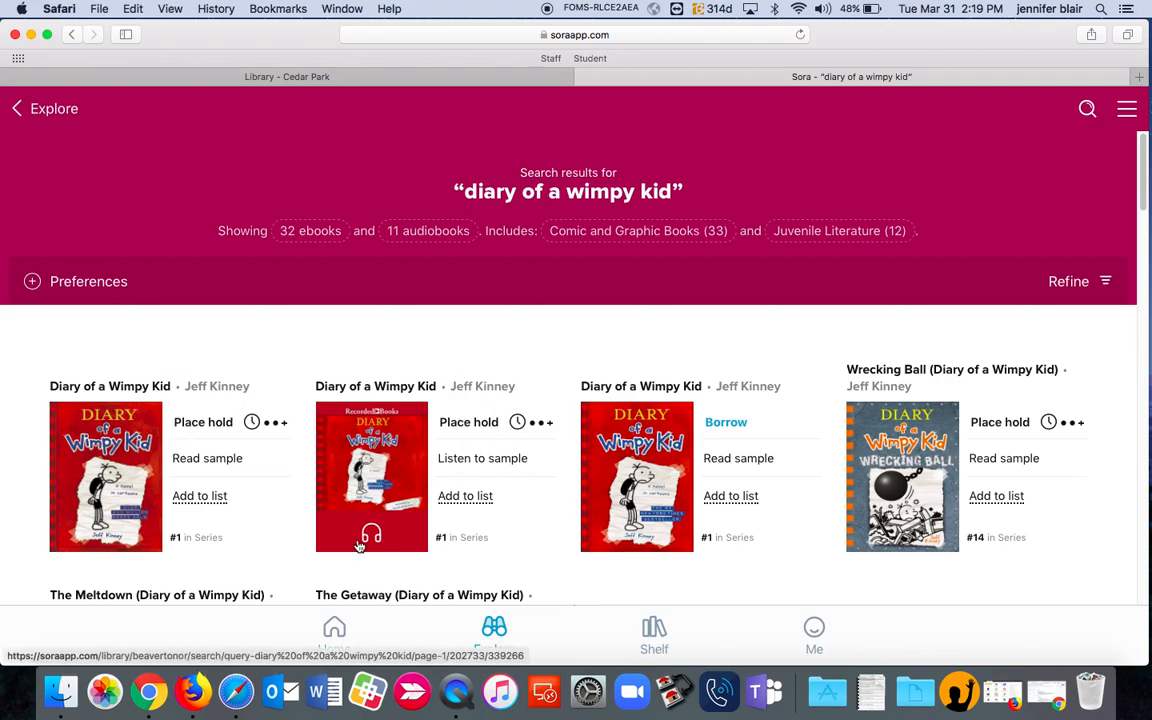
{"action": "mouse_move", "coordinate": [372, 541]}
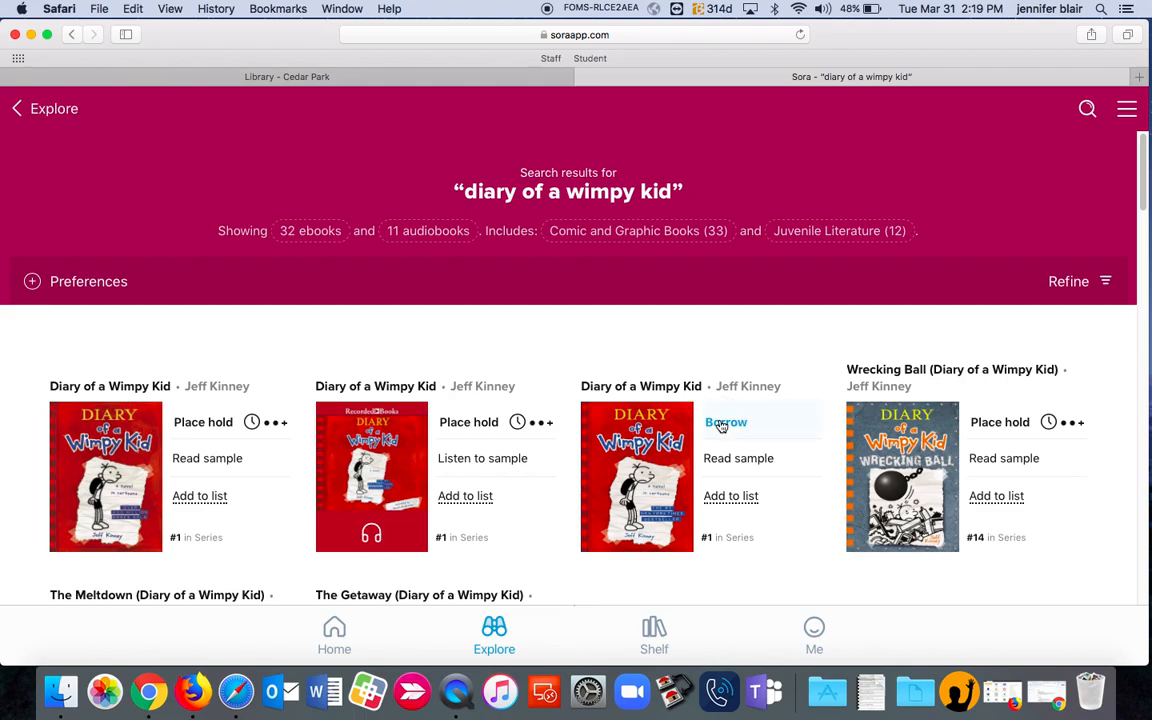
Borrow the third Diary of a Wimpy Kid result, due in 13 days, and open it.
{"action": "left_click", "coordinate": [724, 423]}
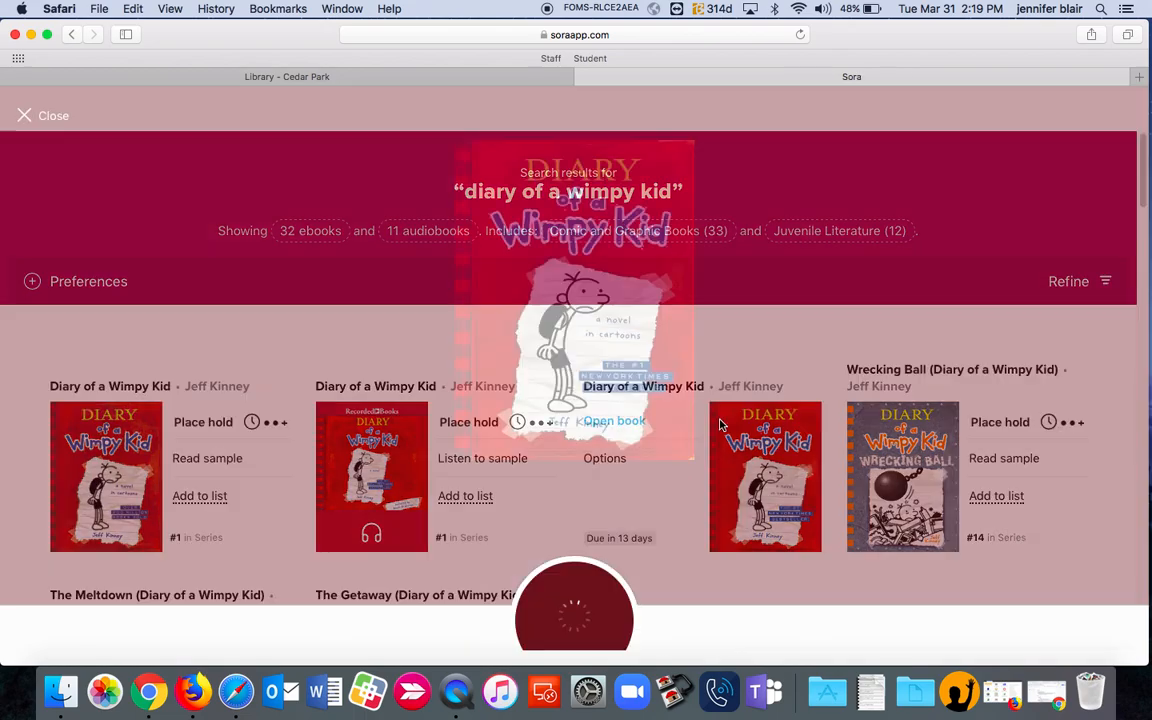
{"action": "left_click", "coordinate": [613, 421]}
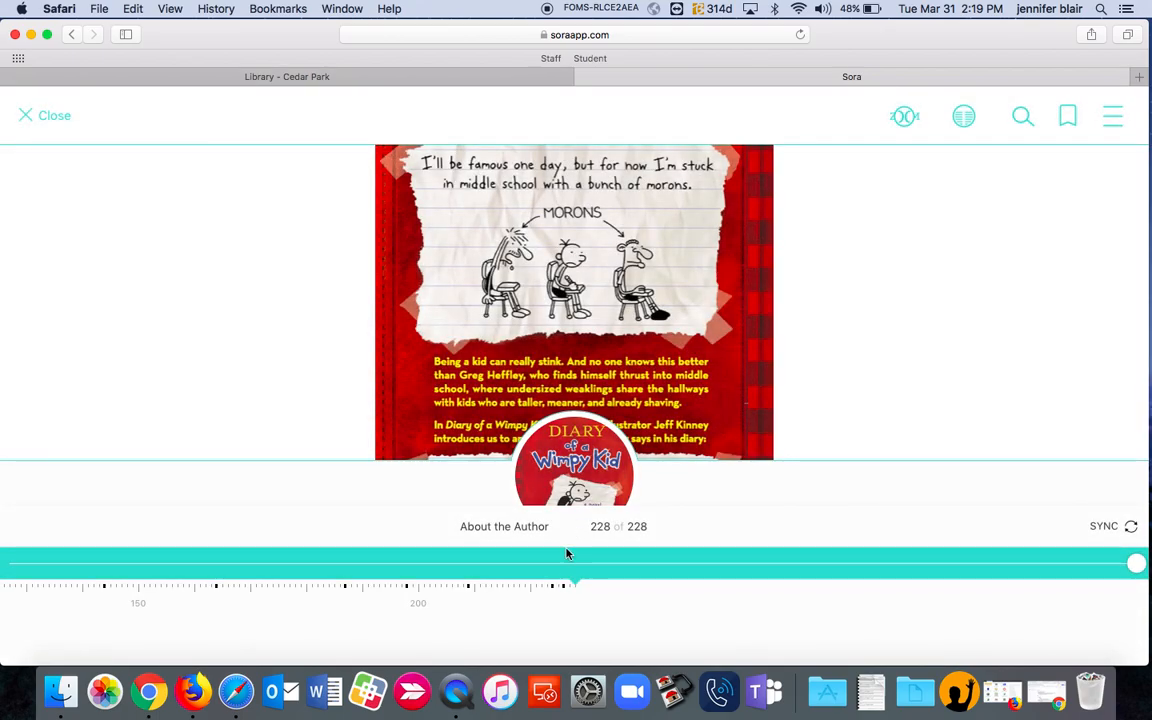
{"action": "mouse_move", "coordinate": [880, 513]}
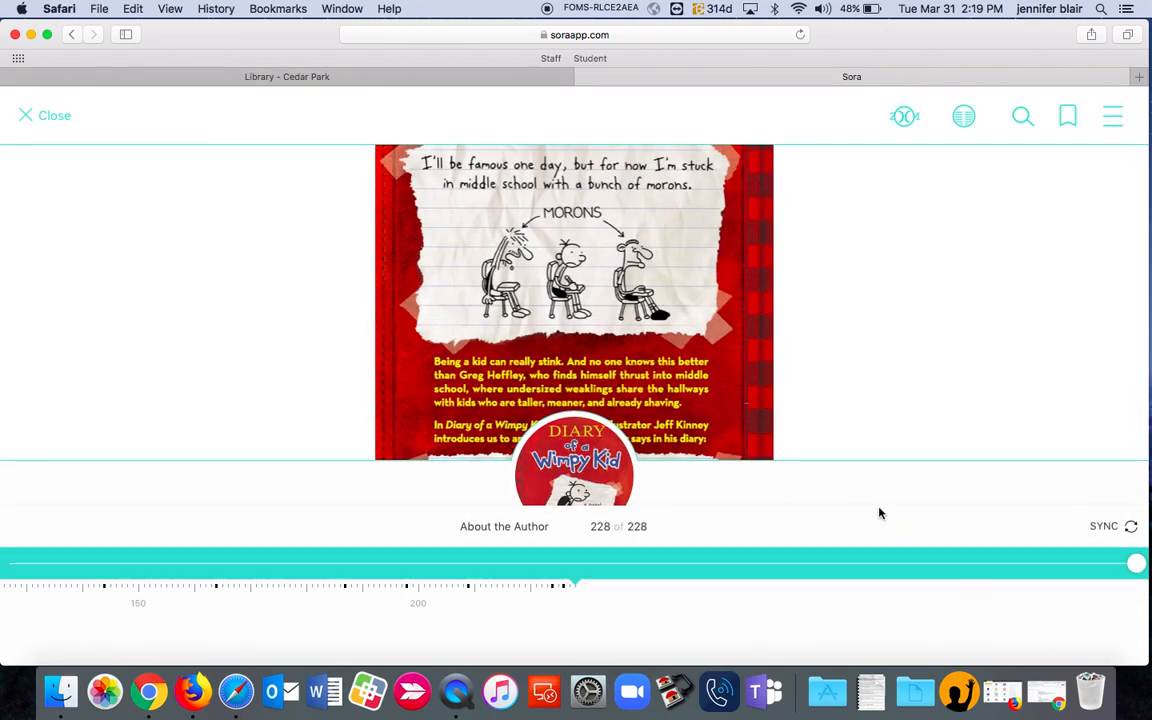
{"action": "mouse_move", "coordinate": [1136, 565]}
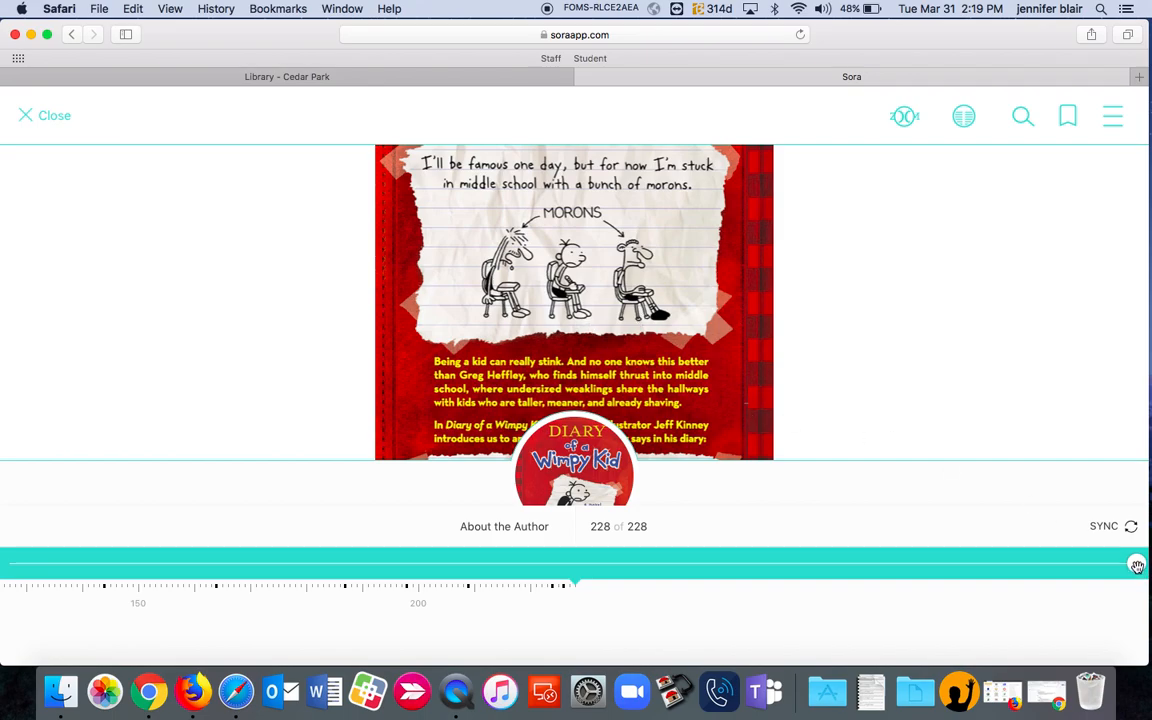
{"action": "left_click_drag", "start_coordinate": [1137, 564], "coordinate": [10, 564]}
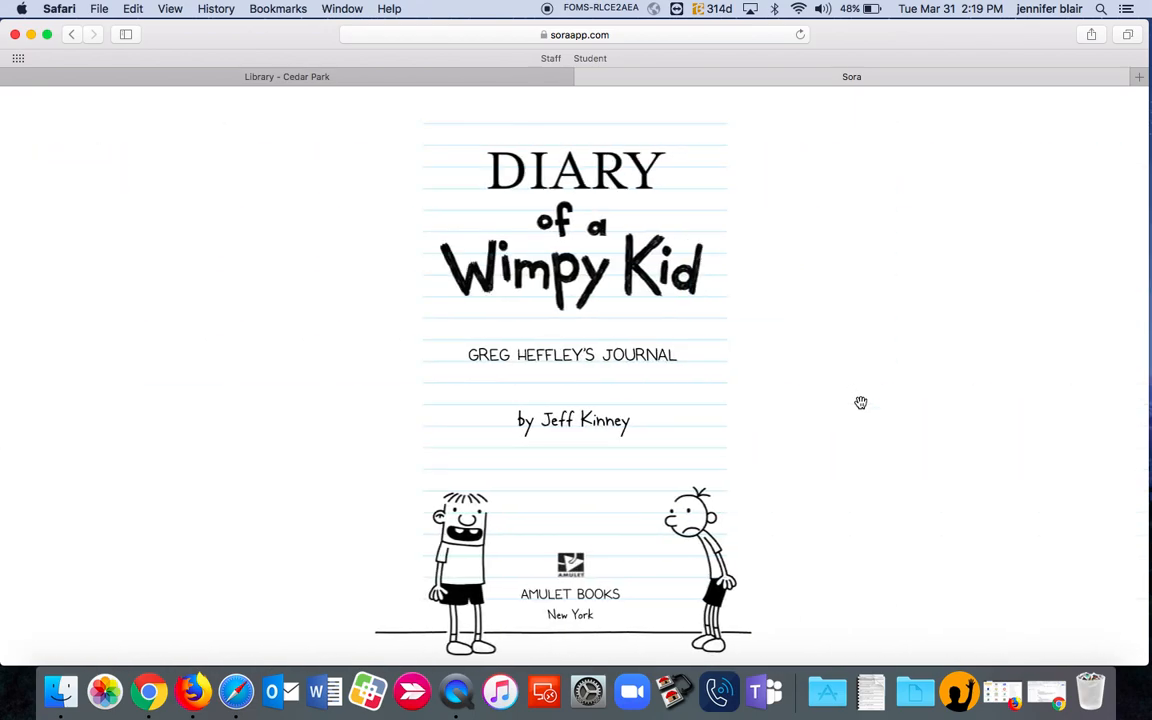
{"action": "left_click", "coordinate": [860, 403]}
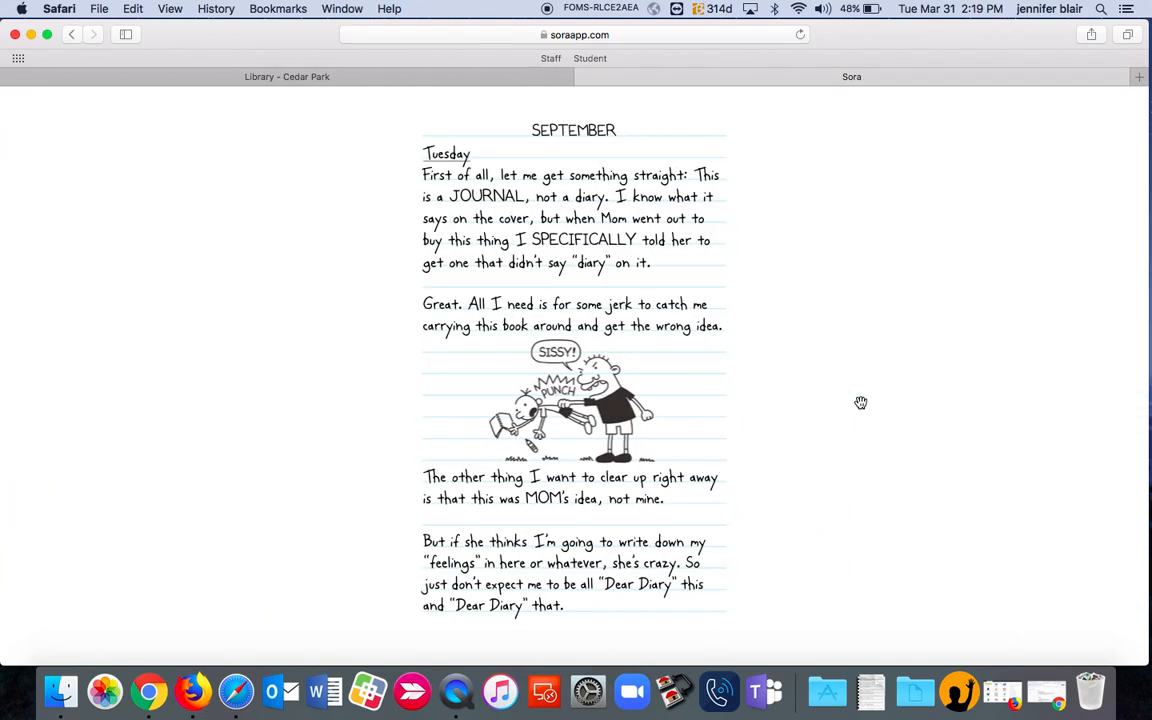
{"action": "scroll", "scroll_direction": "down", "scroll_amount": 3}
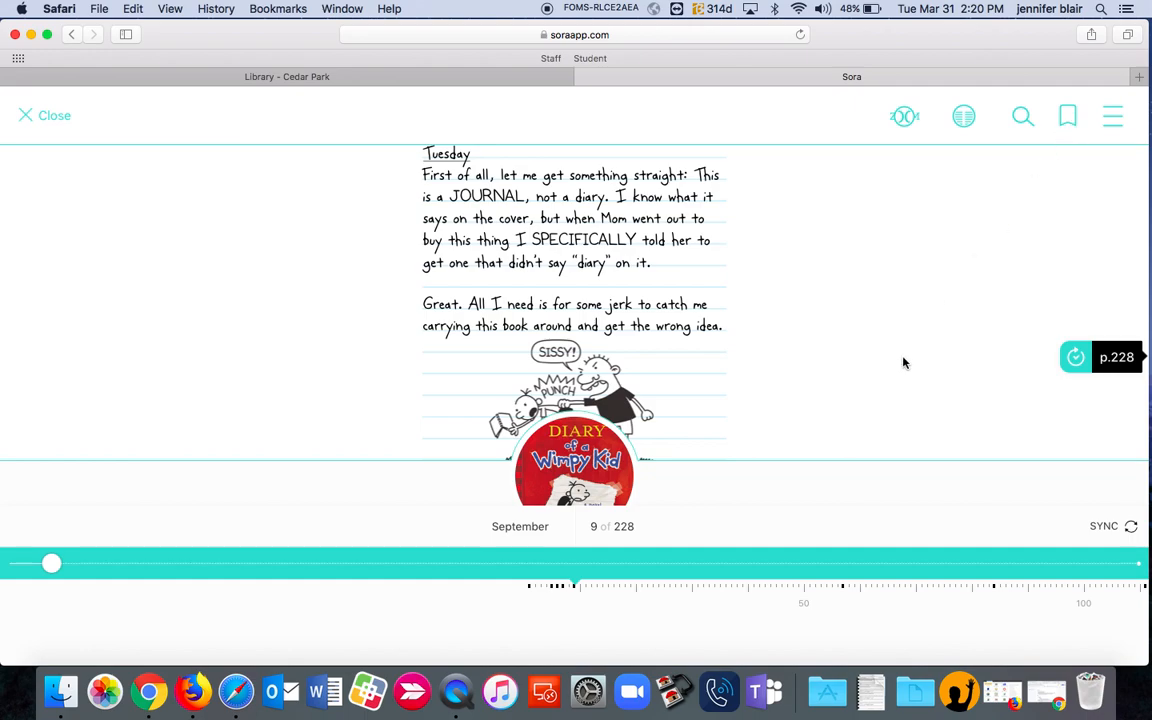
{"action": "left_click_drag", "start_coordinate": [52, 563], "coordinate": [316, 563]}
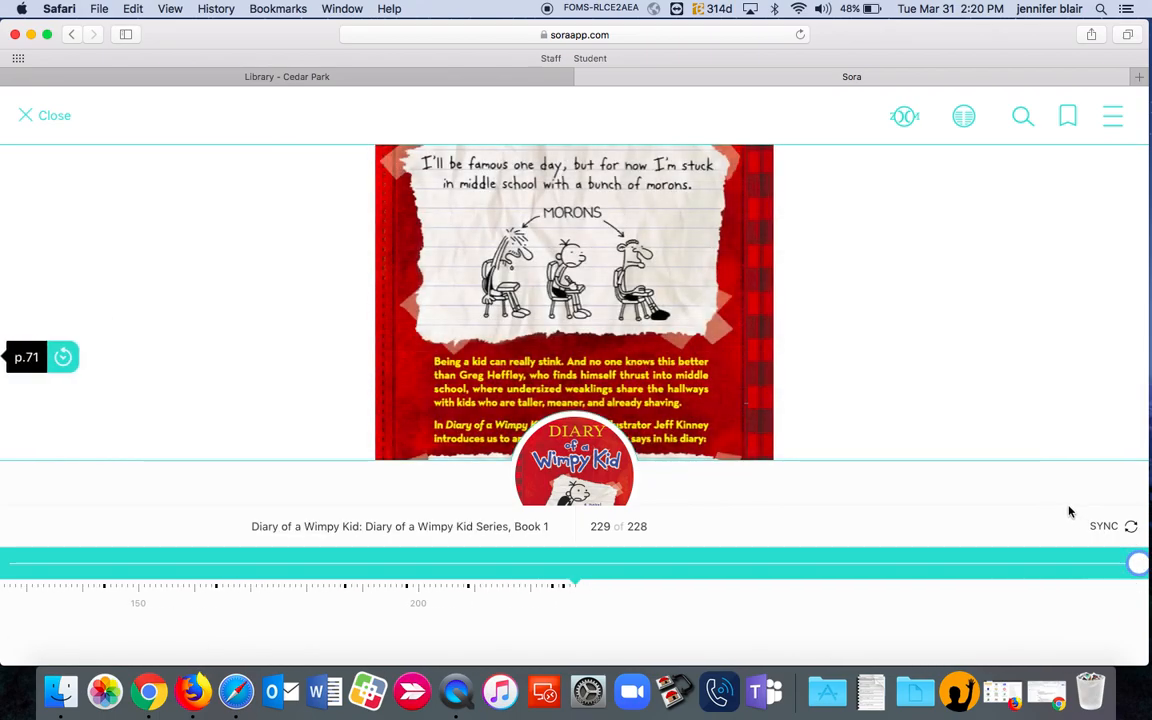
{"action": "mouse_move", "coordinate": [830, 311]}
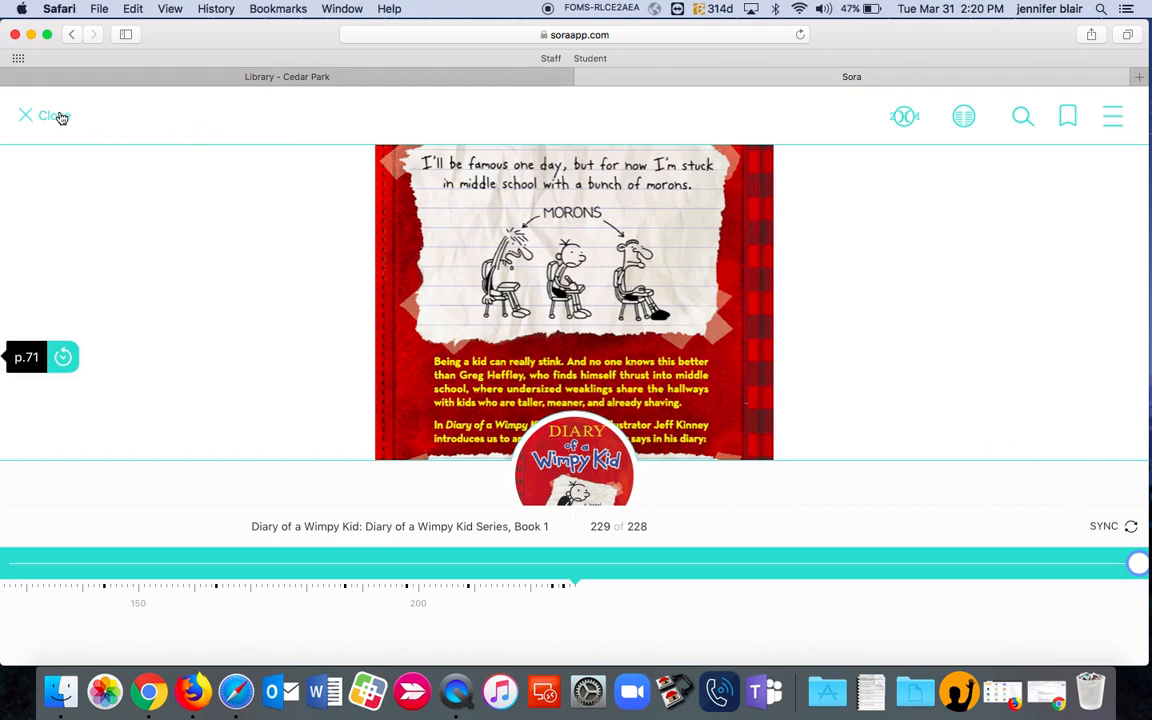
Close the reader and view the Shelf's Loans with Diary of a Wimpy Kid listed.
{"action": "left_click", "coordinate": [46, 115]}
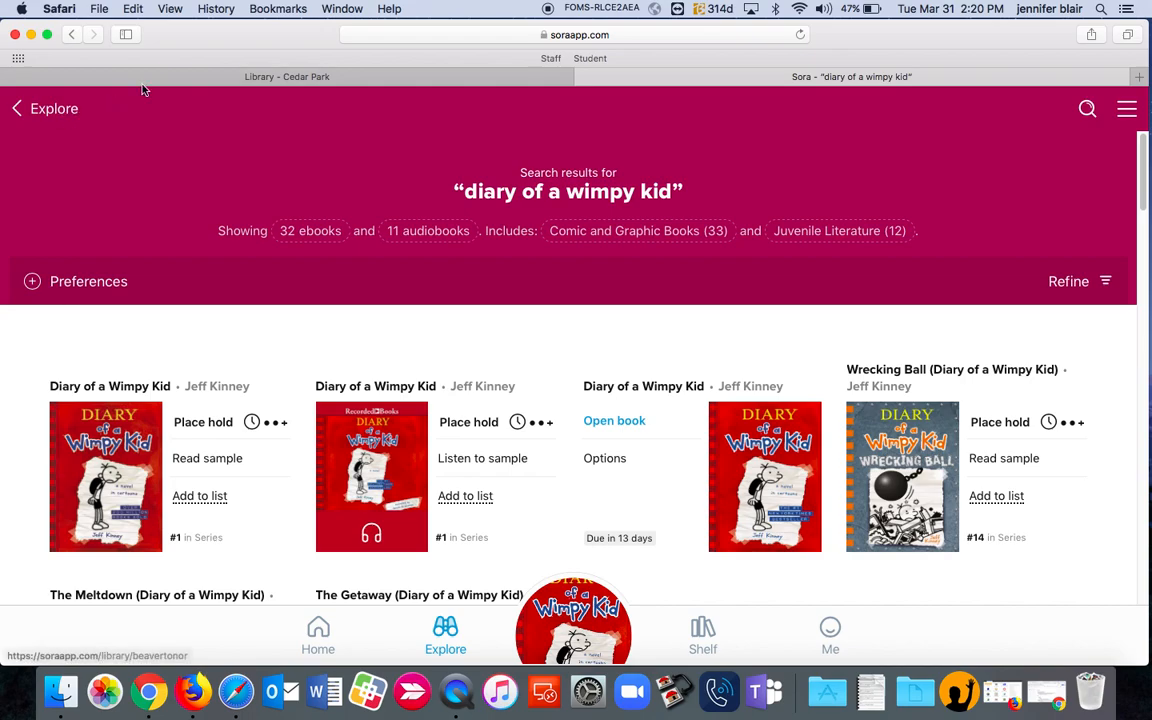
{"action": "mouse_move", "coordinate": [684, 586]}
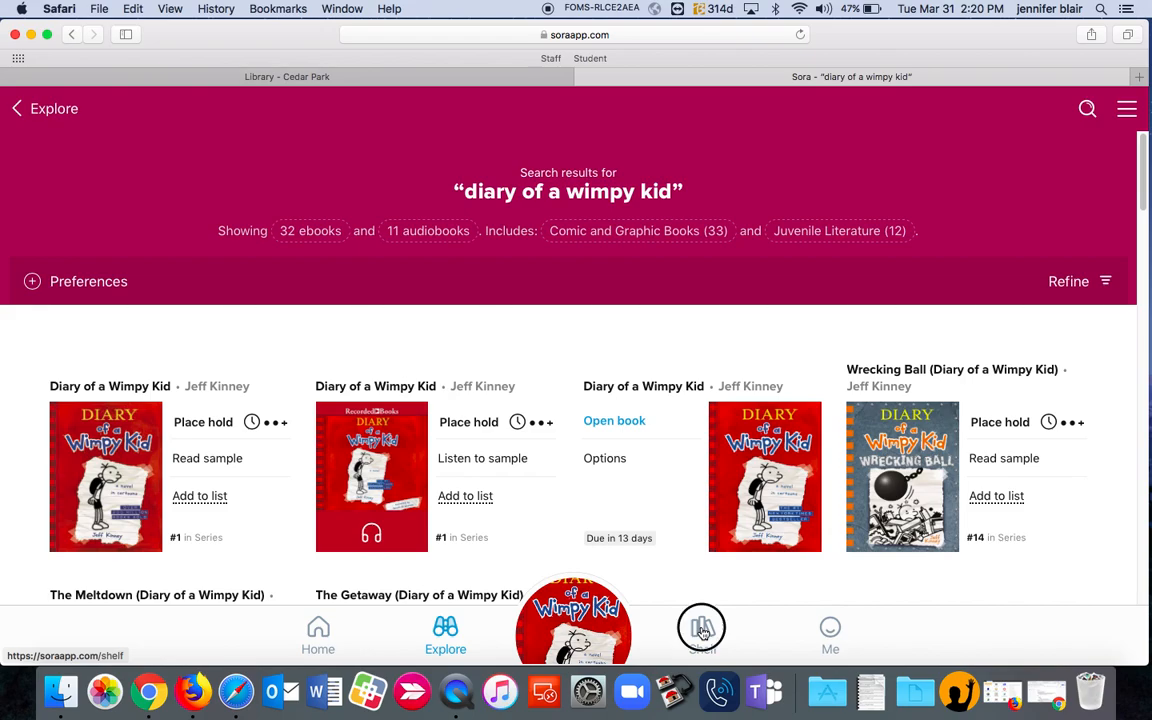
{"action": "left_click", "coordinate": [701, 627]}
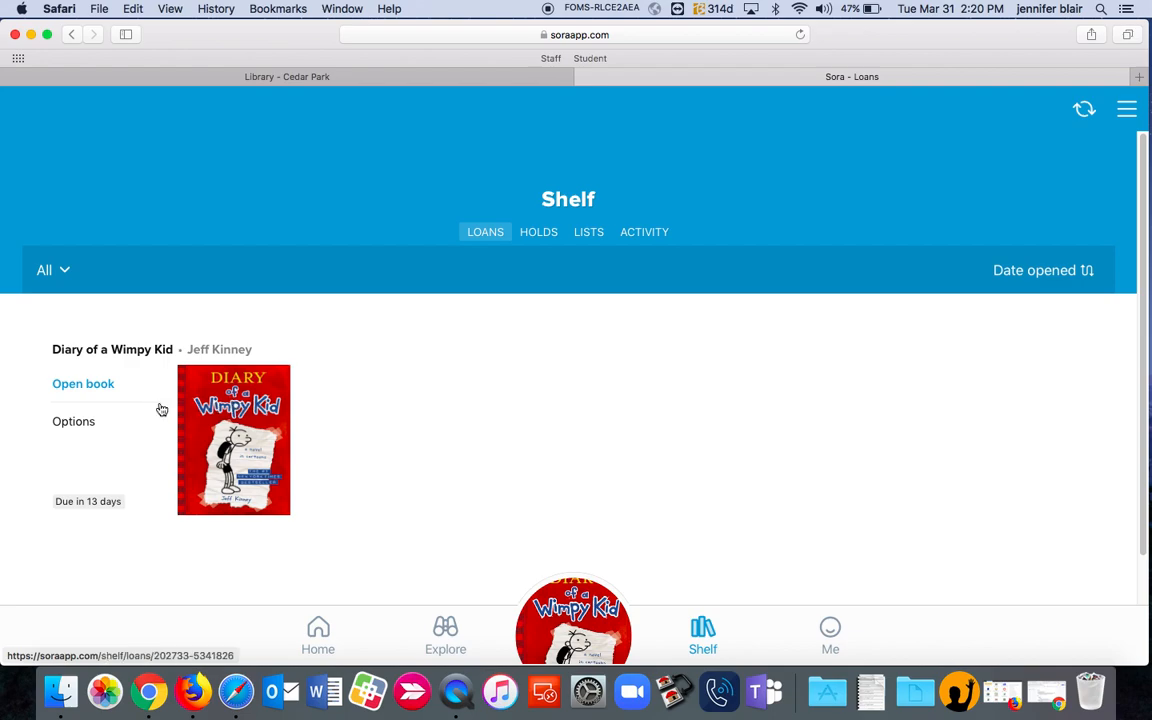
{"action": "mouse_move", "coordinate": [68, 427]}
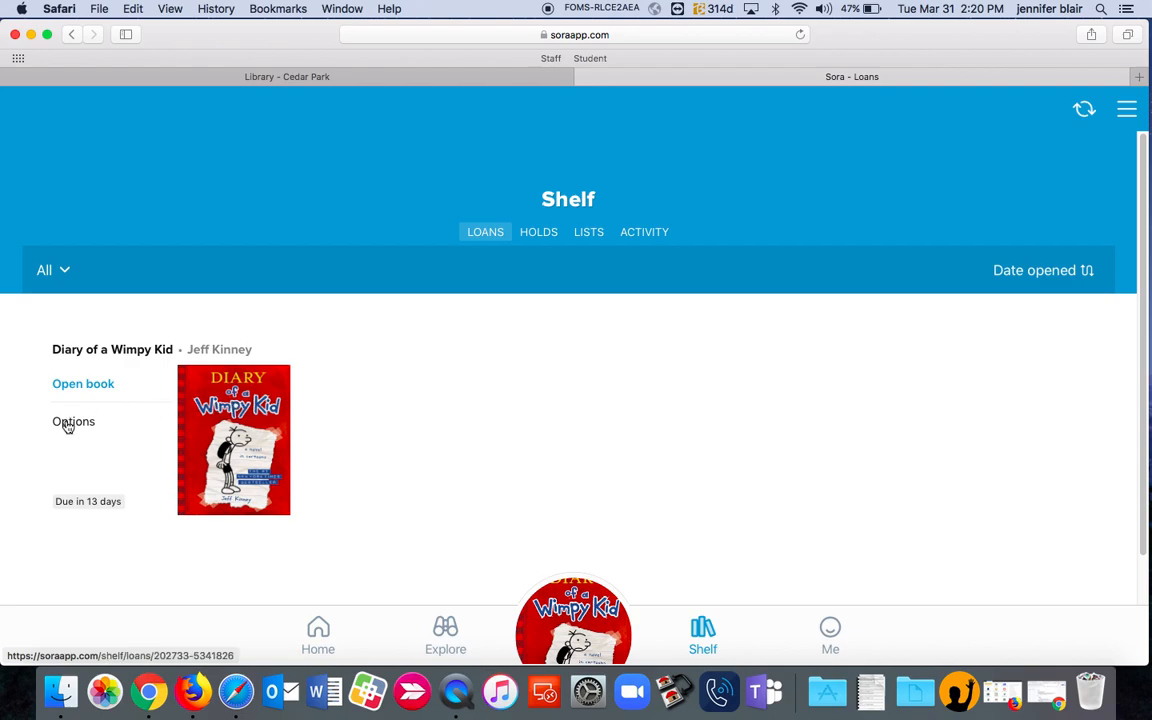
Return the Diary of a Wimpy Kid loan to Beaverton School District via its Options menu.
{"action": "left_click", "coordinate": [73, 421]}
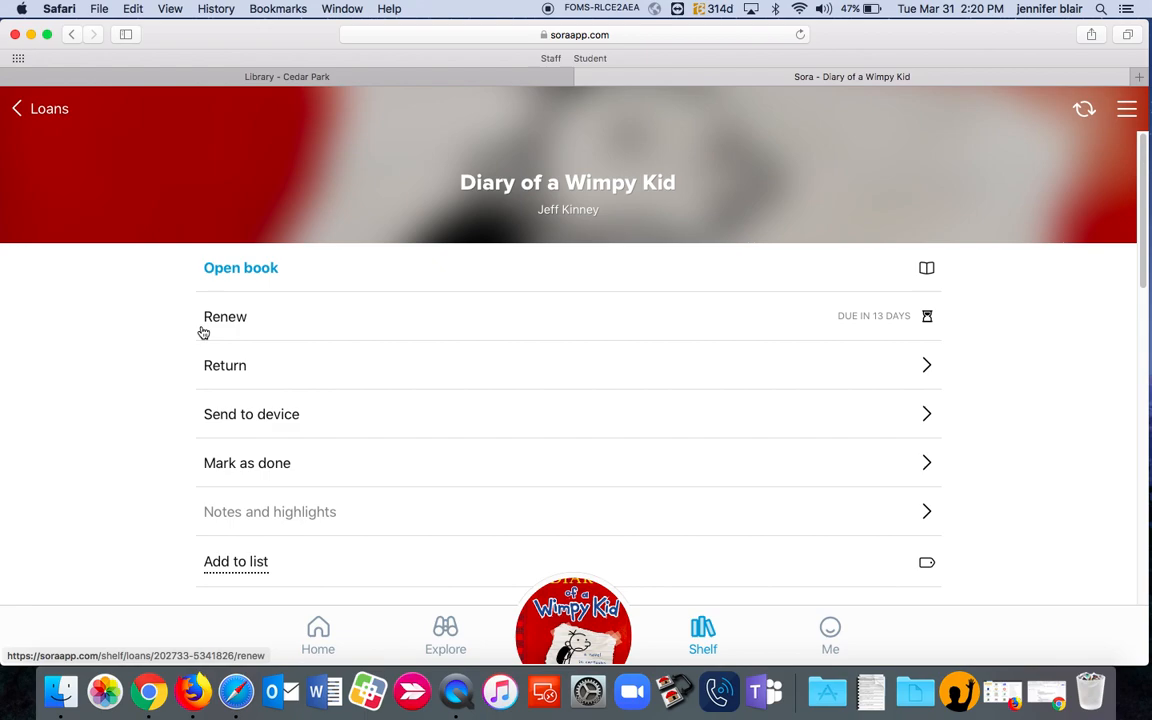
{"action": "mouse_move", "coordinate": [227, 325]}
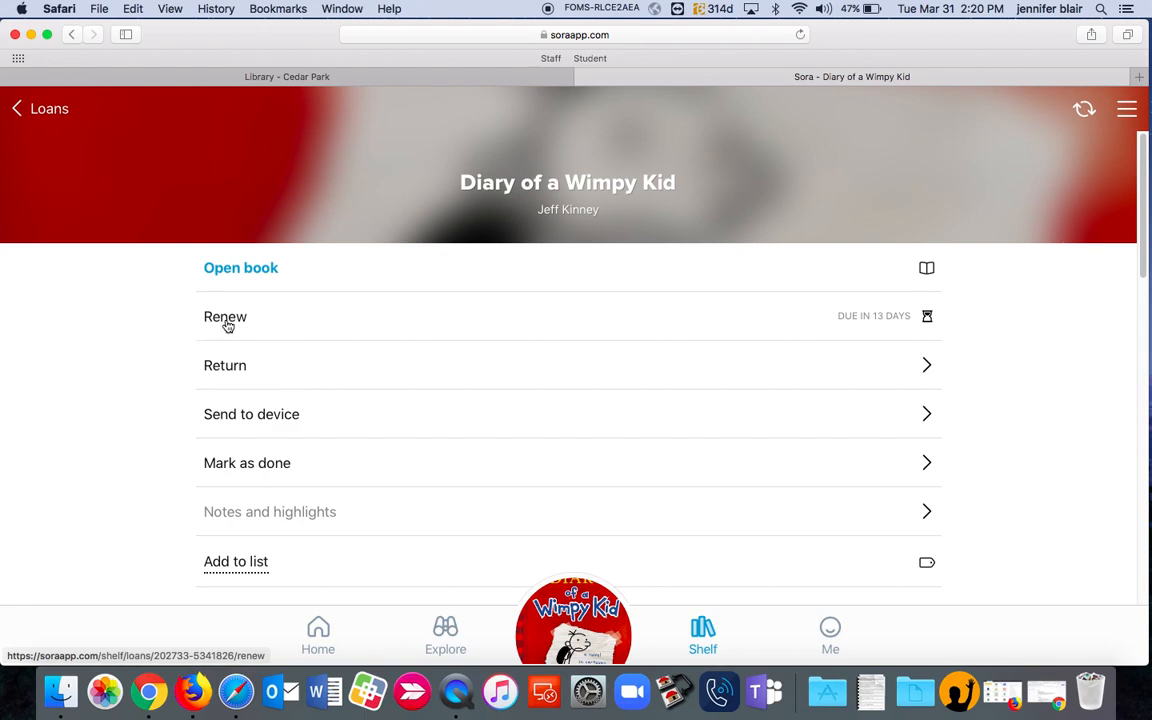
{"action": "mouse_move", "coordinate": [914, 378]}
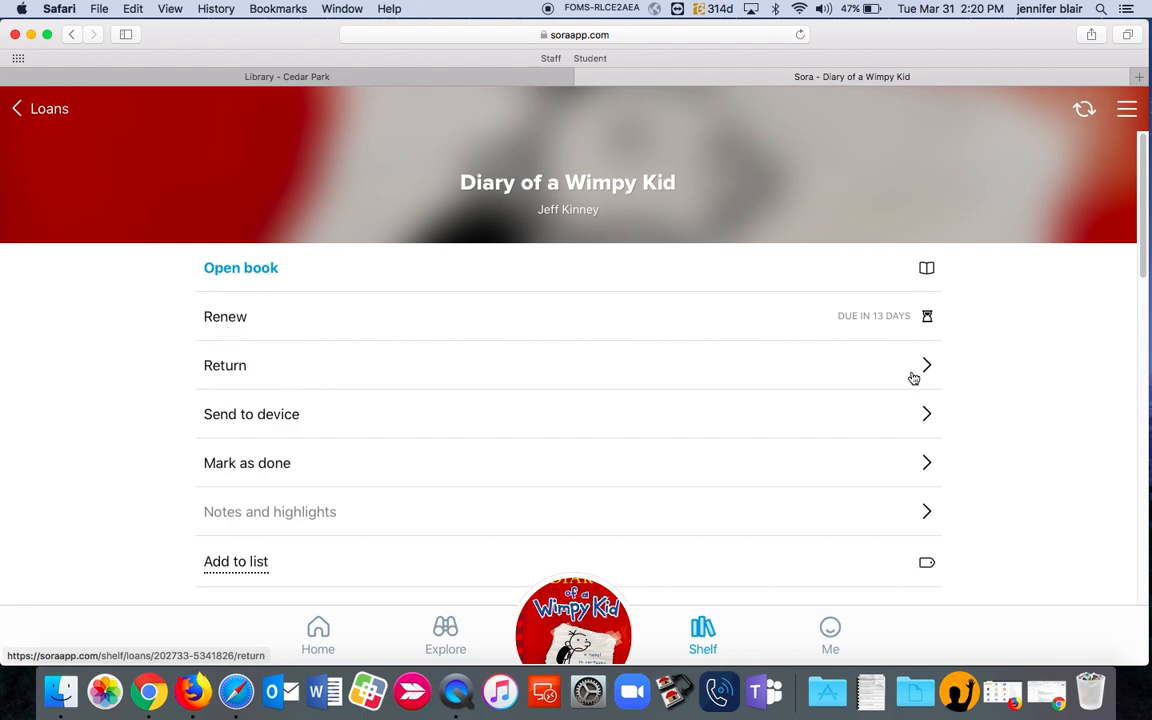
{"action": "mouse_move", "coordinate": [926, 367]}
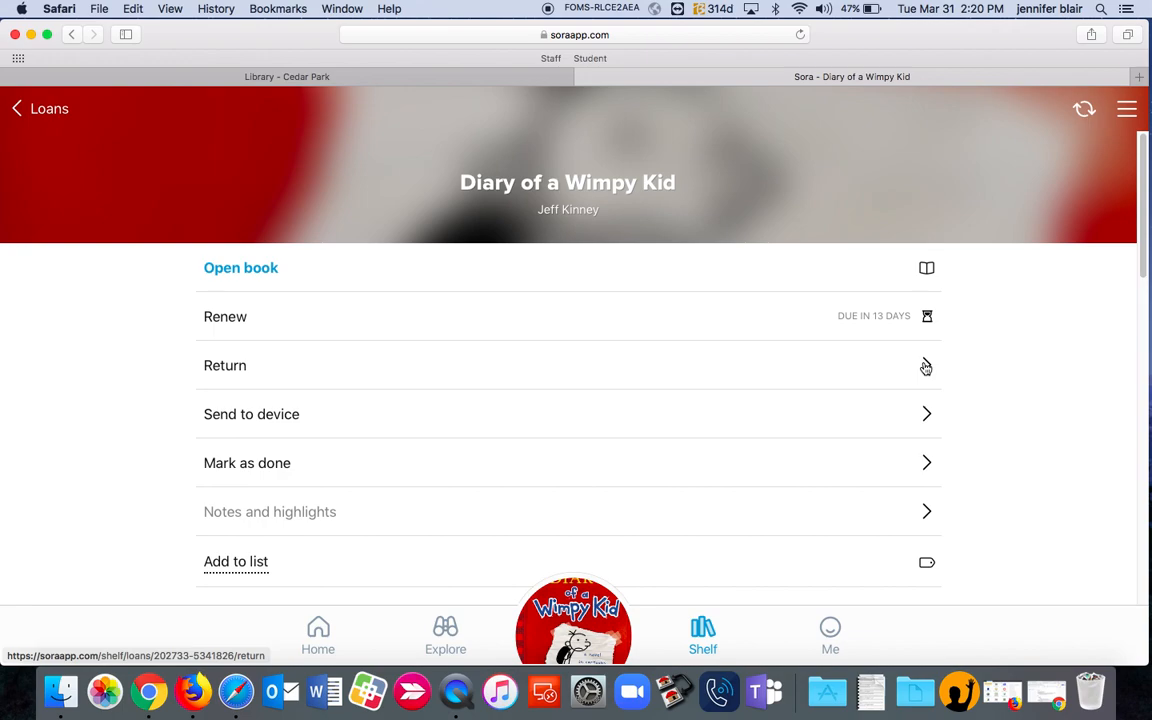
{"action": "left_click", "coordinate": [225, 365]}
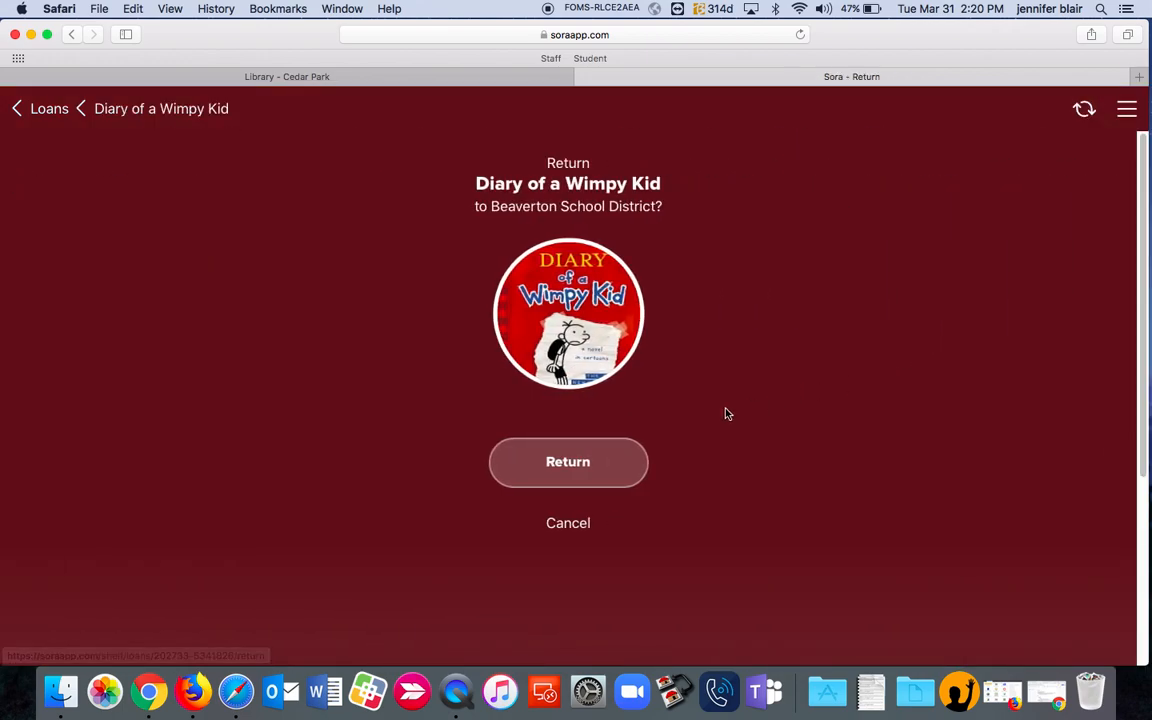
{"action": "mouse_move", "coordinate": [538, 462]}
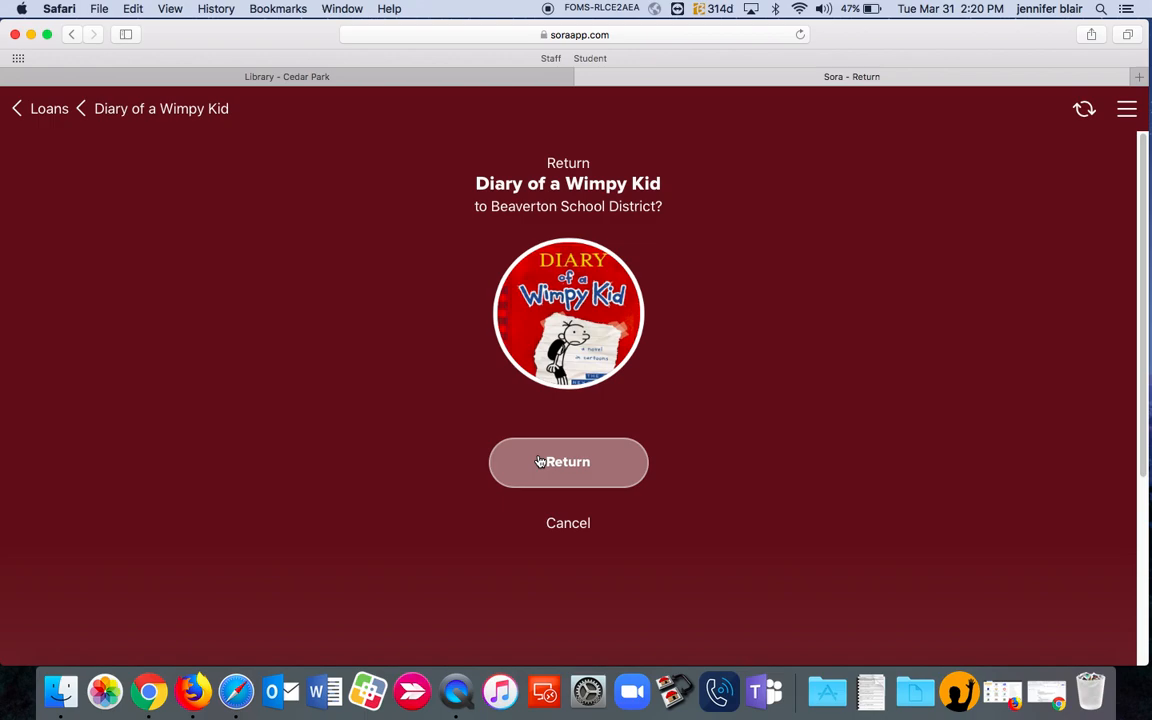
{"action": "left_click", "coordinate": [568, 462]}
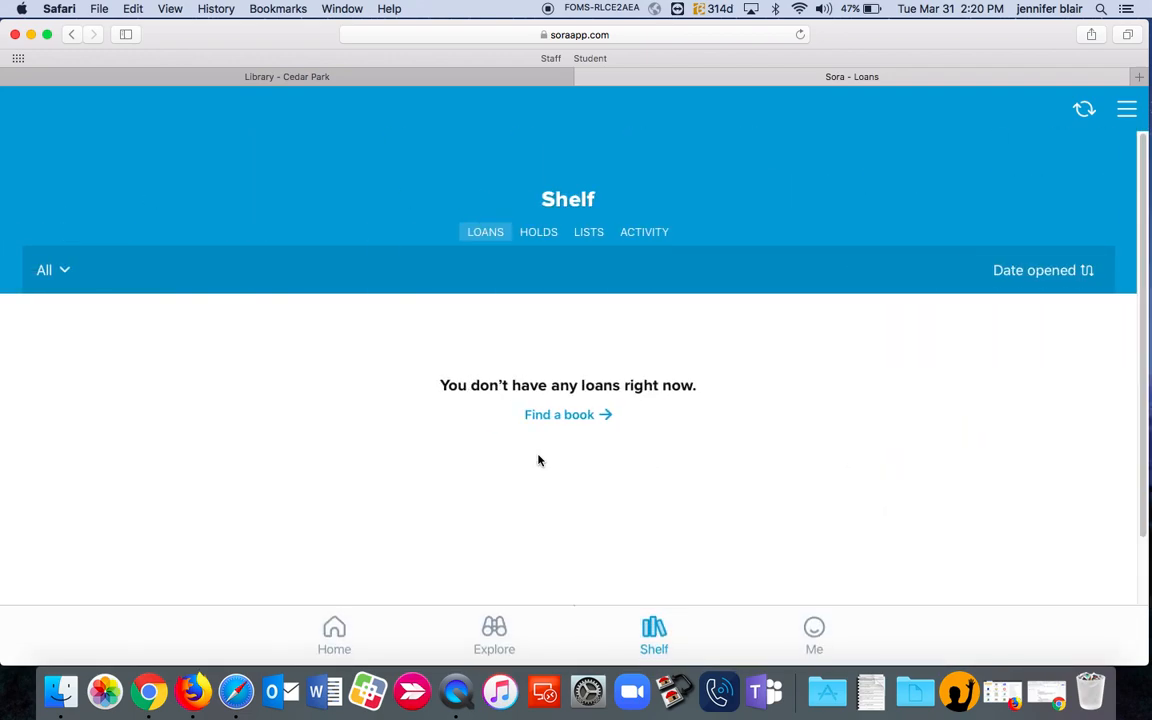
{"action": "mouse_move", "coordinate": [547, 155]}
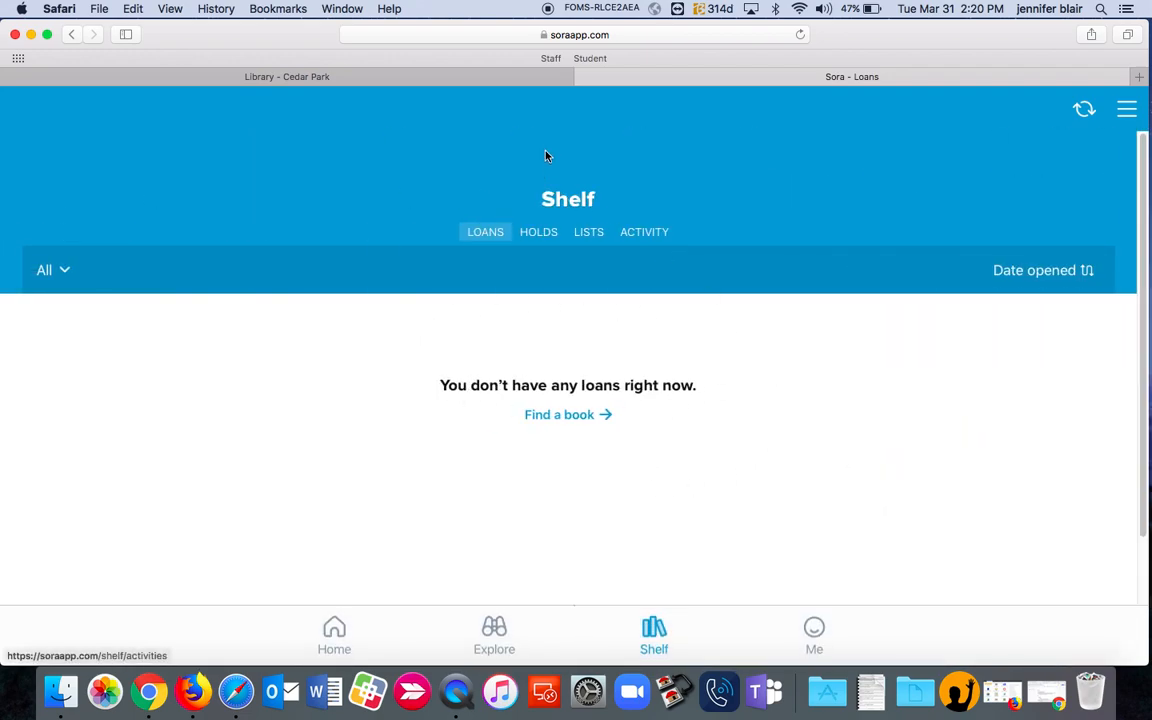
{"action": "mouse_move", "coordinate": [640, 439]}
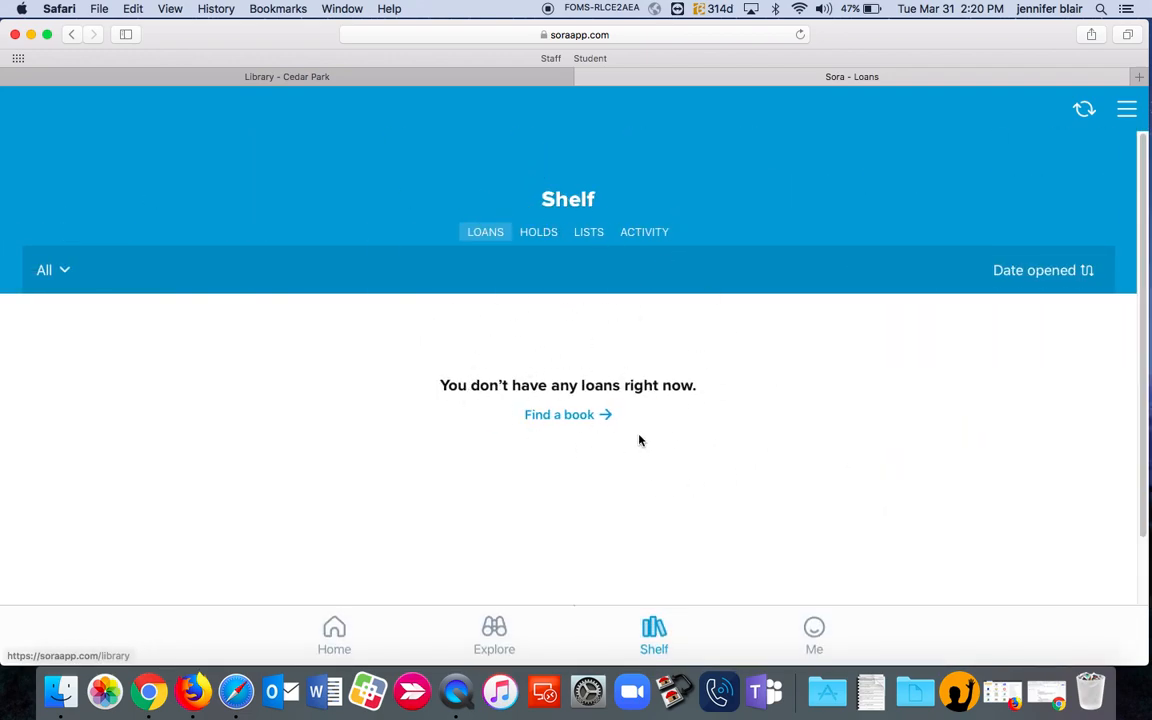
{"action": "left_click", "coordinate": [538, 231]}
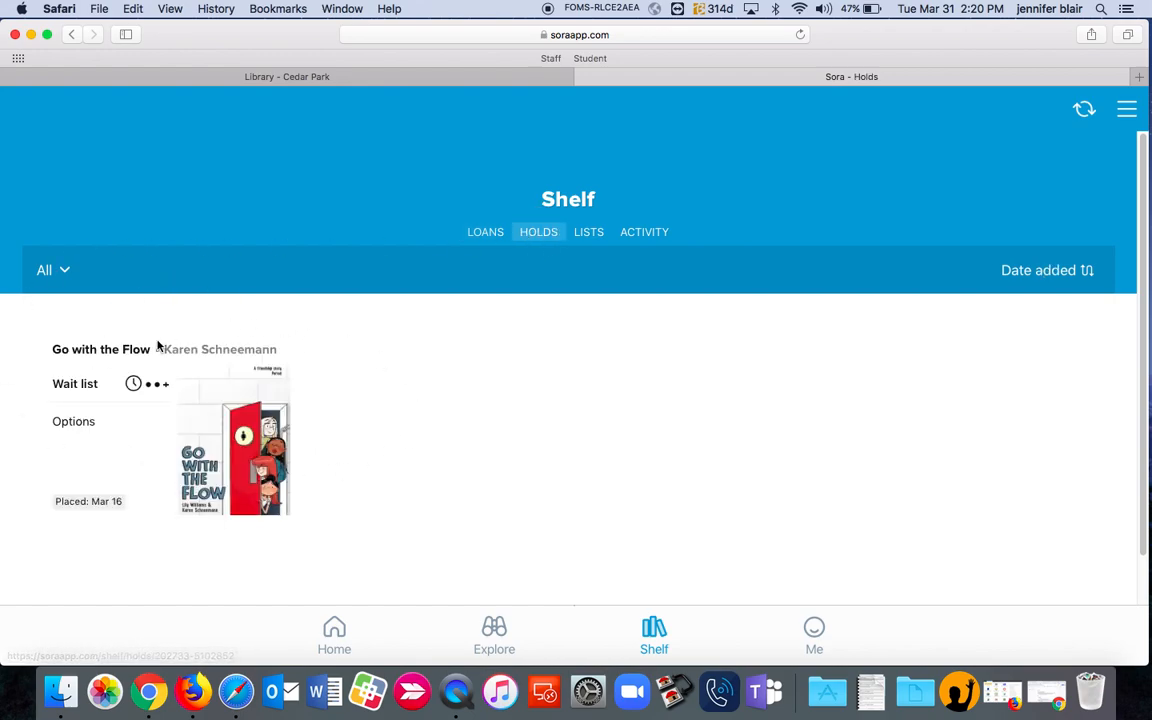
{"action": "mouse_move", "coordinate": [360, 428]}
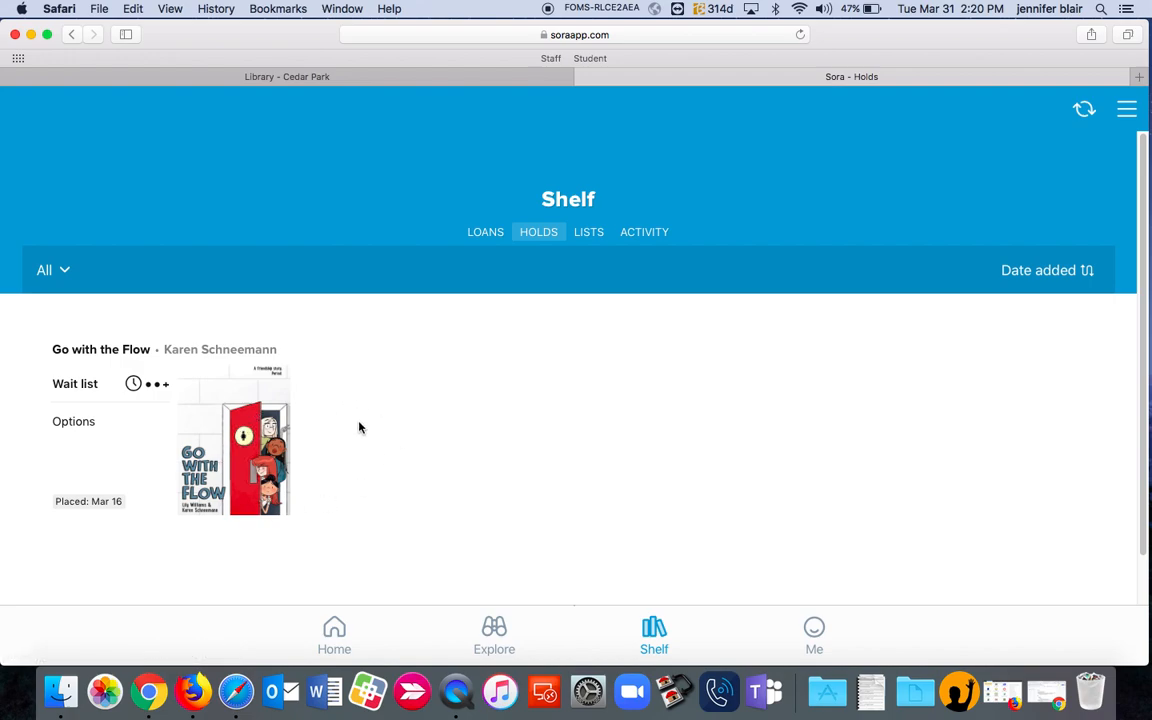
{"action": "mouse_move", "coordinate": [238, 437]}
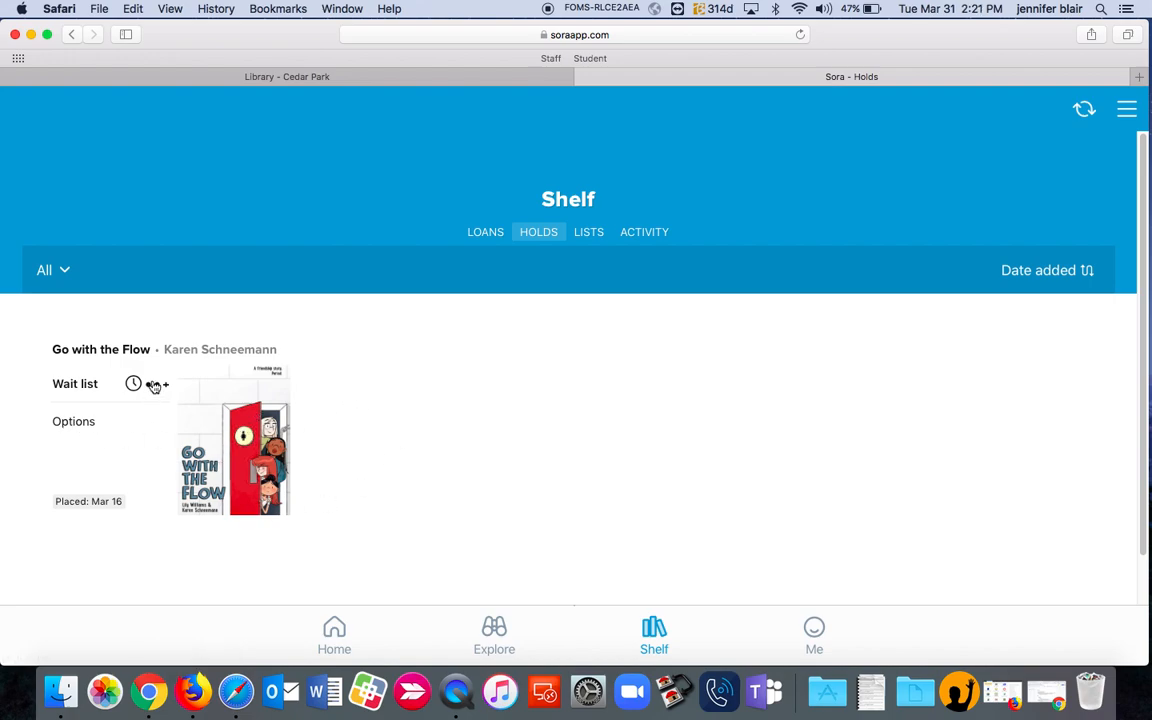
{"action": "left_click", "coordinate": [133, 384]}
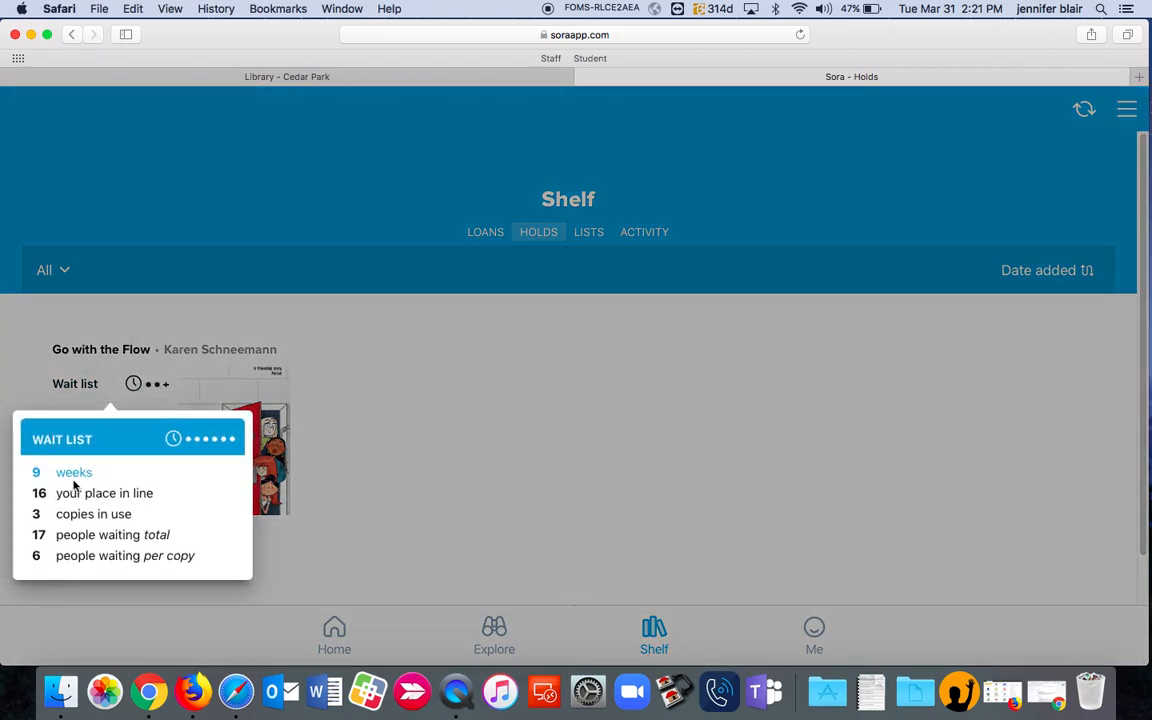
{"action": "mouse_move", "coordinate": [110, 504]}
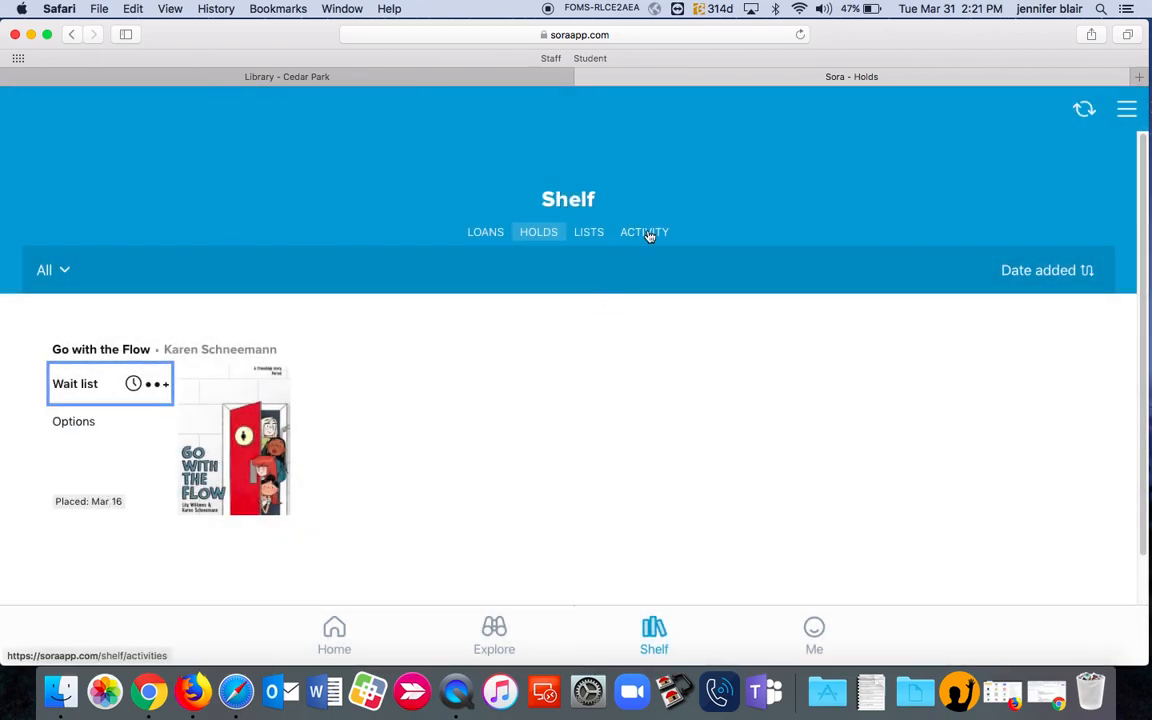
{"action": "left_click", "coordinate": [644, 232]}
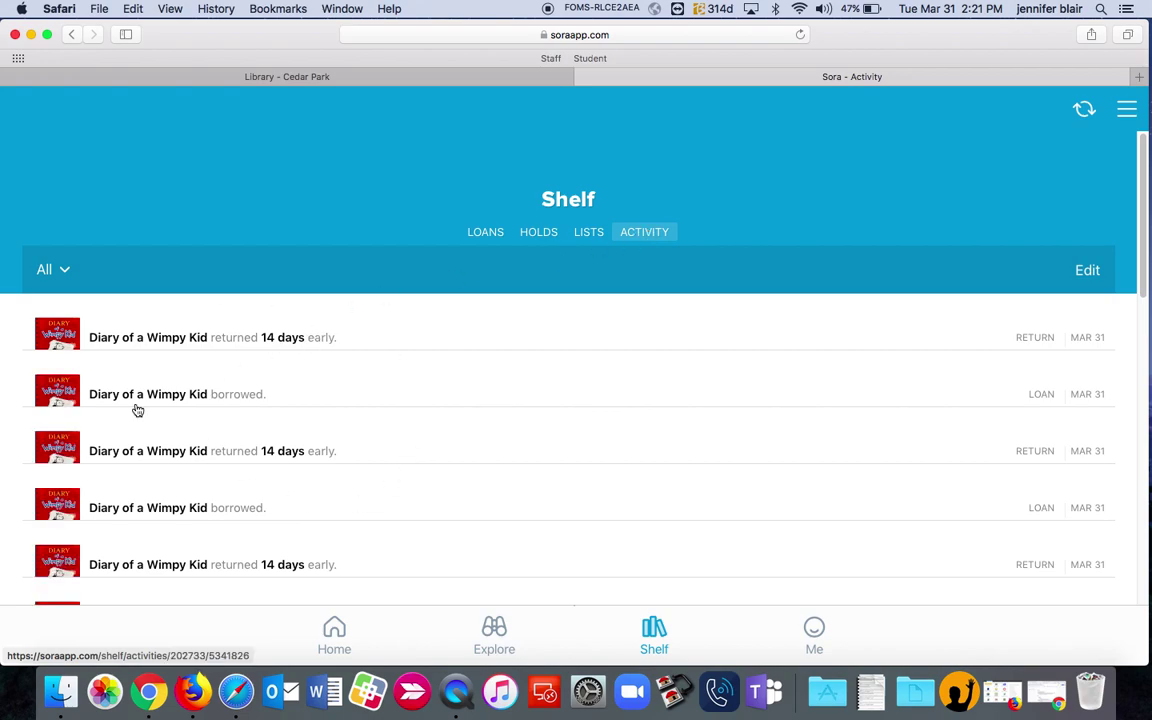
{"action": "mouse_move", "coordinate": [637, 266]}
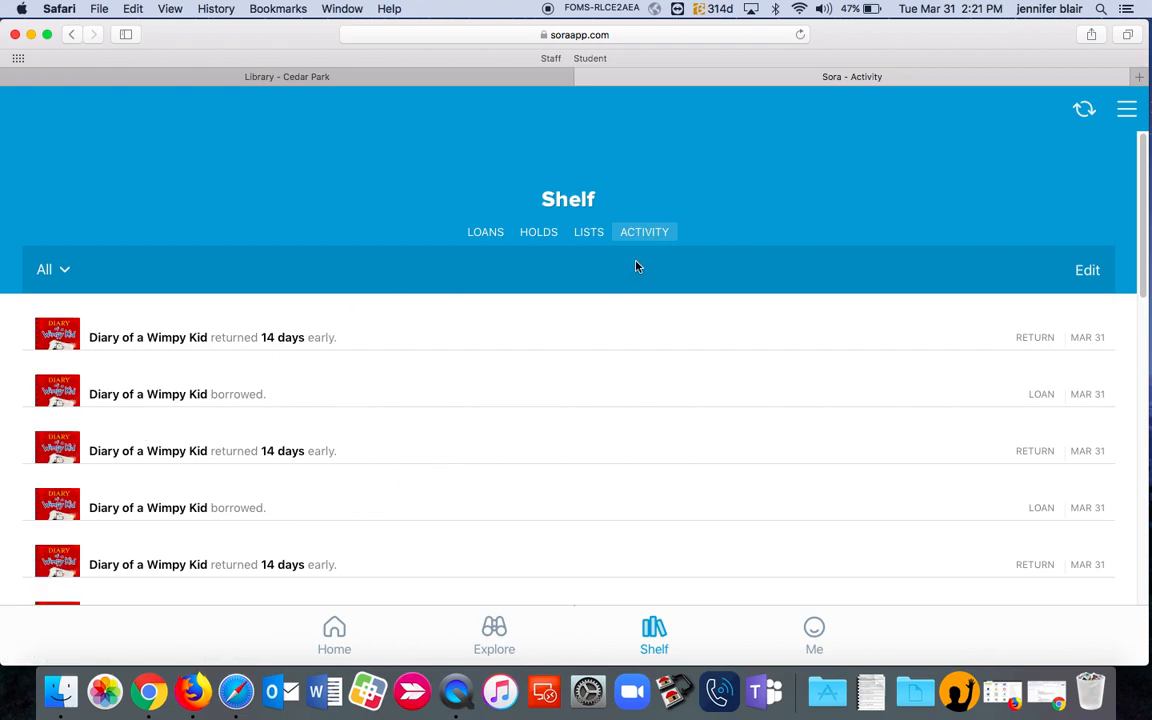
{"action": "left_click", "coordinate": [588, 231]}
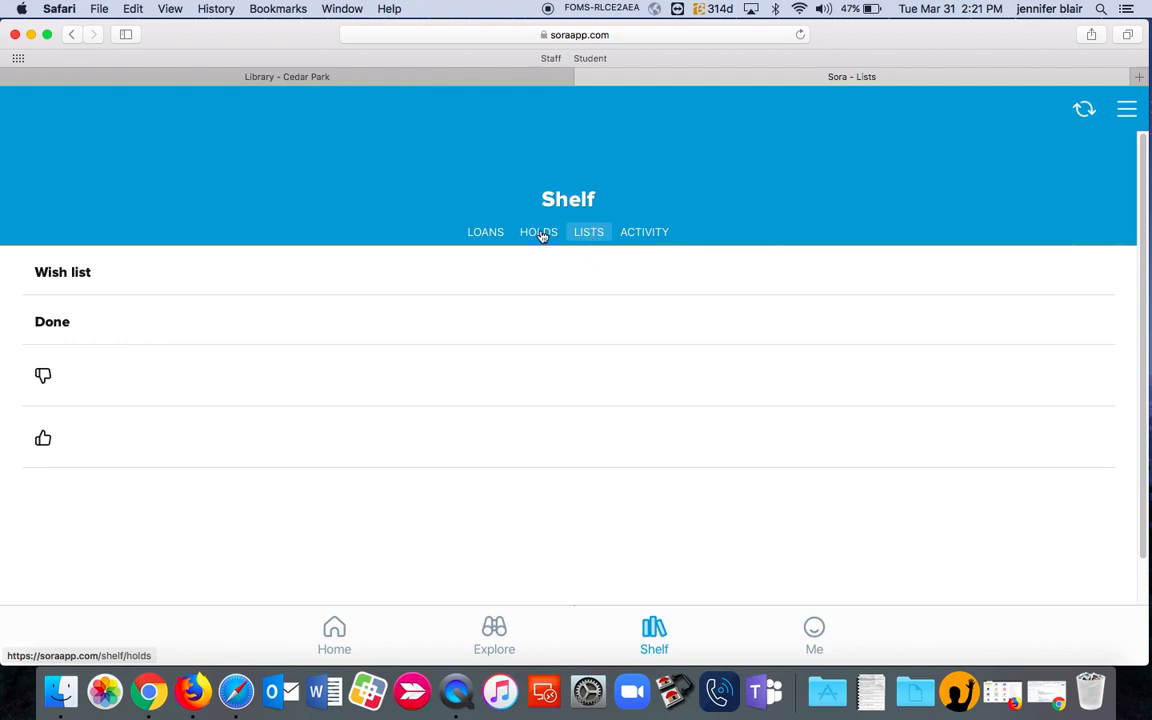
{"action": "left_click", "coordinate": [538, 232]}
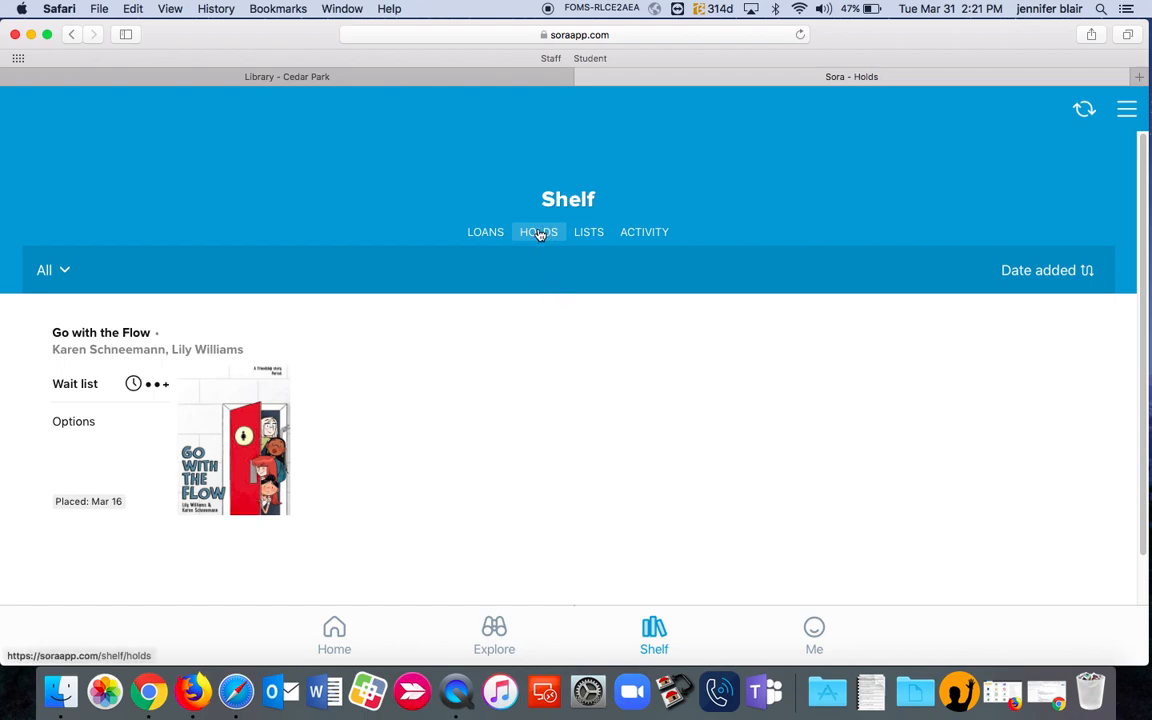
{"action": "mouse_move", "coordinate": [571, 253]}
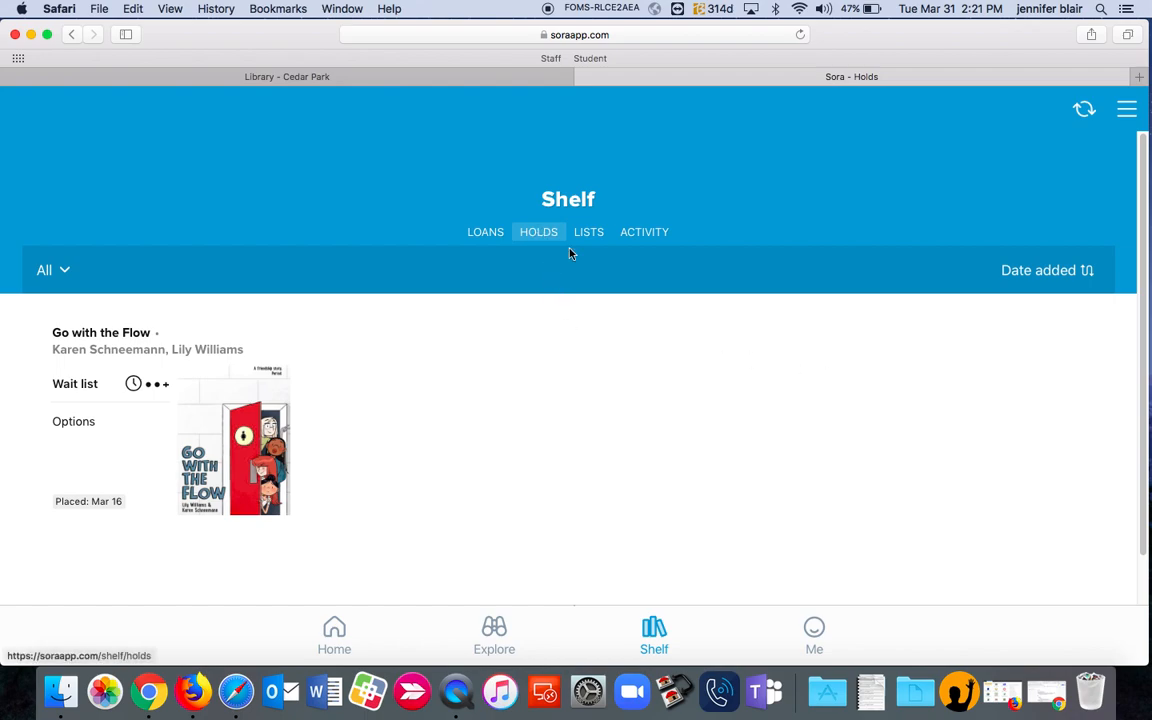
{"action": "mouse_move", "coordinate": [814, 315]}
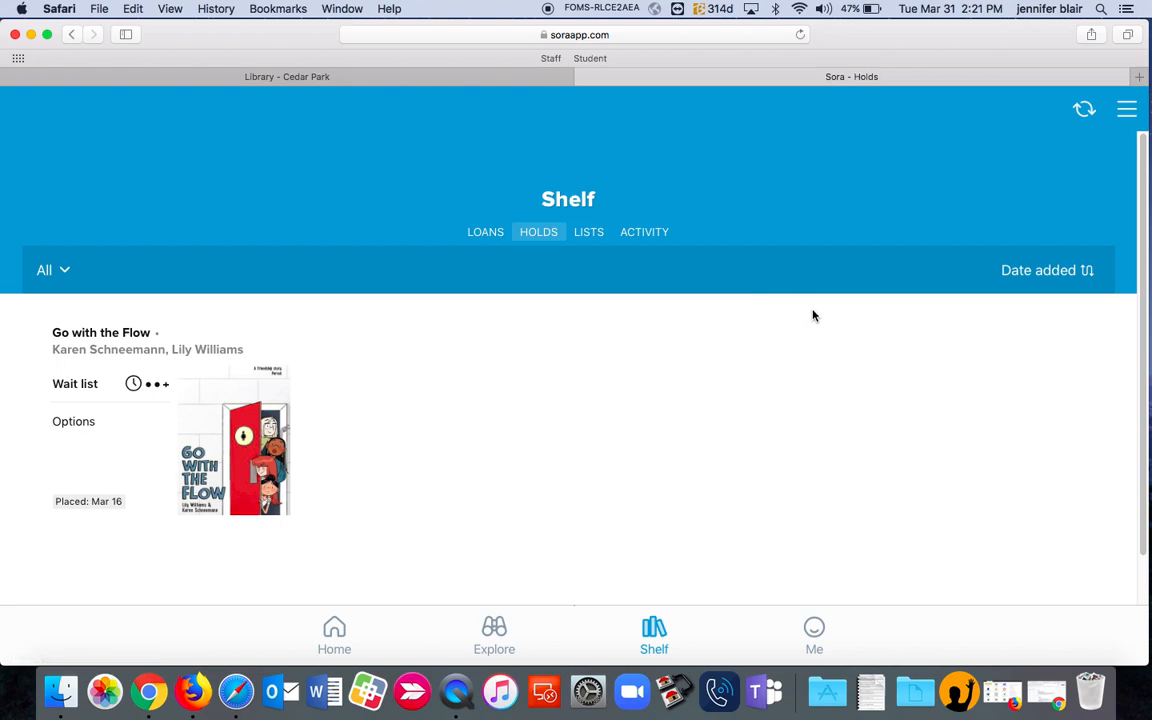
{"action": "mouse_move", "coordinate": [778, 310]}
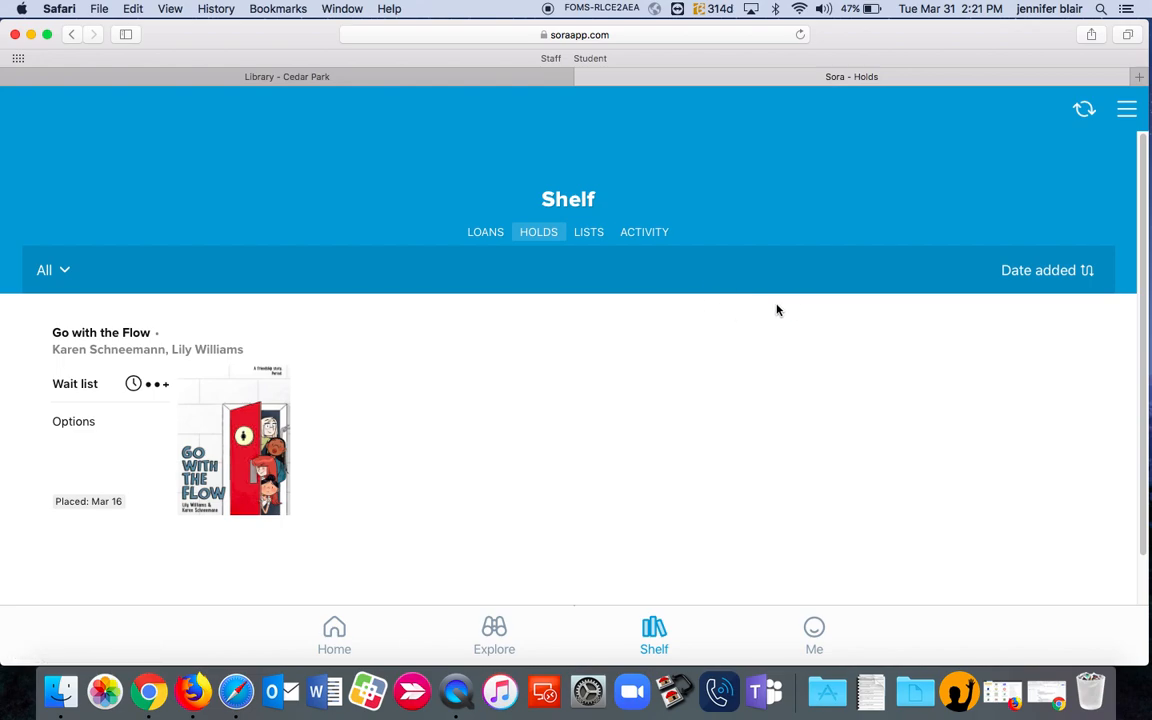
{"action": "mouse_move", "coordinate": [381, 557]}
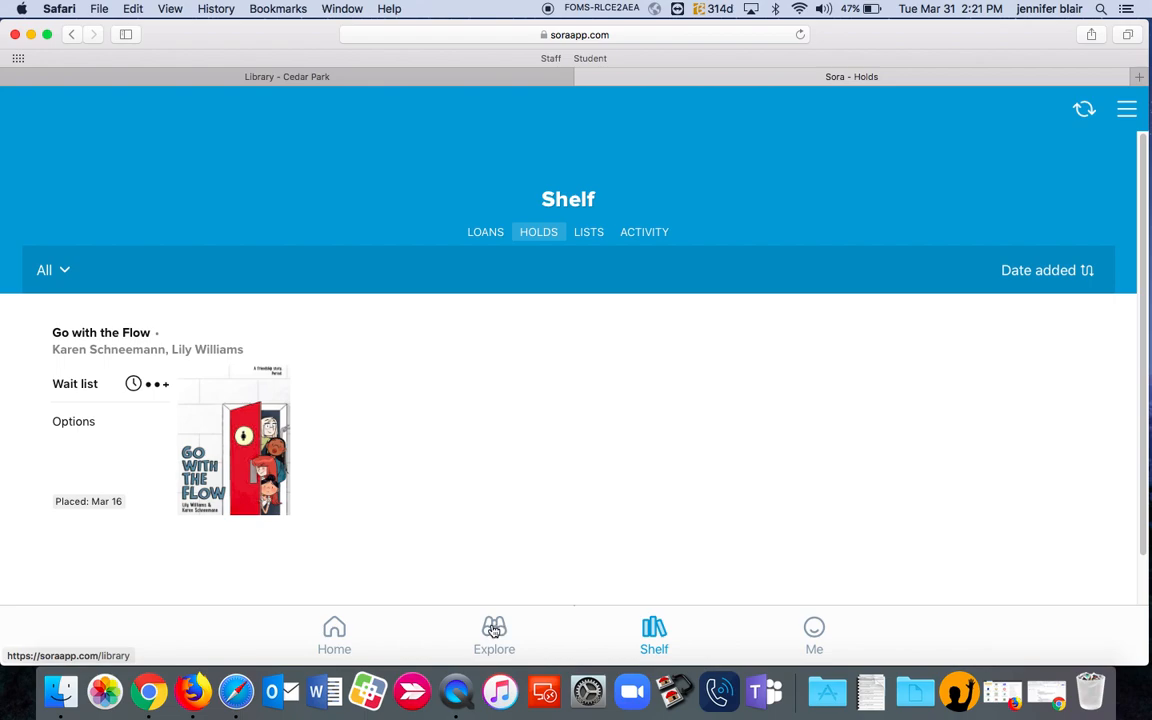
{"action": "mouse_move", "coordinate": [510, 638]}
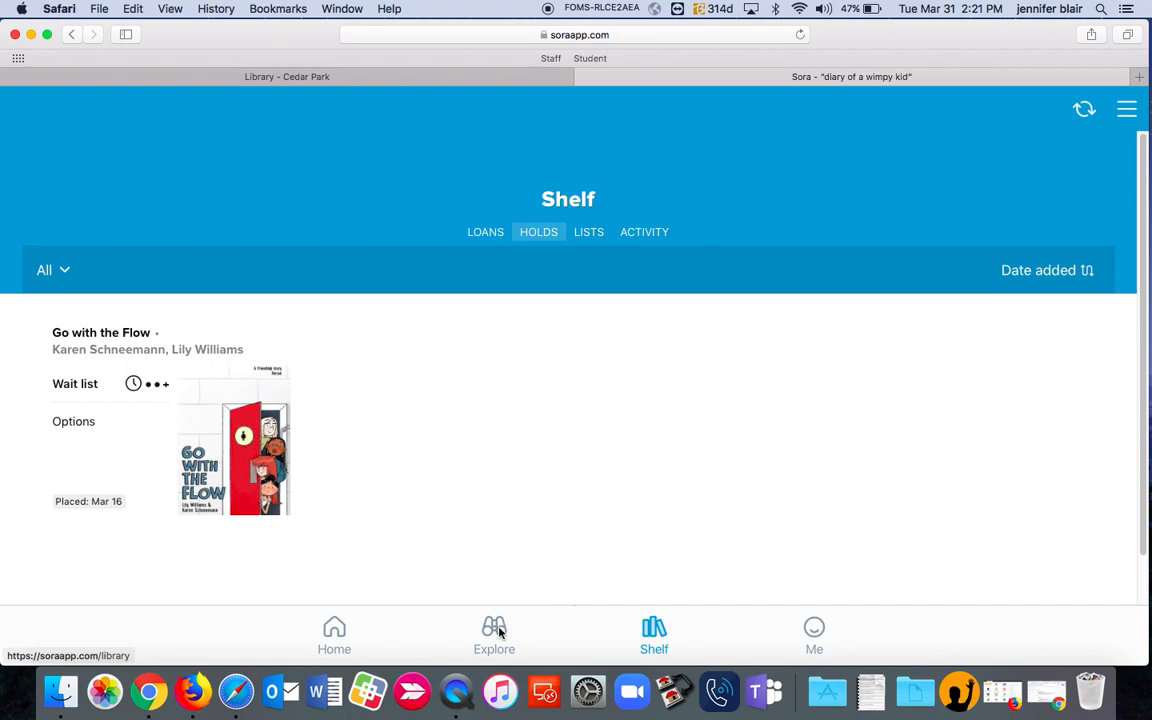
Browse the ALA Award Winners 2020 collection from Explore, then return to the Collections list.
{"action": "left_click", "coordinate": [494, 627]}
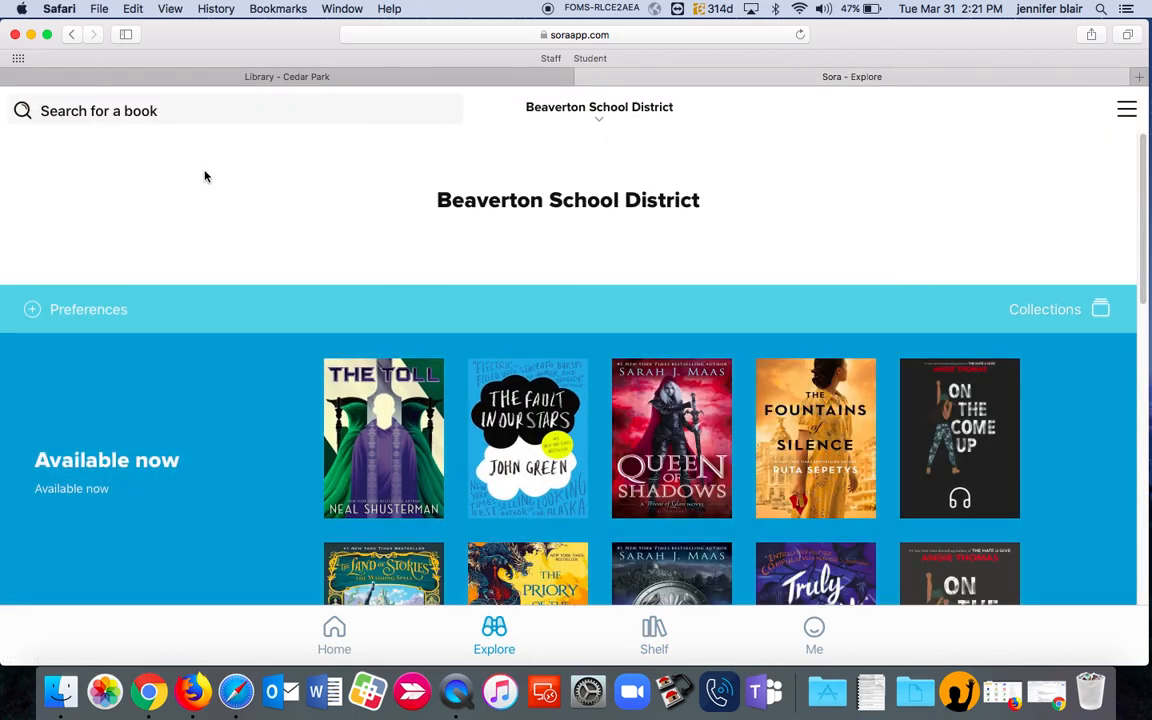
{"action": "mouse_move", "coordinate": [1128, 374]}
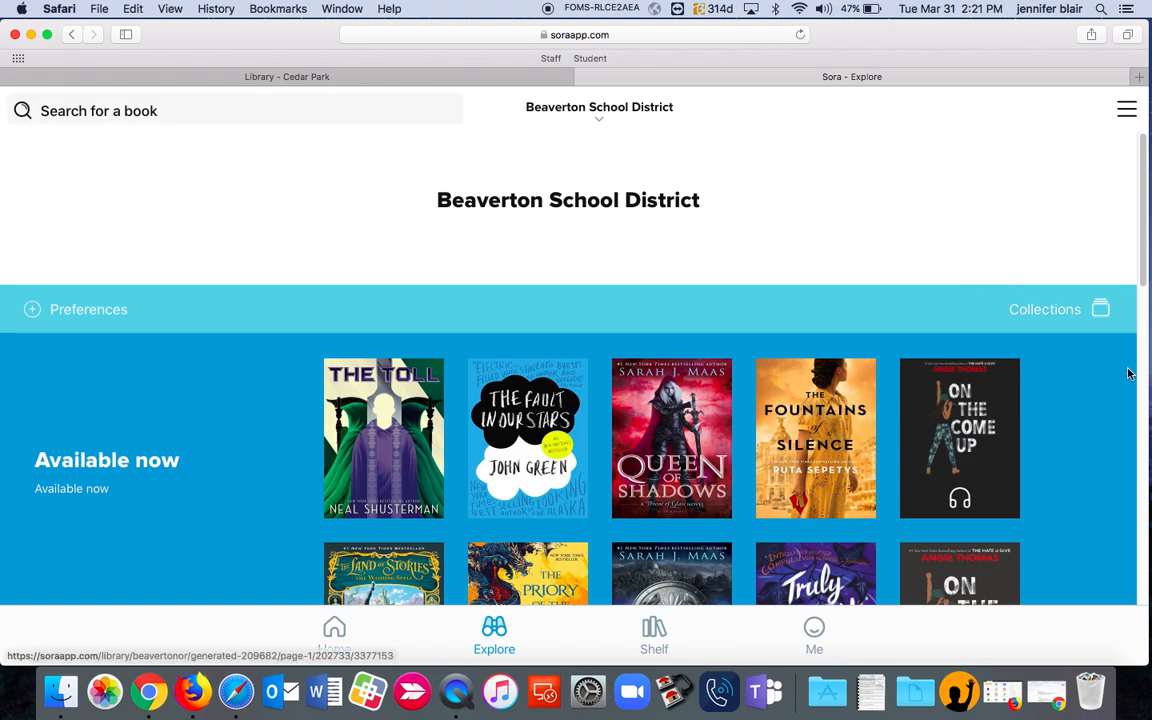
{"action": "left_click", "coordinate": [1059, 309]}
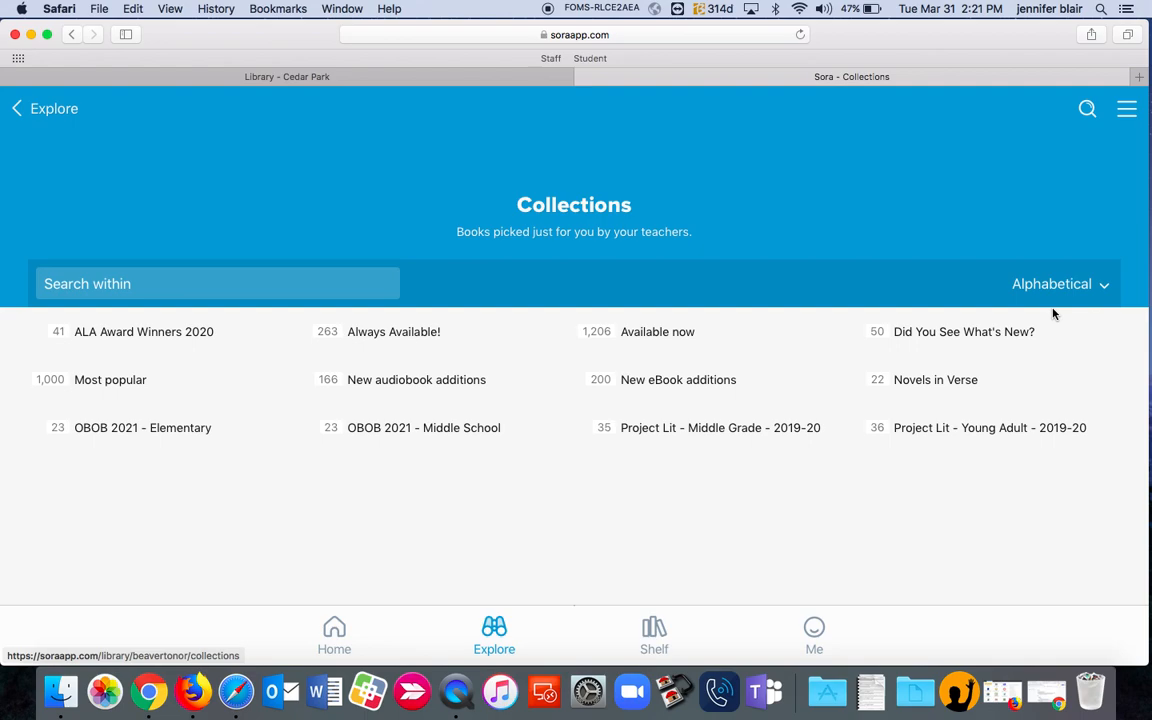
{"action": "mouse_move", "coordinate": [913, 382]}
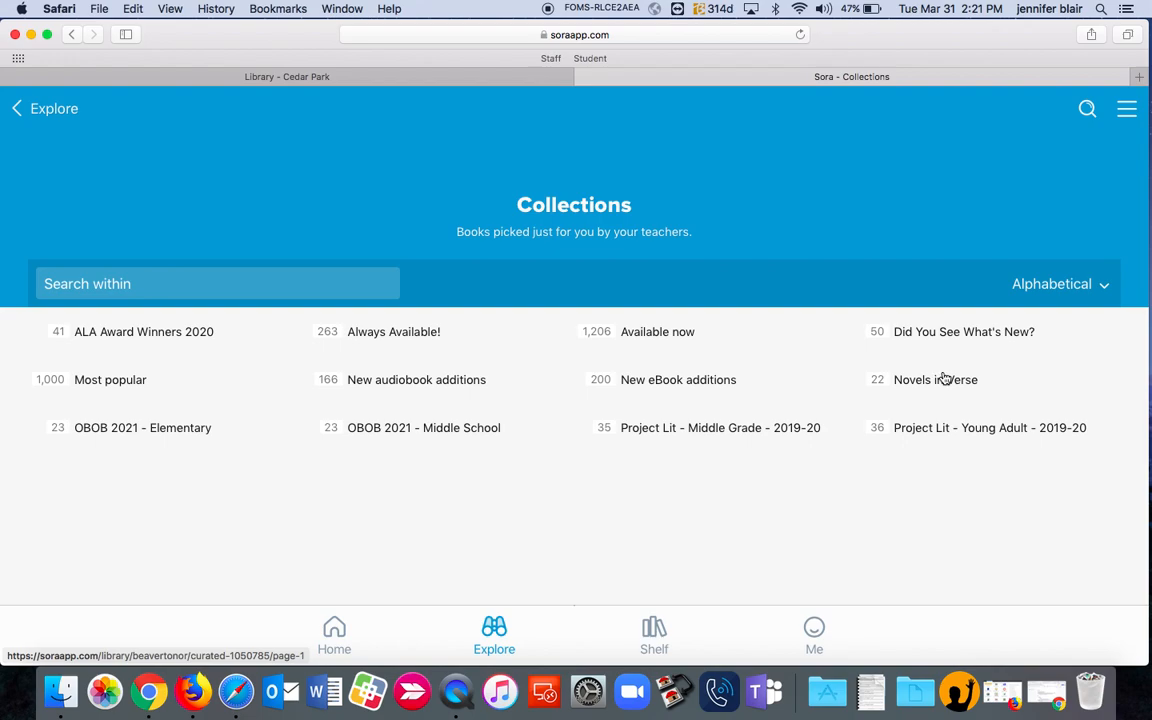
{"action": "mouse_move", "coordinate": [422, 303]}
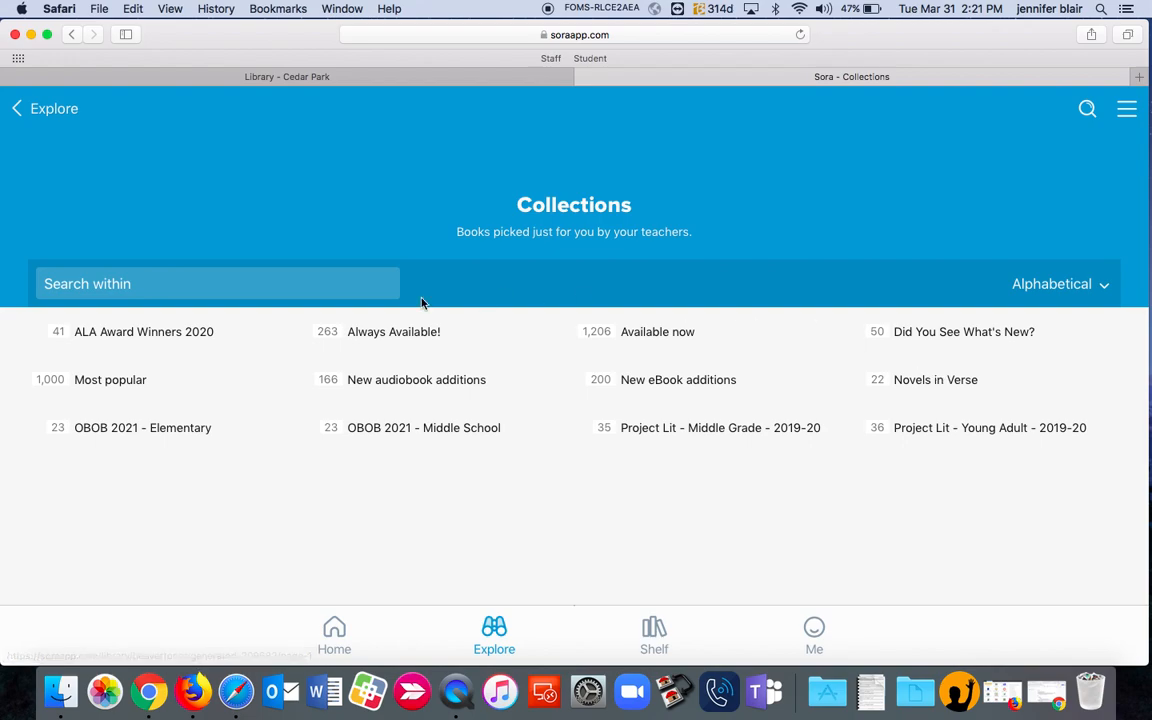
{"action": "mouse_move", "coordinate": [143, 335]}
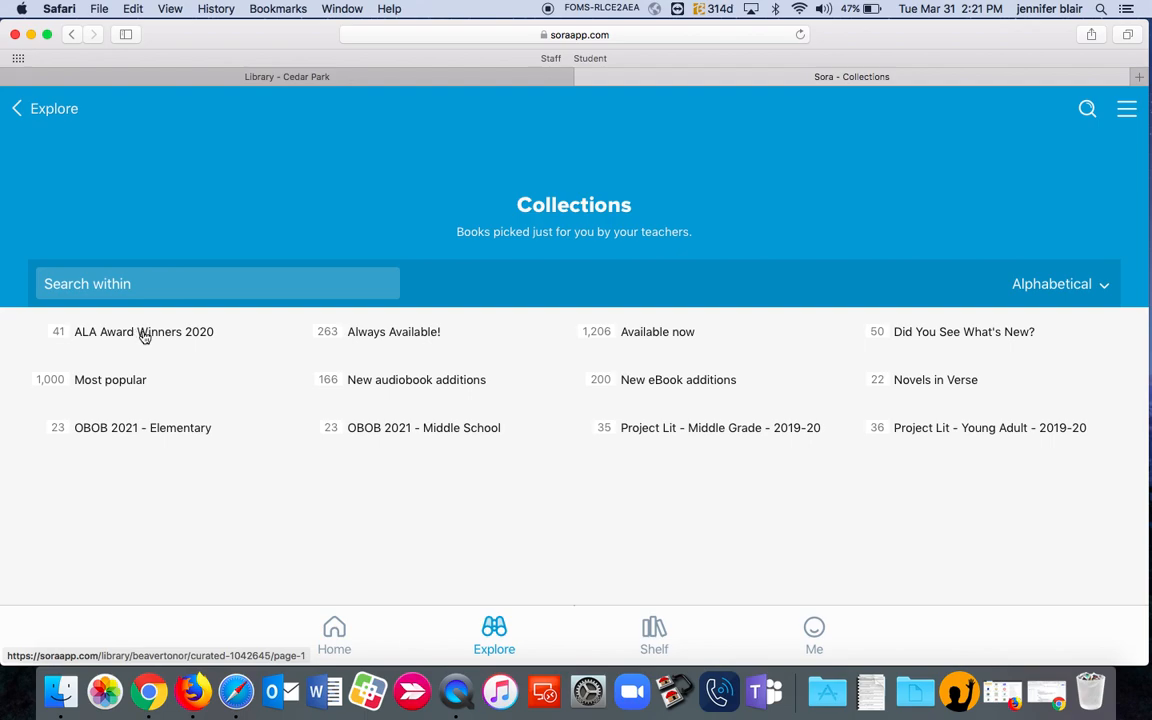
{"action": "left_click", "coordinate": [143, 331]}
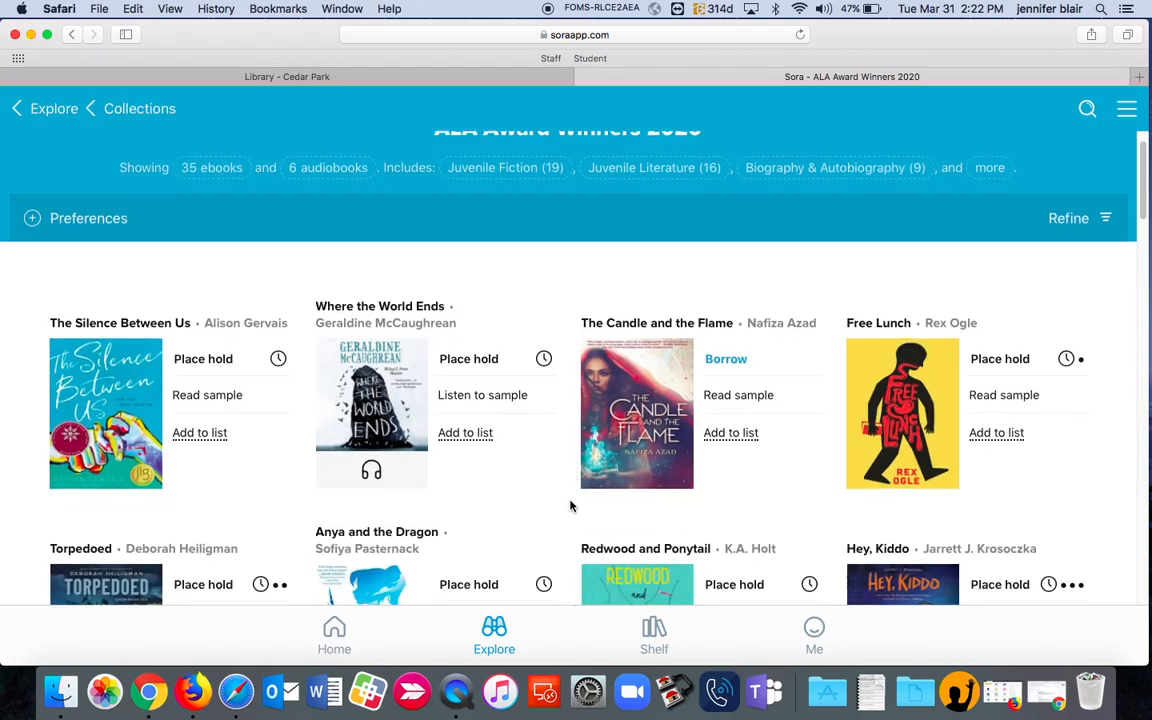
{"action": "scroll", "scroll_direction": "down", "scroll_amount": 3}
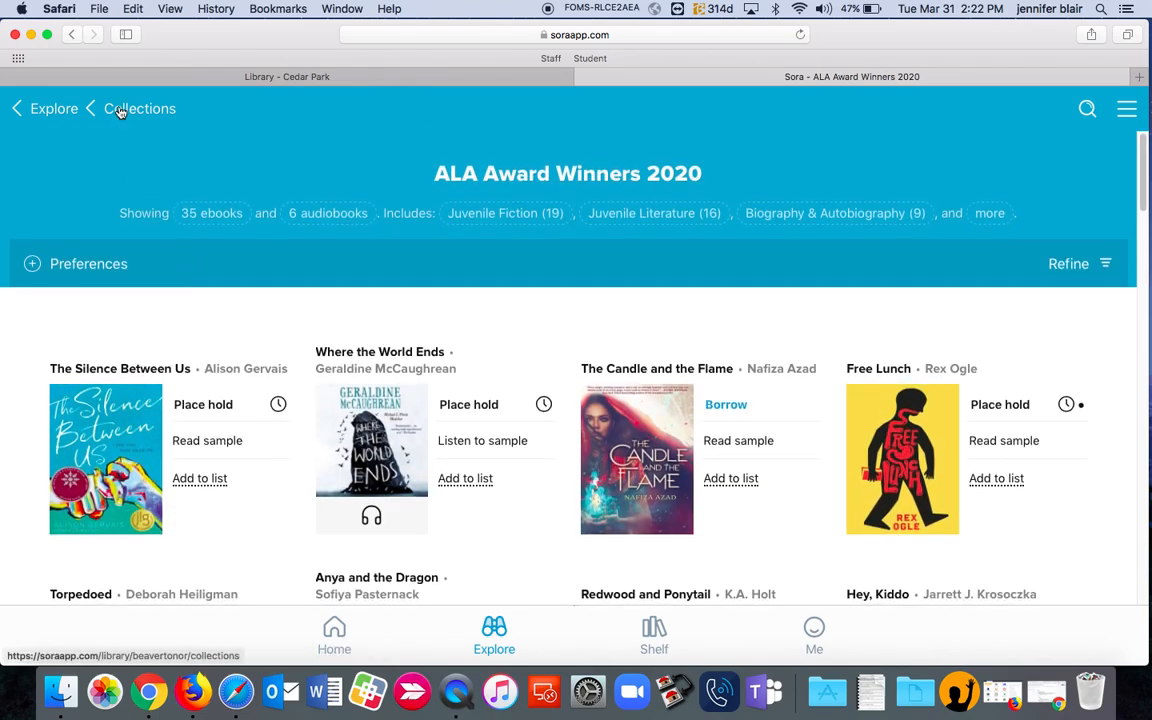
{"action": "left_click", "coordinate": [138, 108]}
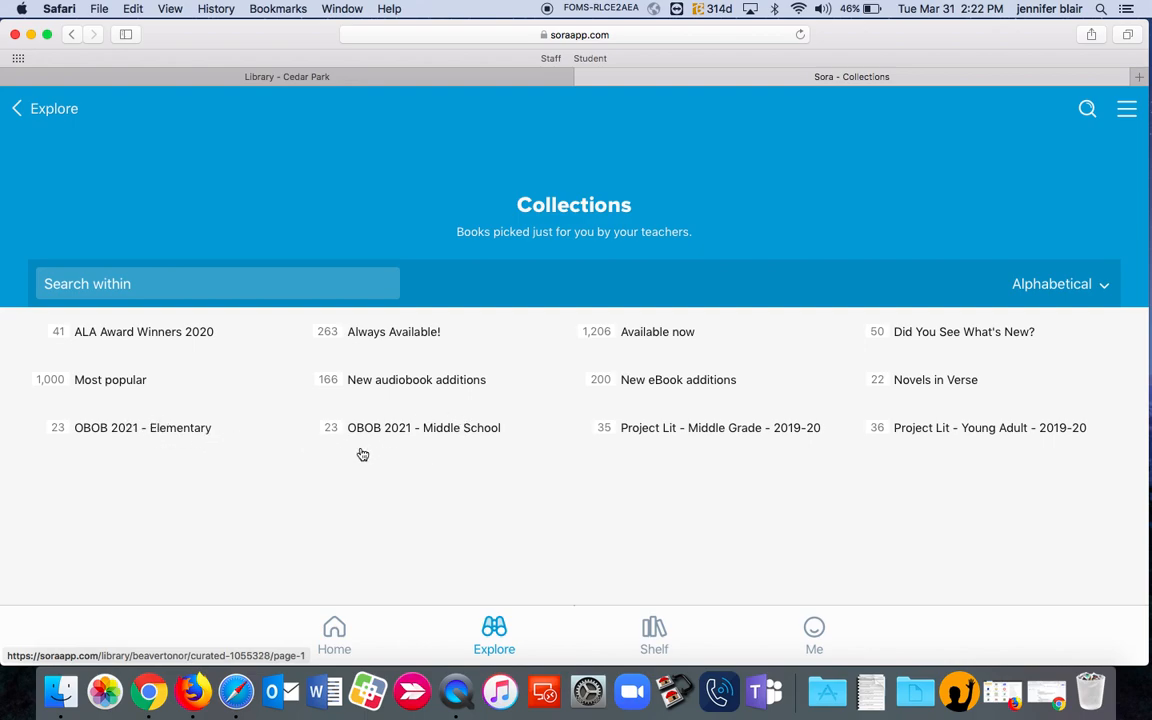
{"action": "mouse_move", "coordinate": [481, 445]}
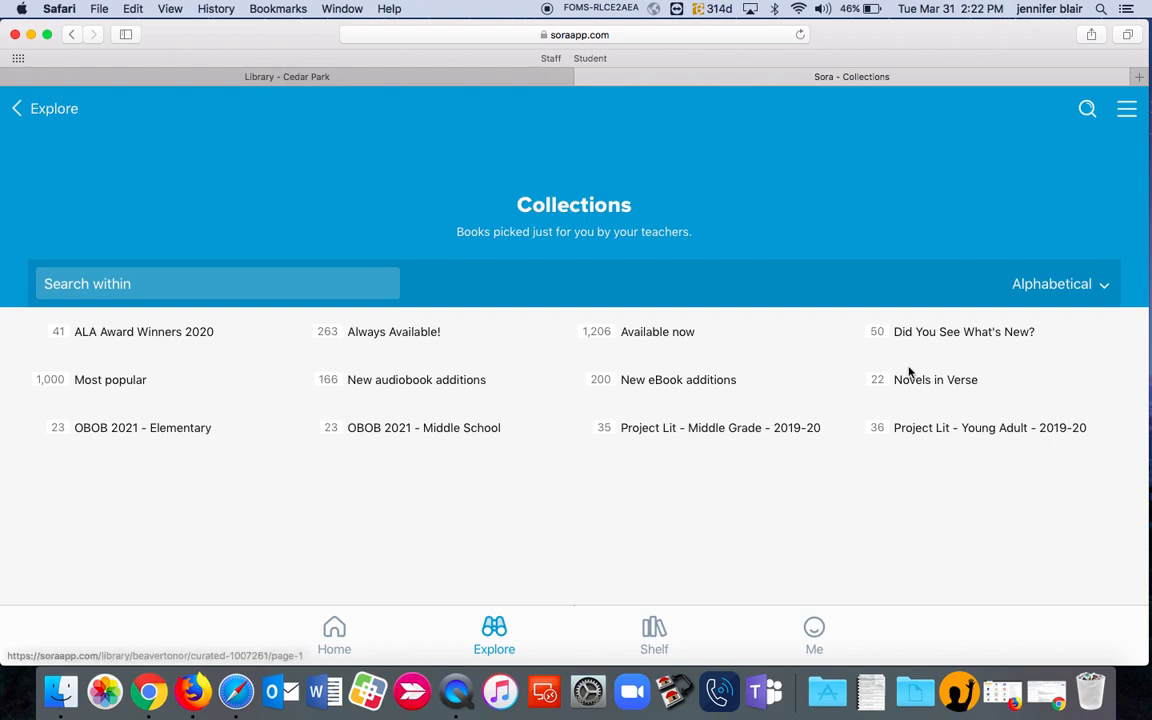
{"action": "mouse_move", "coordinate": [938, 336]}
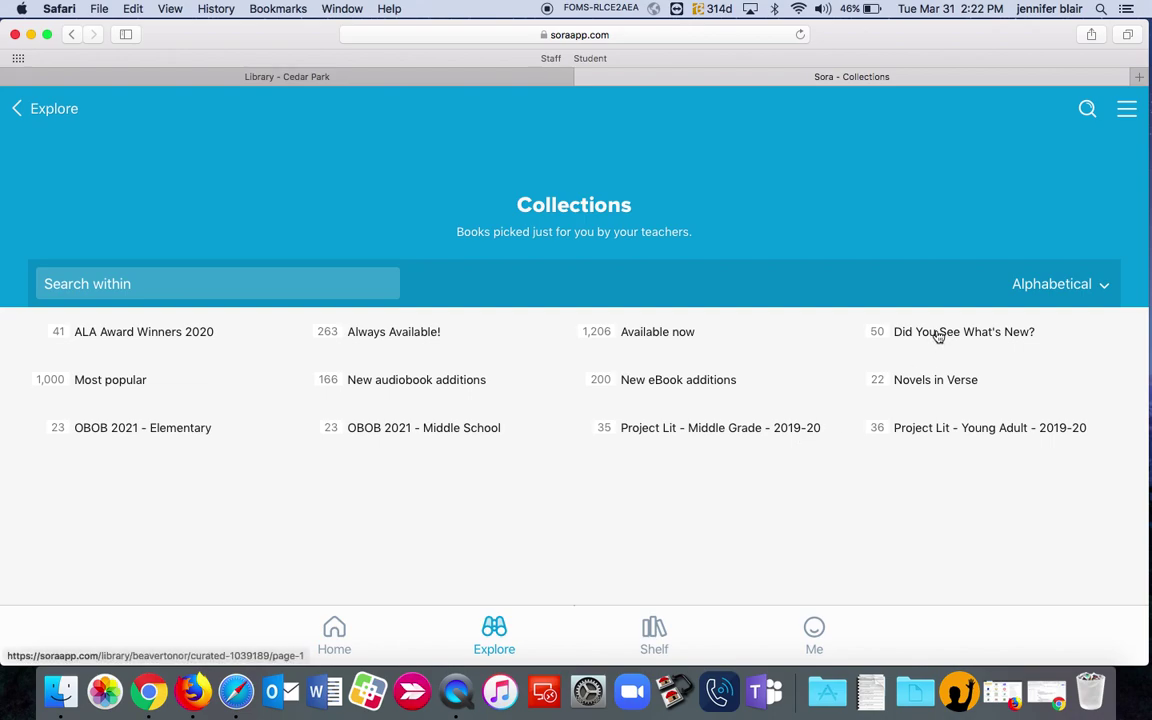
{"action": "left_click", "coordinate": [964, 331]}
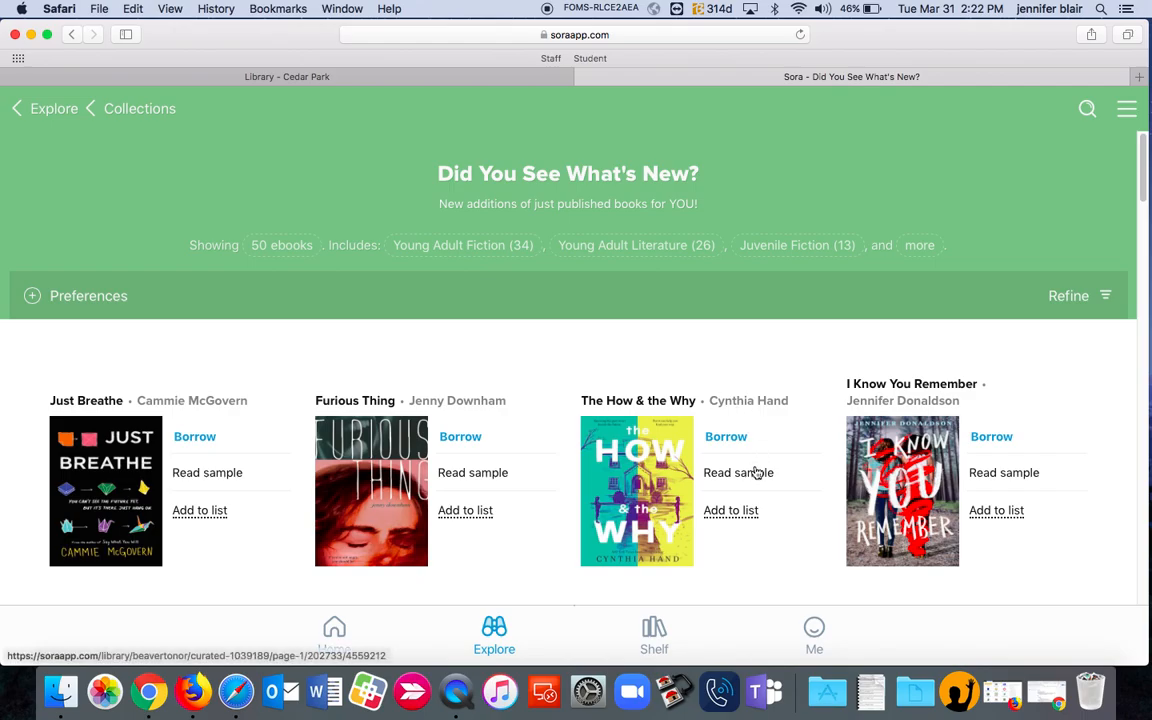
{"action": "scroll", "scroll_direction": "down", "scroll_amount": 3}
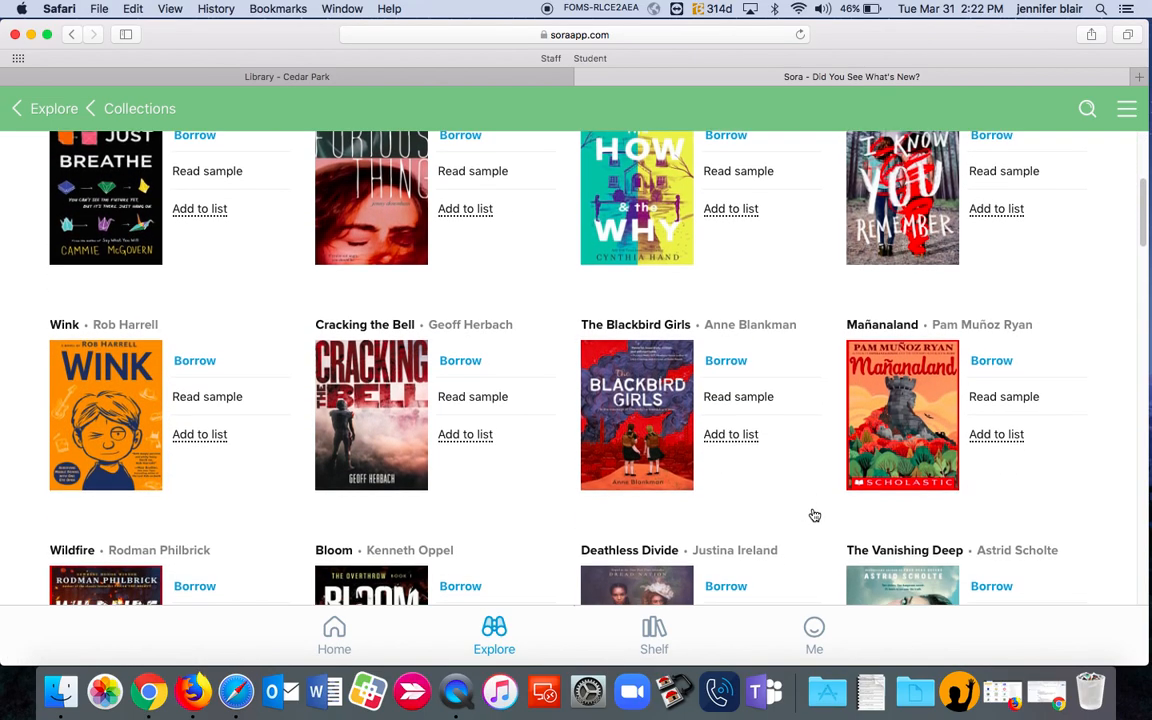
{"action": "scroll", "scroll_direction": "down", "scroll_amount": 3}
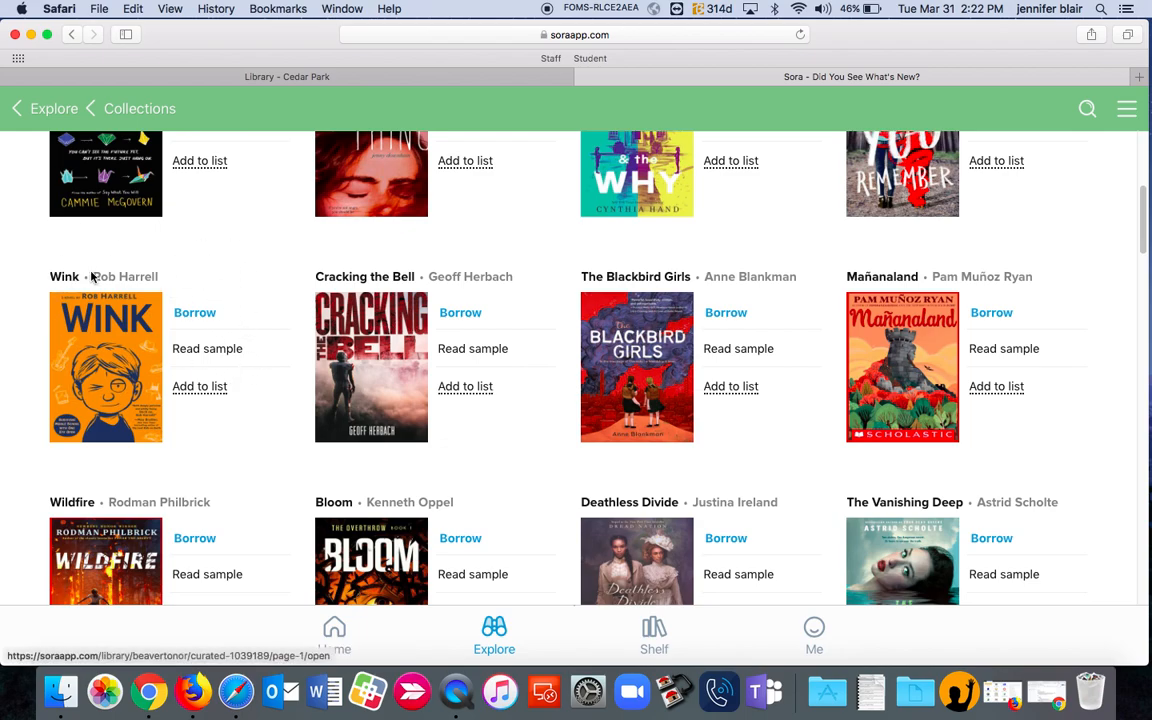
{"action": "mouse_move", "coordinate": [255, 357]}
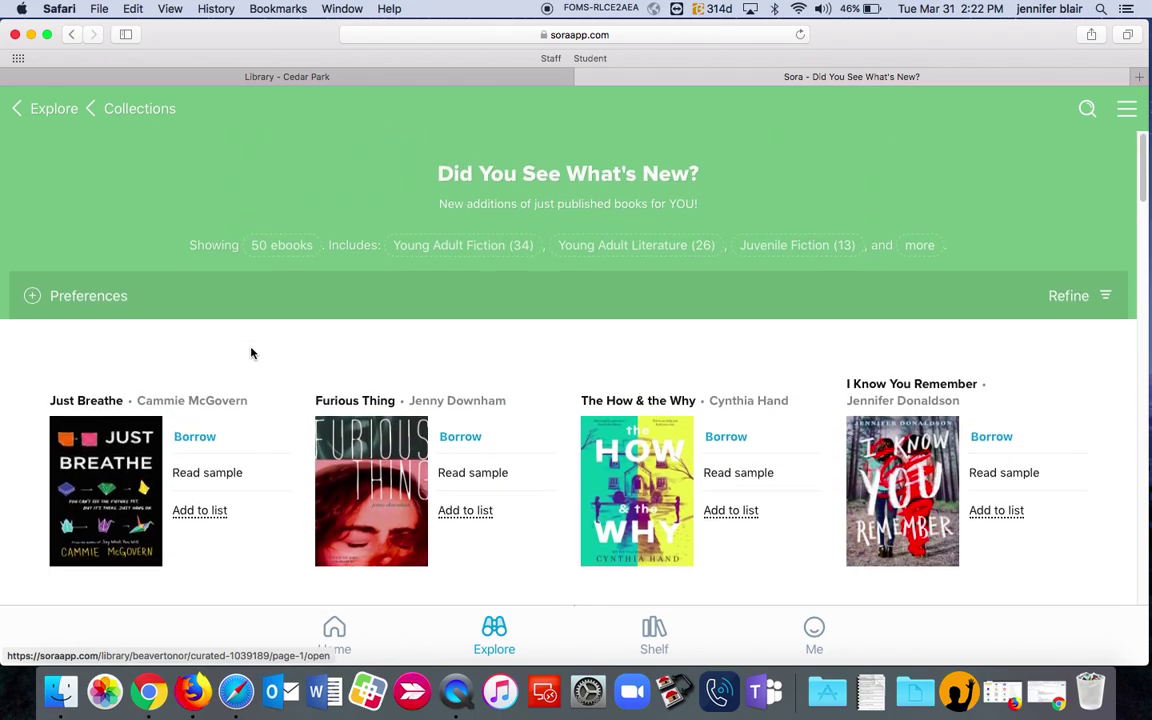
{"action": "mouse_move", "coordinate": [392, 330]}
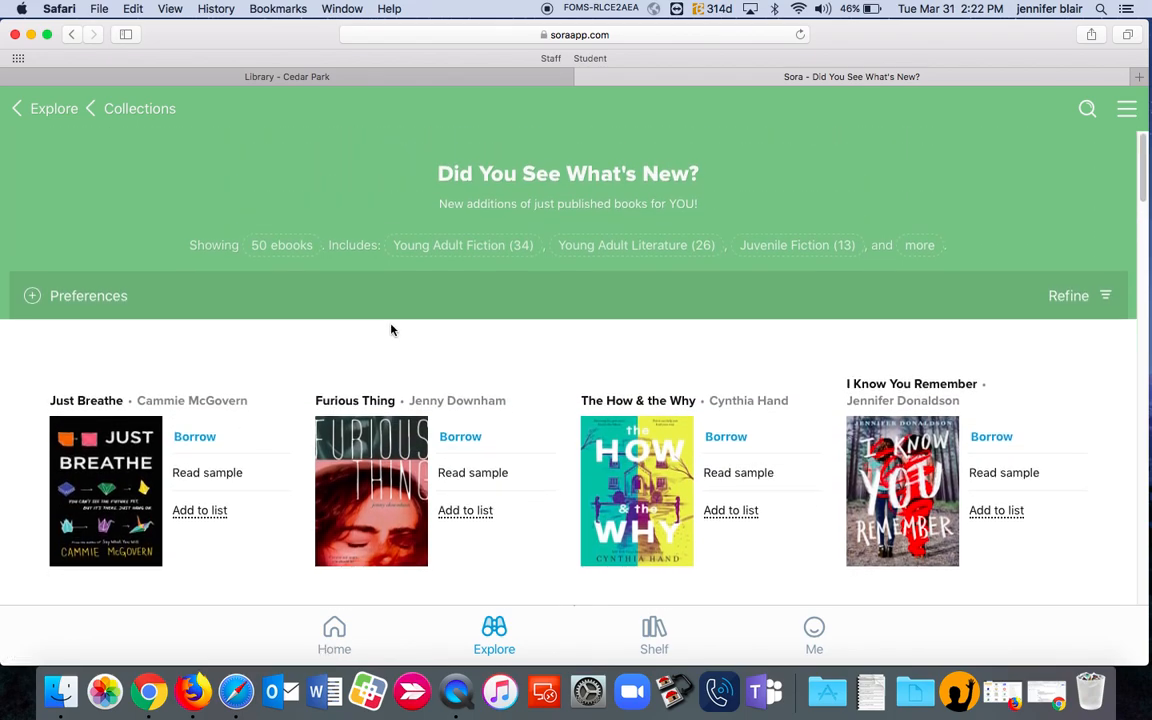
{"action": "mouse_move", "coordinate": [816, 196]}
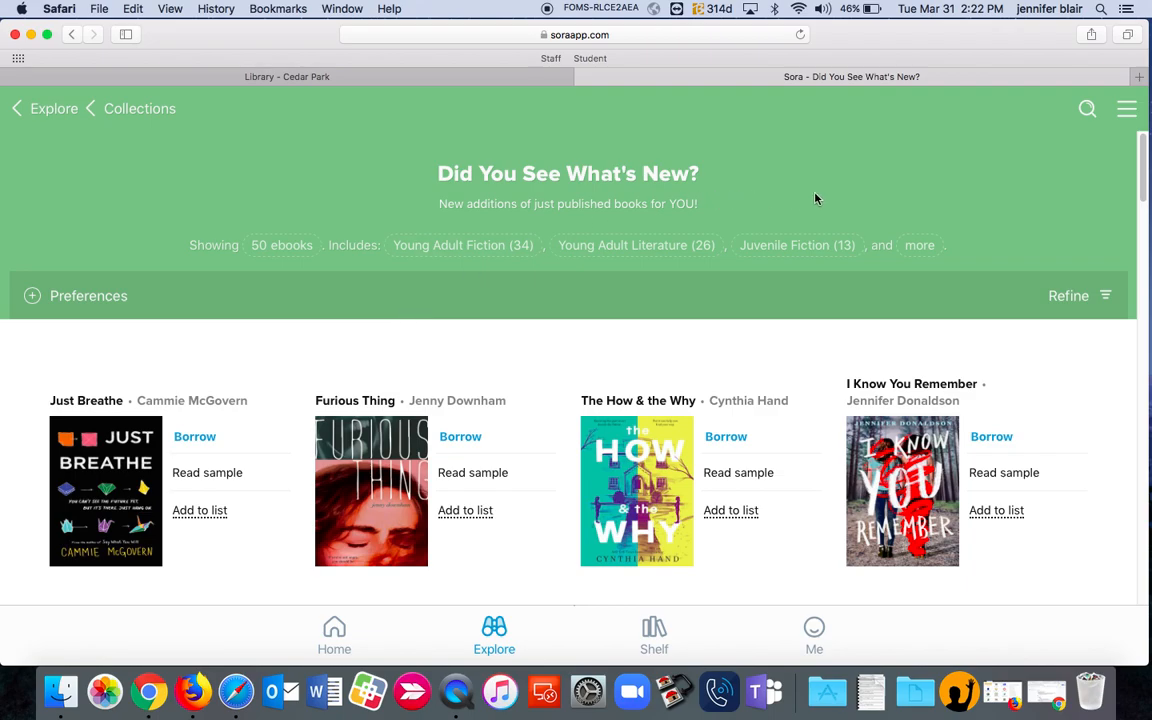
{"action": "mouse_move", "coordinate": [814, 207]}
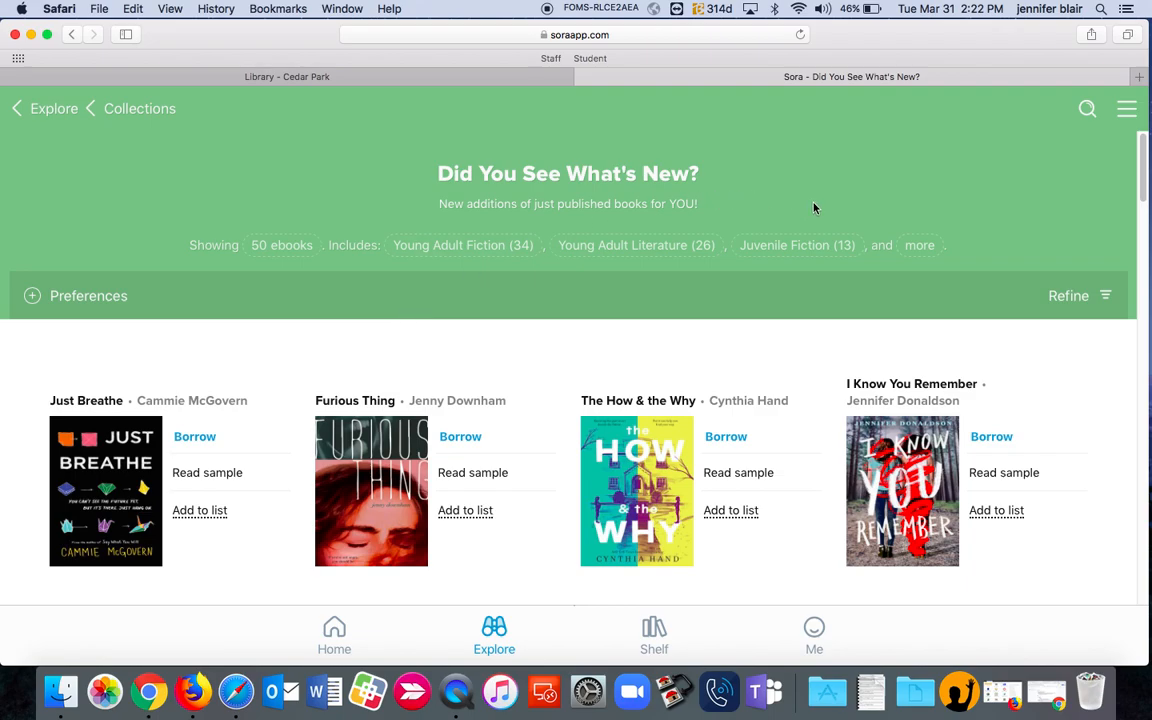
{"action": "mouse_move", "coordinate": [1014, 211]}
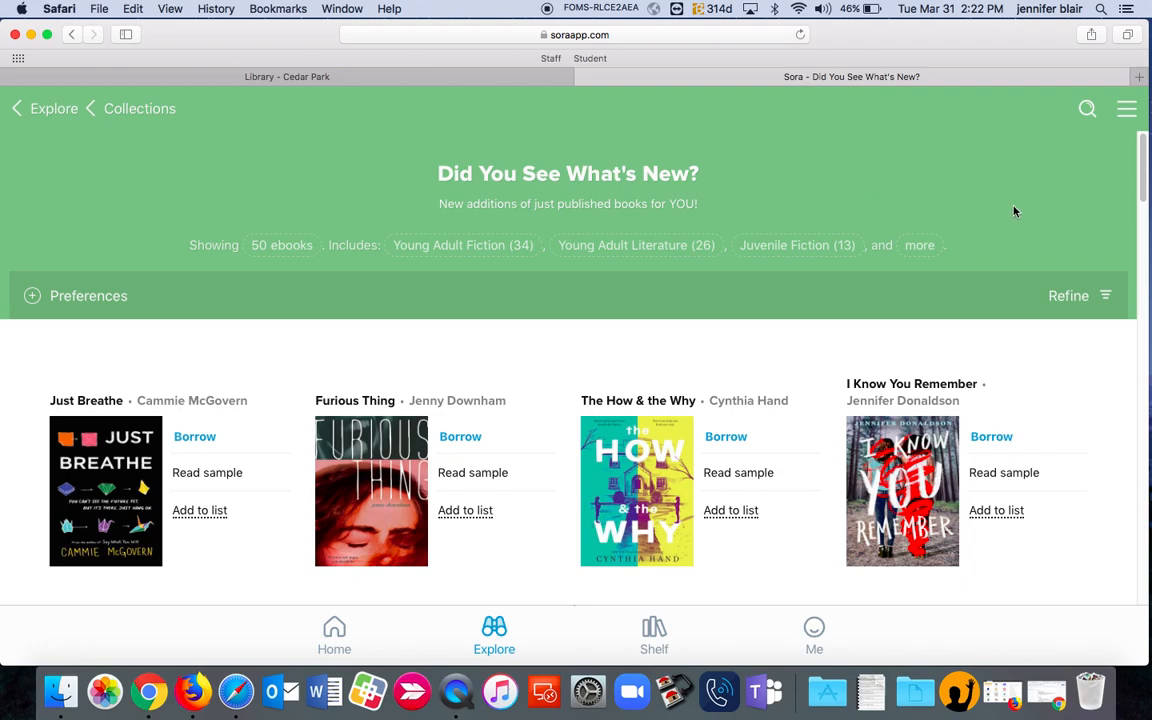
{"action": "mouse_move", "coordinate": [1080, 172]}
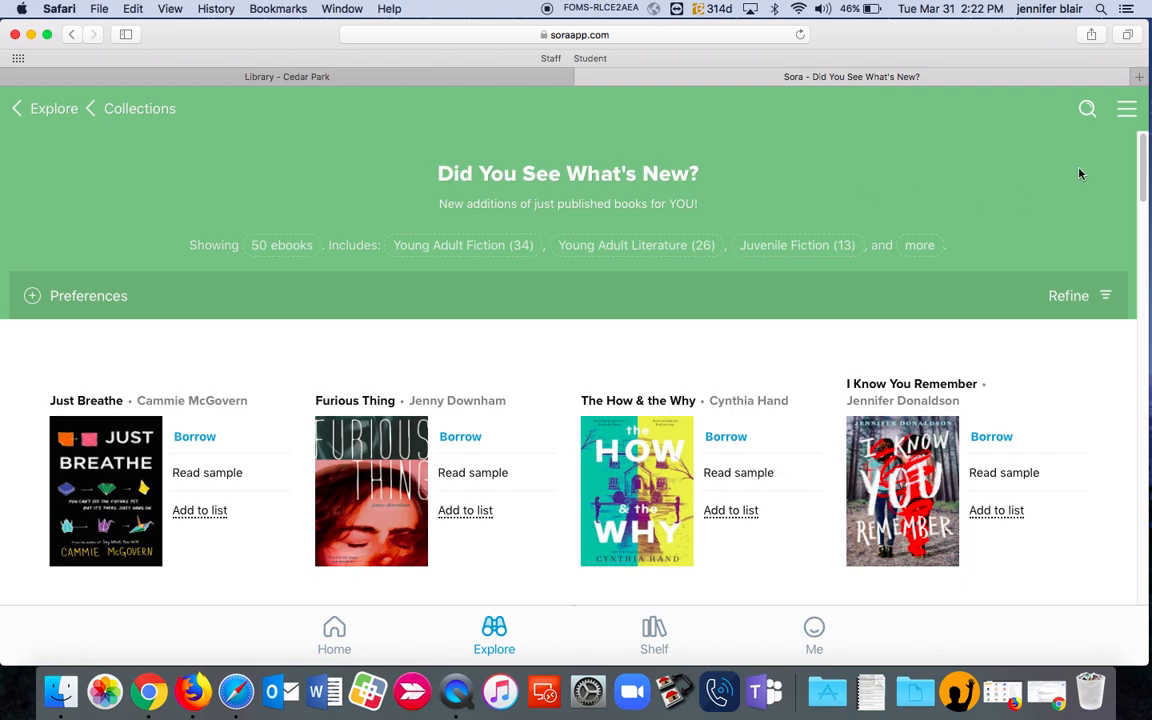
{"action": "mouse_move", "coordinate": [1049, 162]}
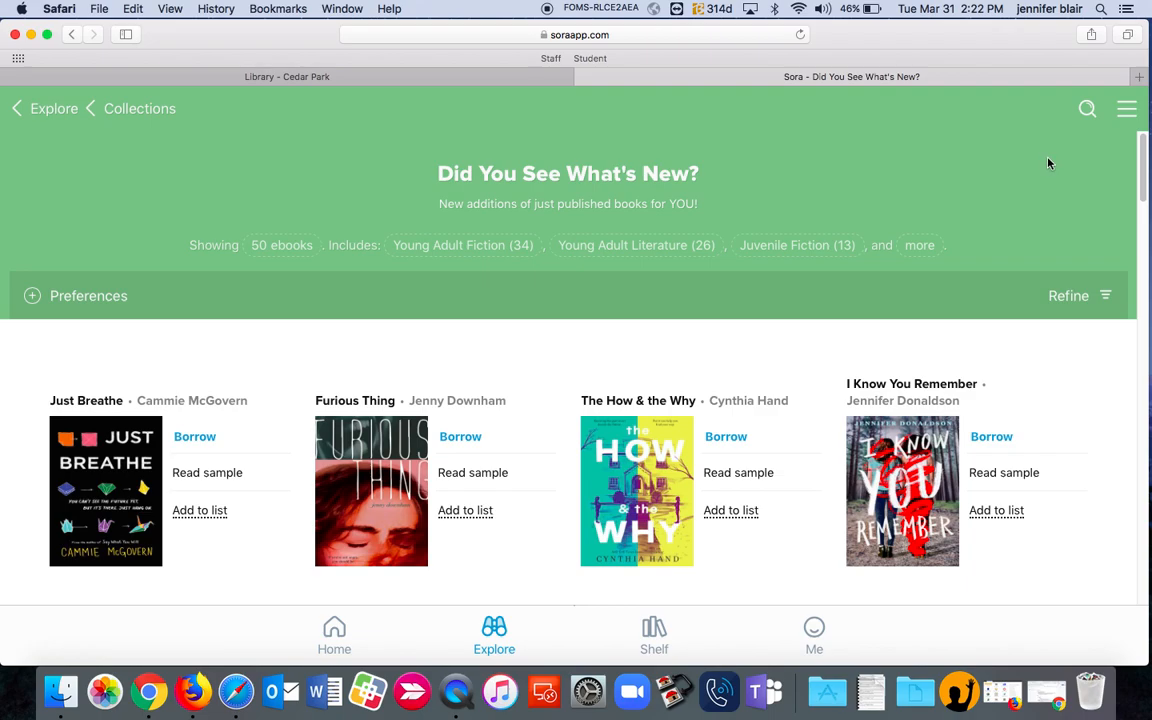
{"action": "mouse_move", "coordinate": [1145, 110]}
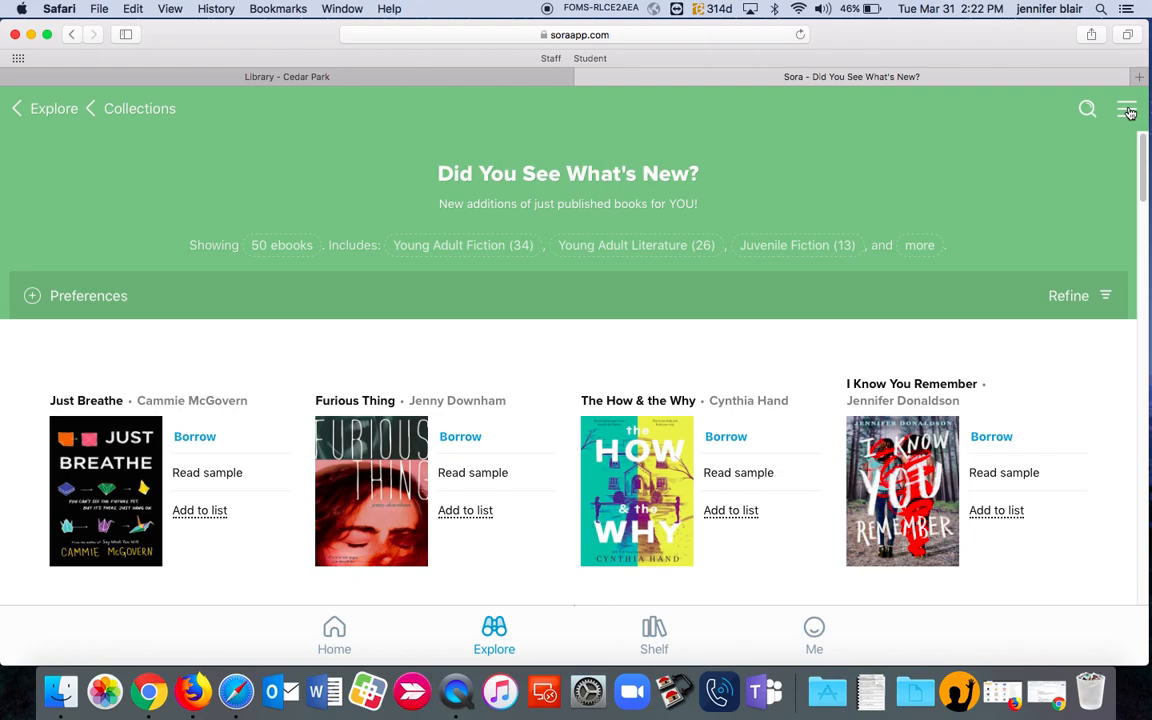
Search libraries for 'beaverto' and add Washington County Cooperative Library Services as a library.
{"action": "left_click", "coordinate": [1115, 110]}
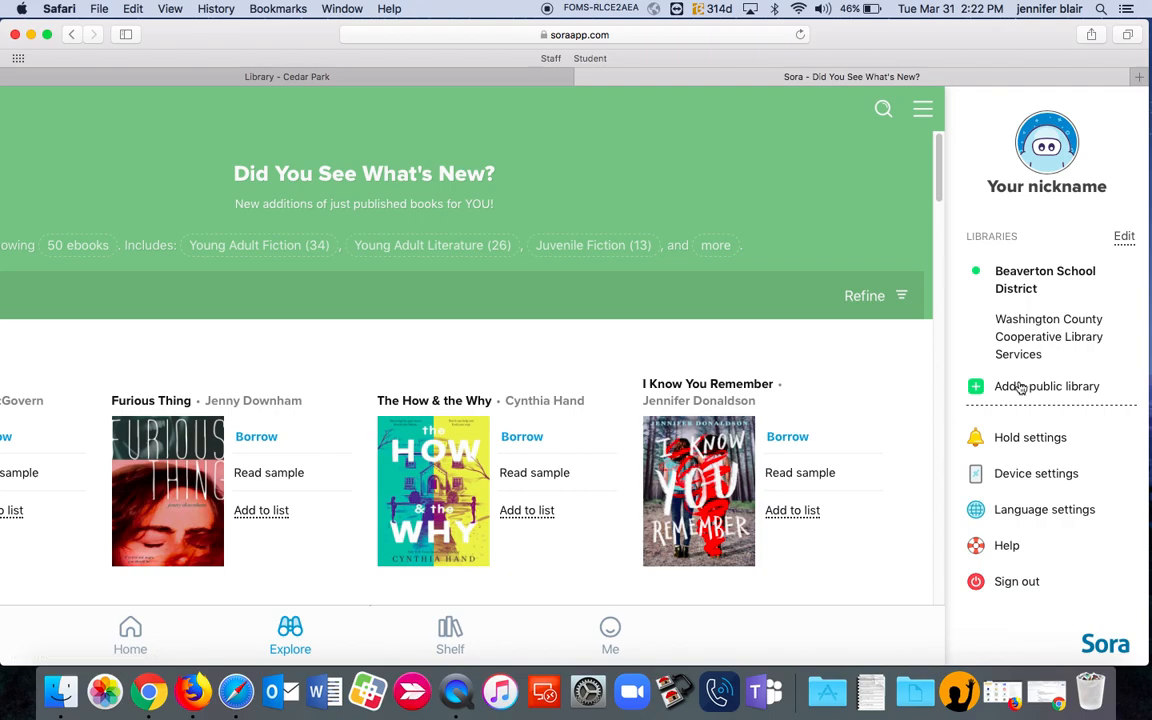
{"action": "left_click", "coordinate": [1048, 386]}
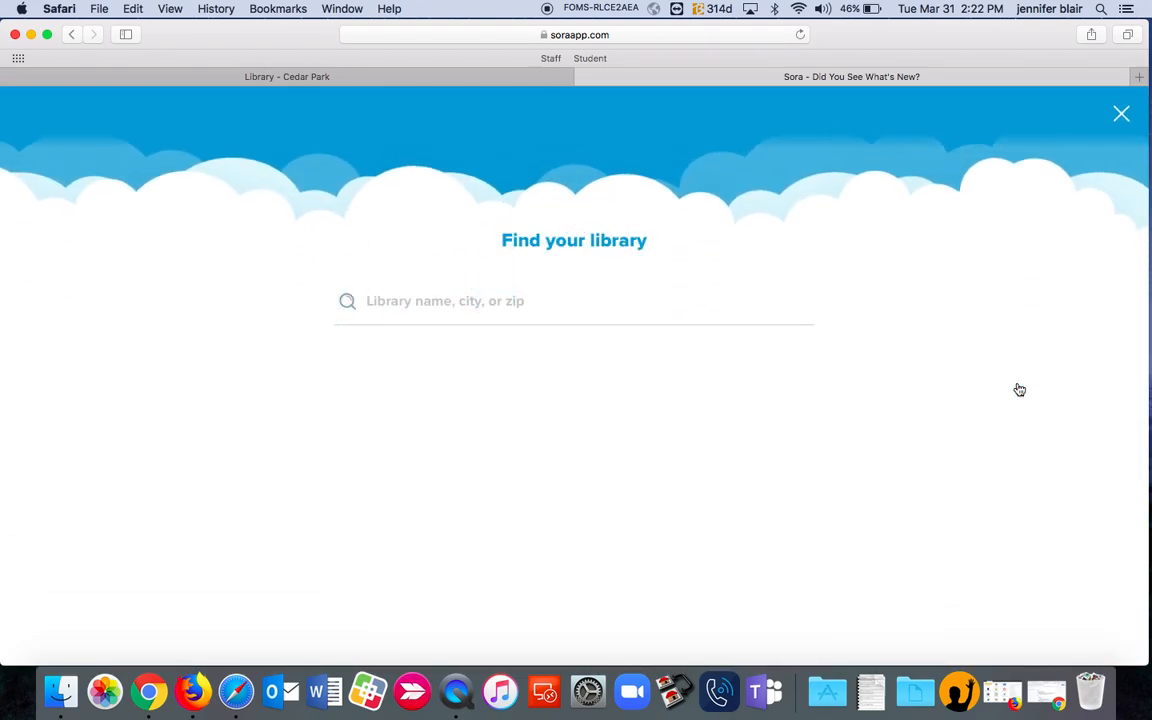
{"action": "left_click", "coordinate": [573, 300]}
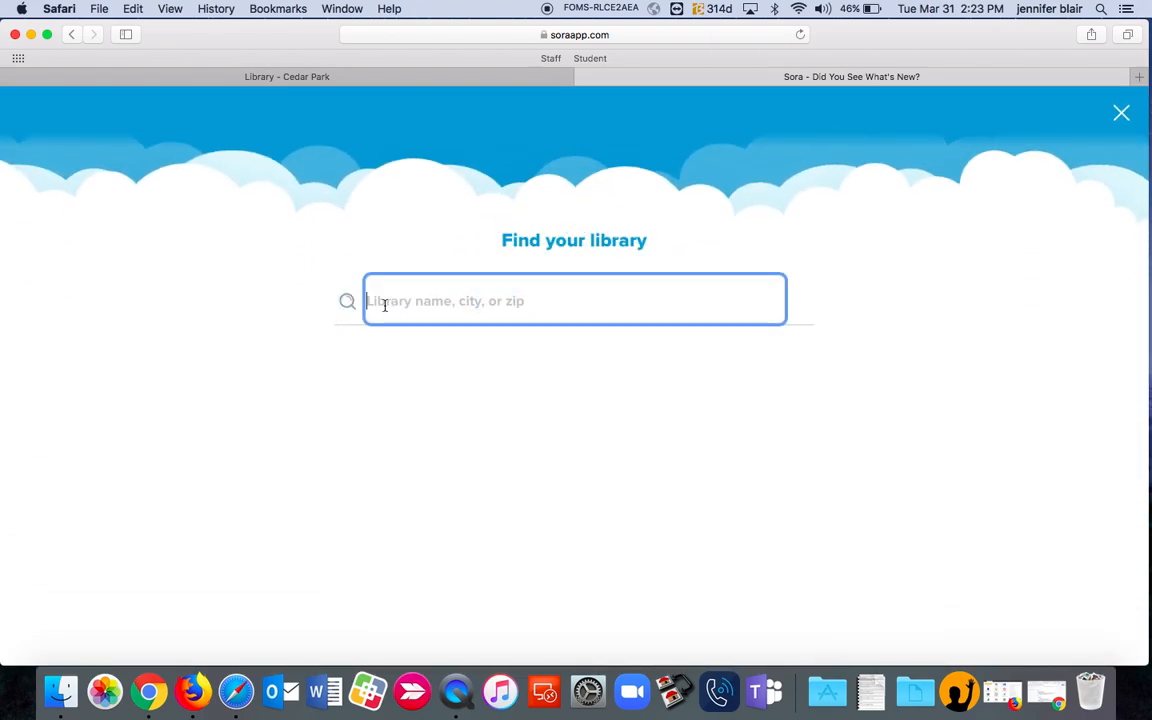
{"action": "type", "text": "beaverto"}
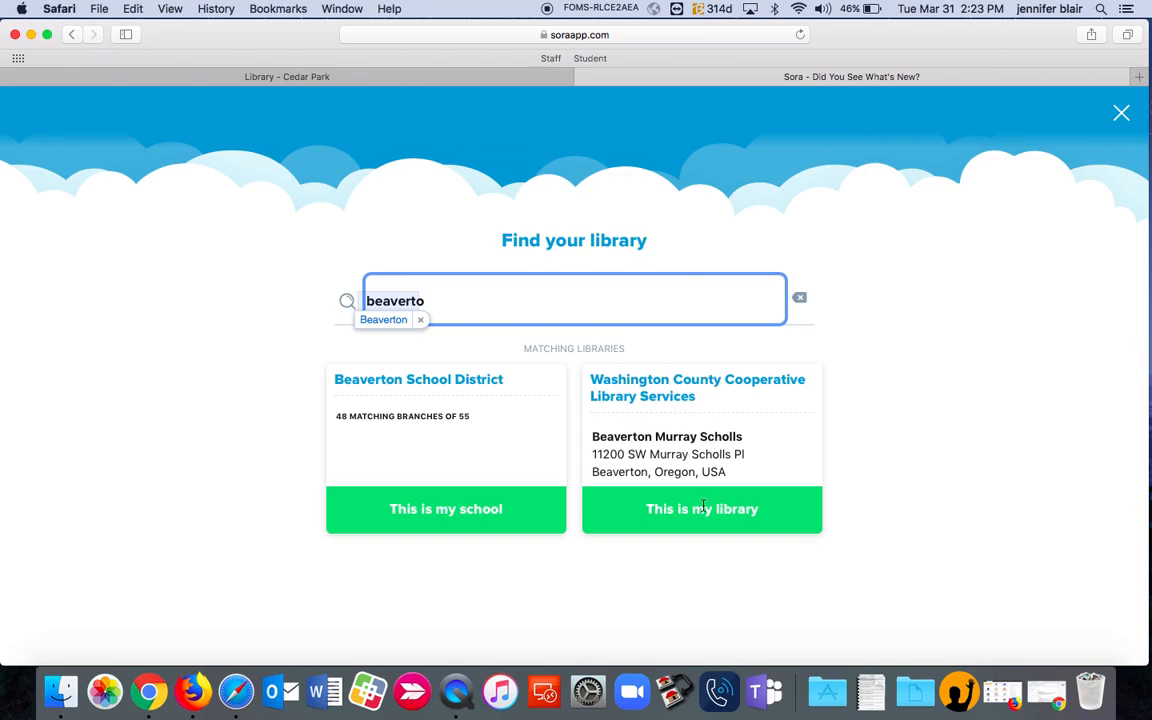
{"action": "left_click", "coordinate": [702, 509]}
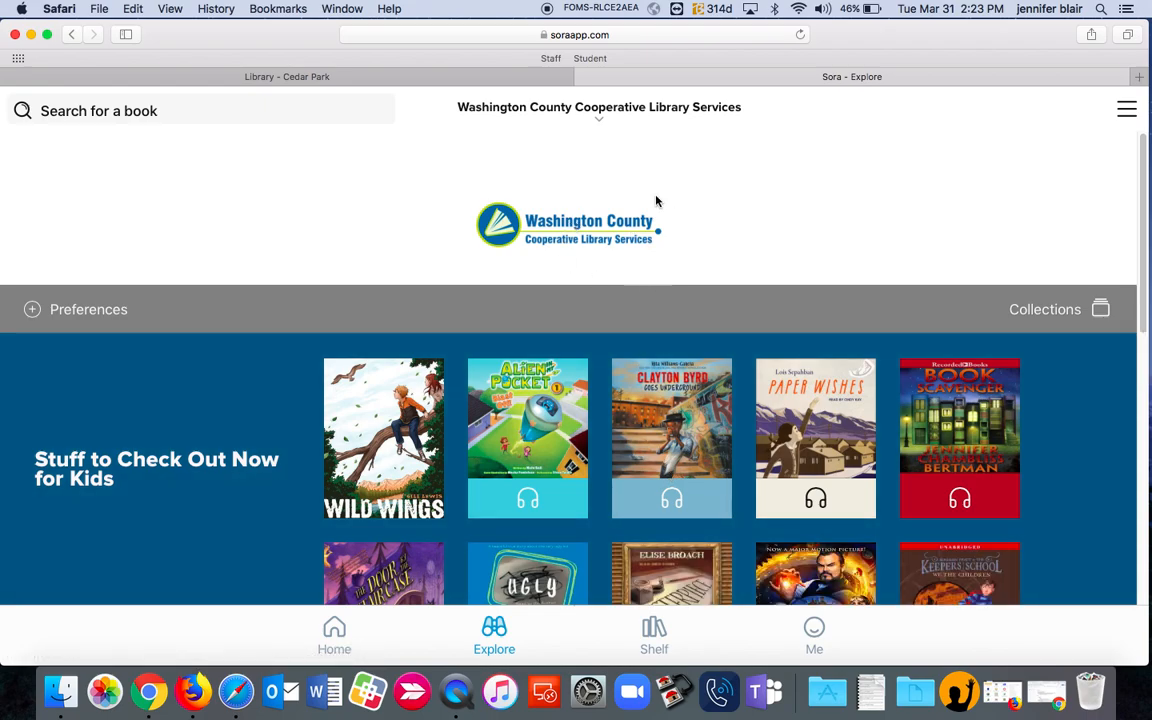
{"action": "mouse_move", "coordinate": [687, 250]}
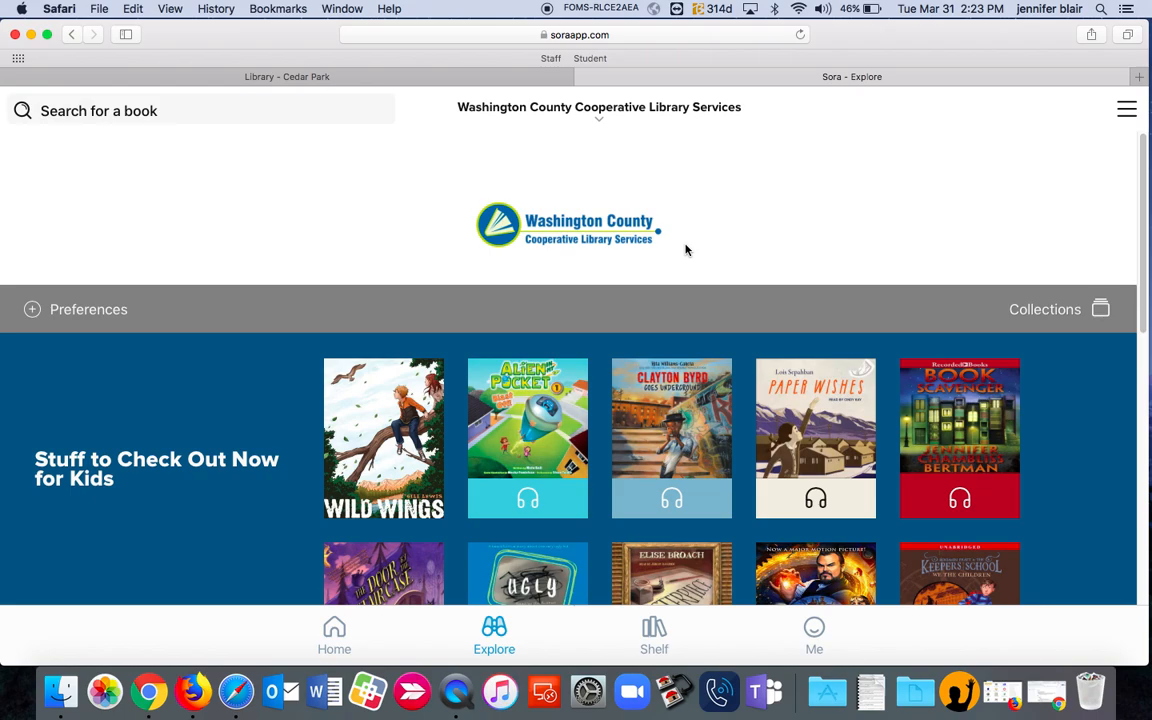
{"action": "mouse_move", "coordinate": [746, 259]}
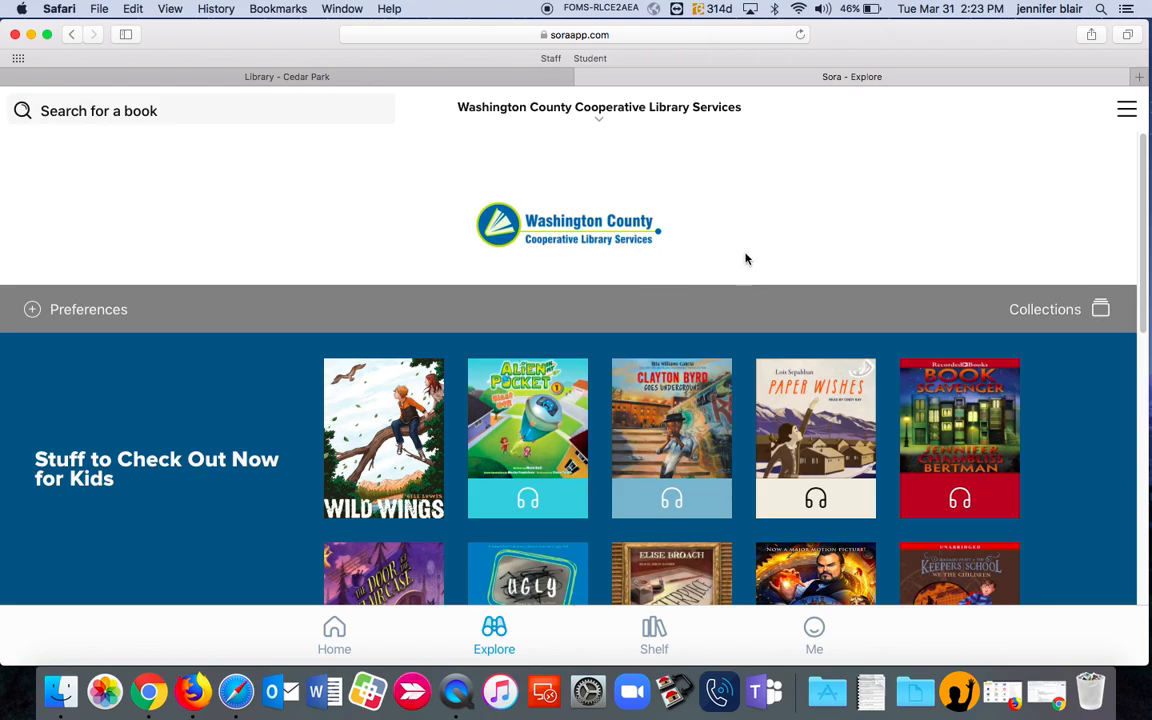
{"action": "mouse_move", "coordinate": [1076, 505]}
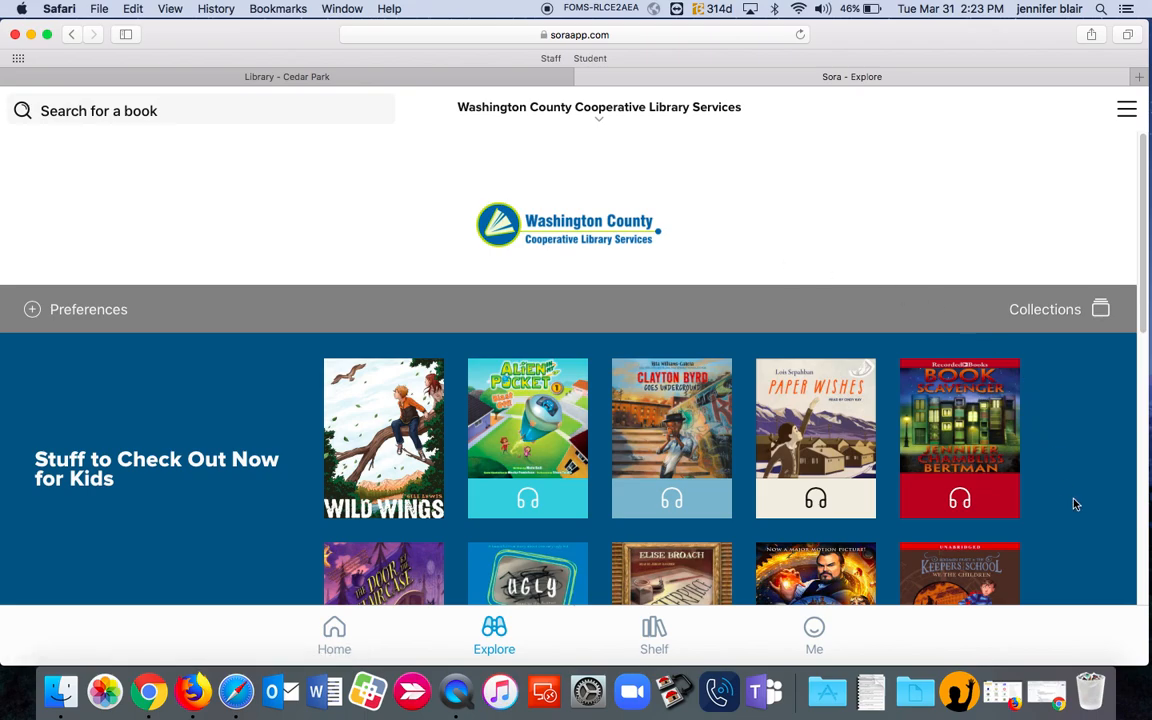
{"action": "scroll", "scroll_direction": "down", "scroll_amount": 3}
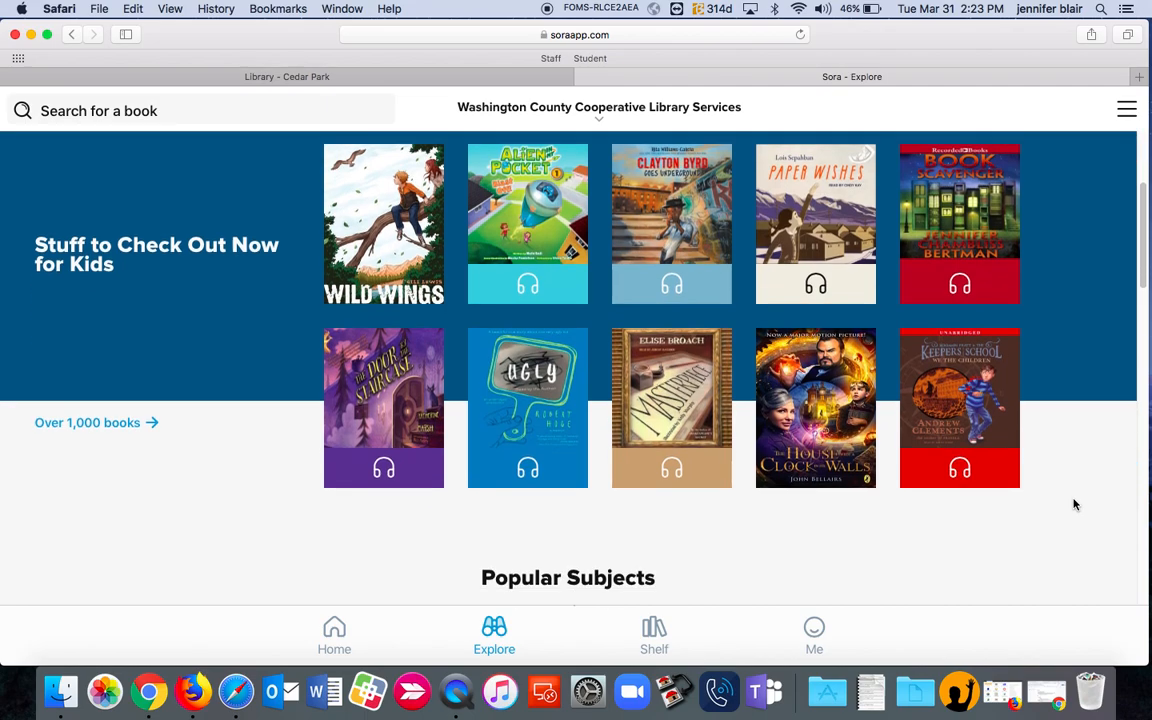
{"action": "scroll", "scroll_direction": "down", "scroll_amount": 3}
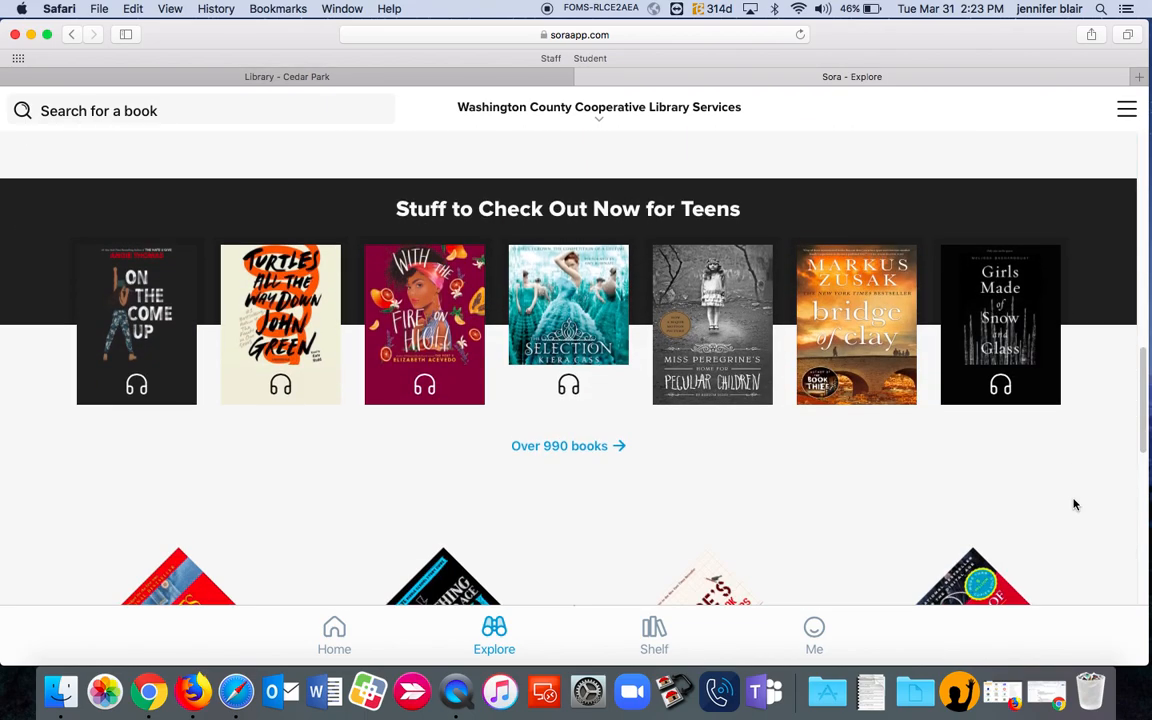
{"action": "mouse_move", "coordinate": [1097, 477]}
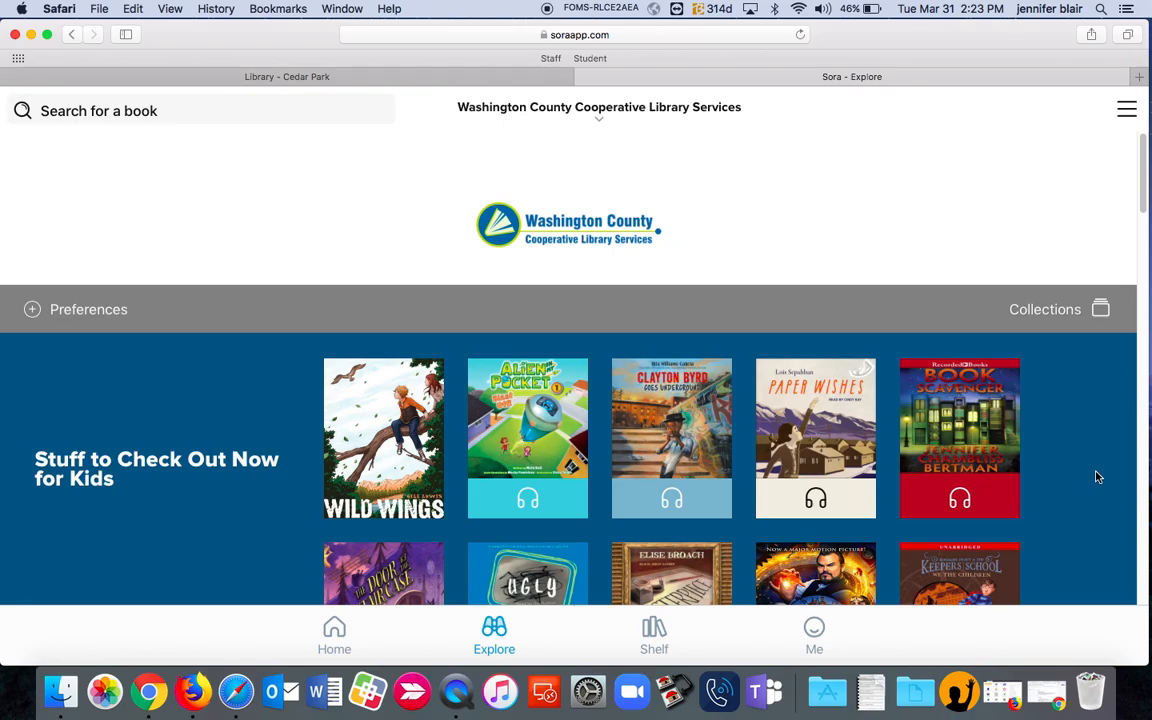
{"action": "scroll", "scroll_direction": "down", "scroll_amount": 3}
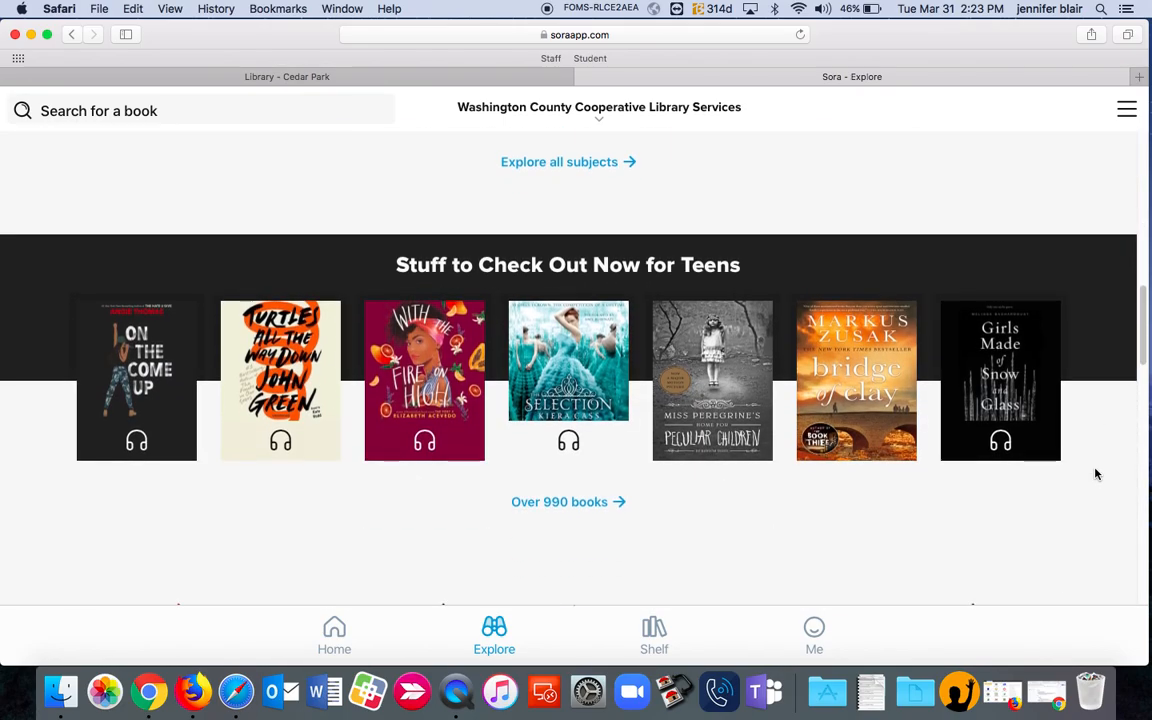